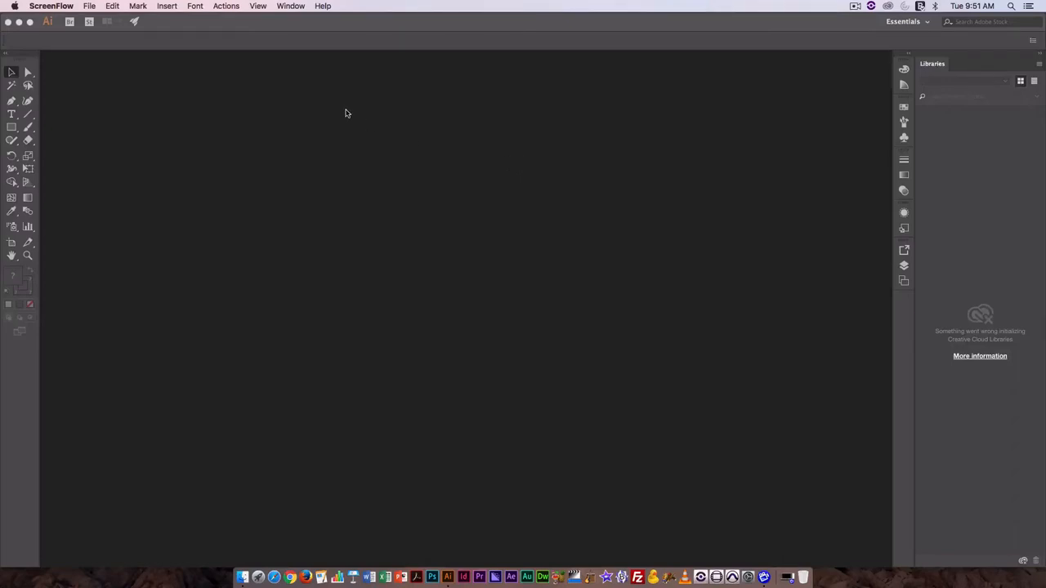
mouse_move(354, 104)
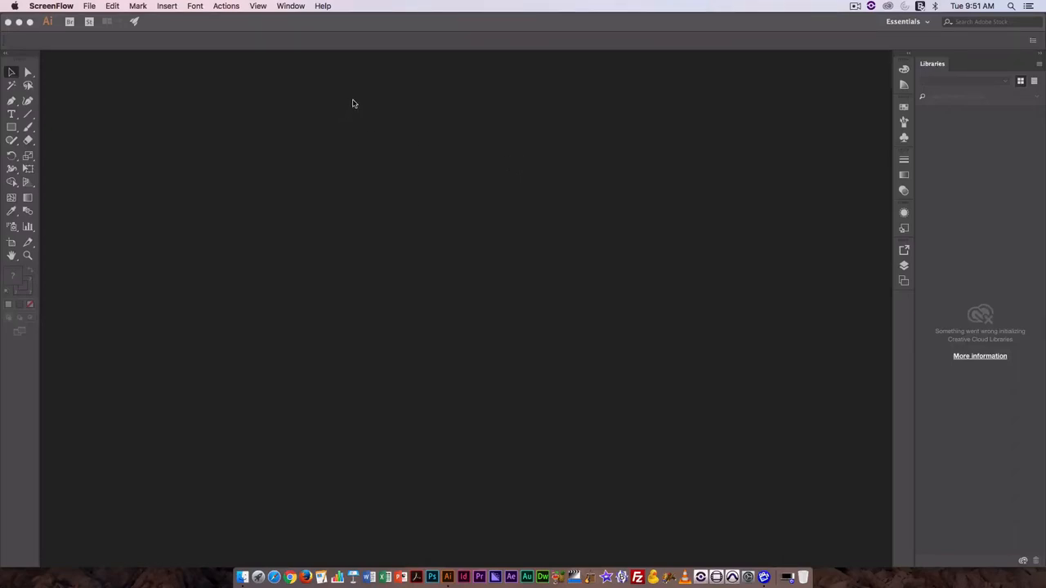
mouse_move(365, 83)
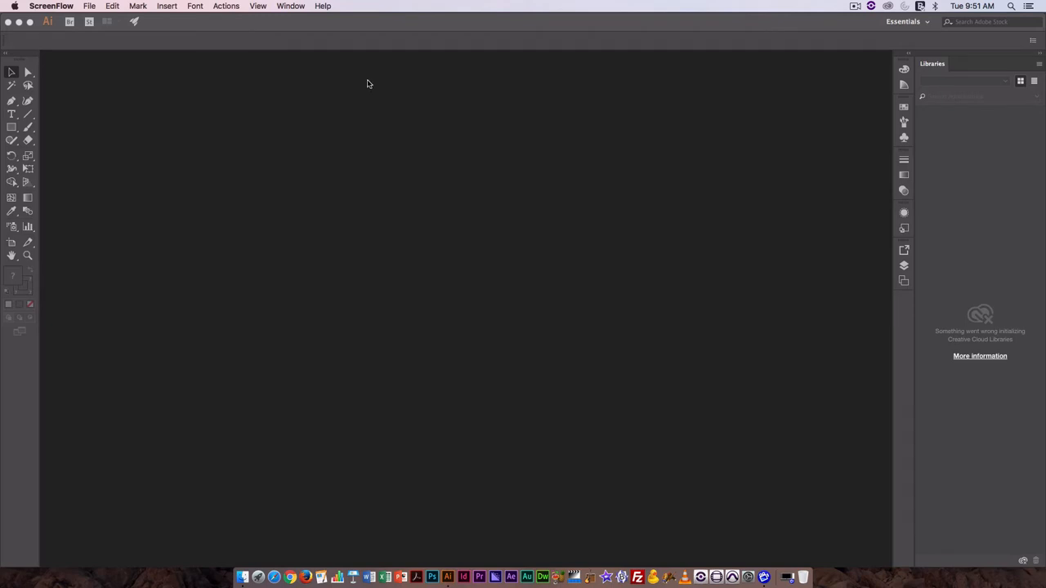
mouse_move(596, 91)
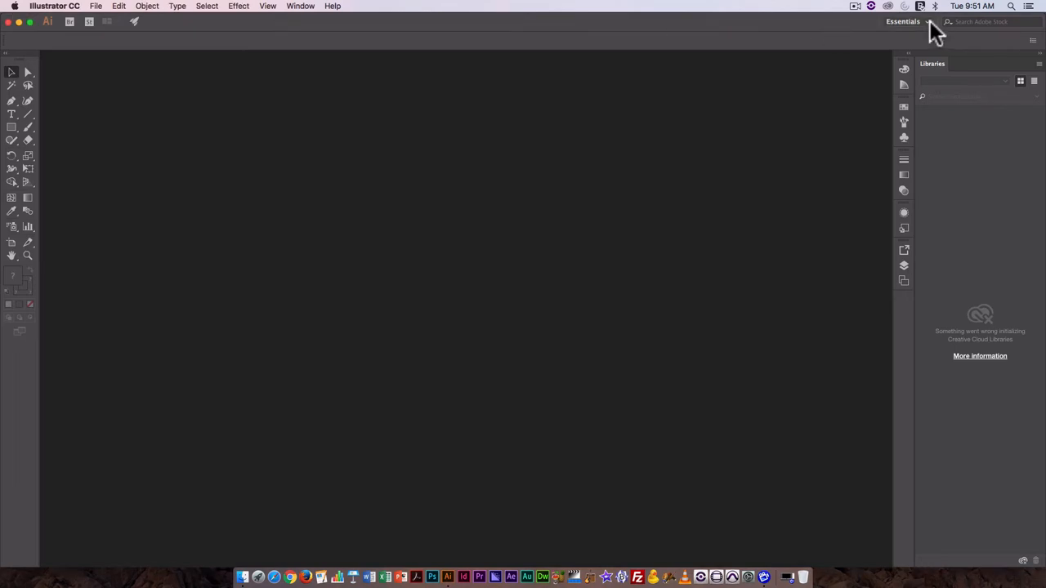
Step: Browse the workspace list and keep the Essentials workspace
click(902, 21)
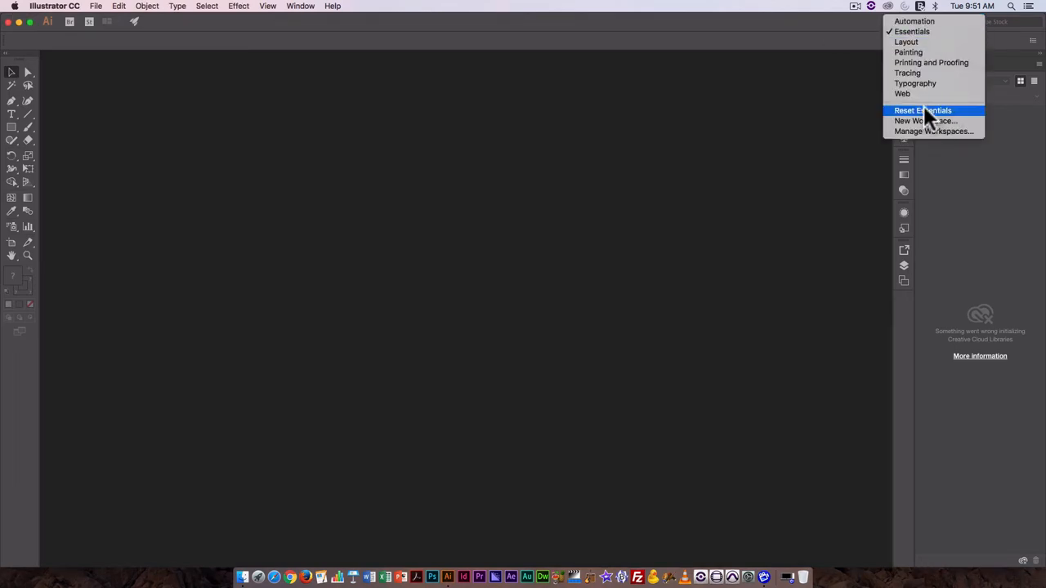
mouse_move(840, 46)
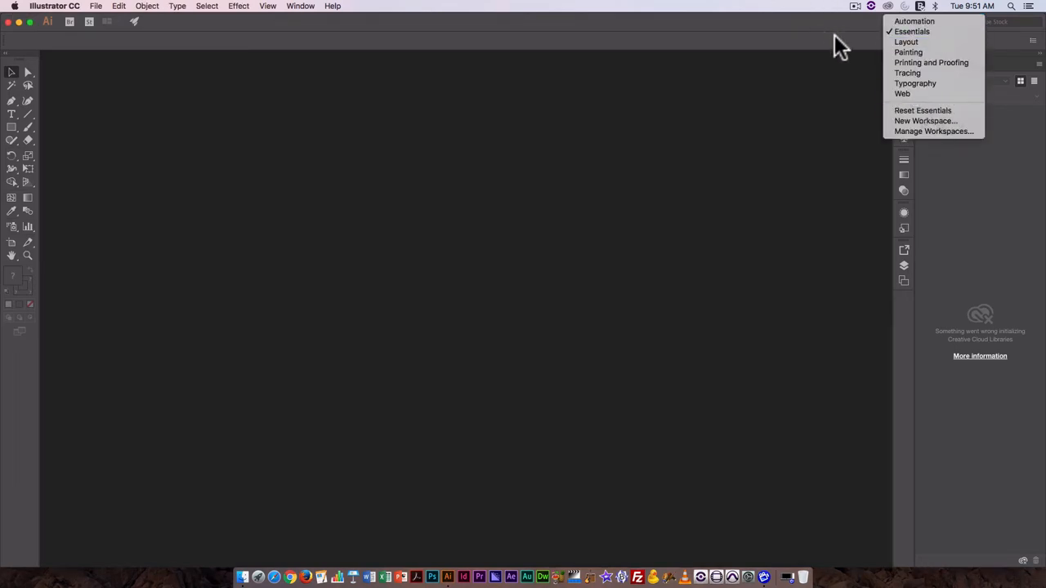
click(902, 22)
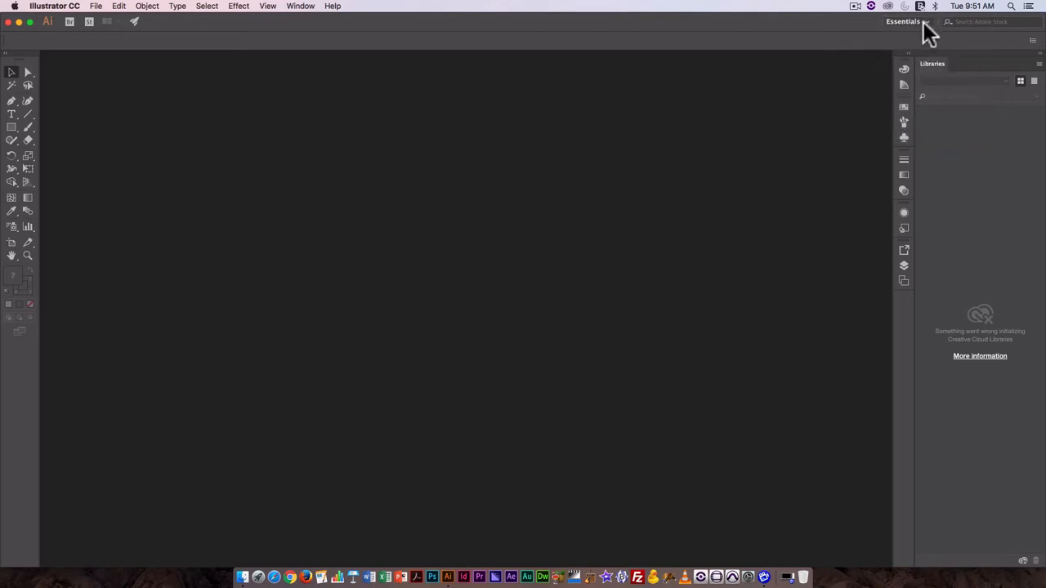
click(902, 21)
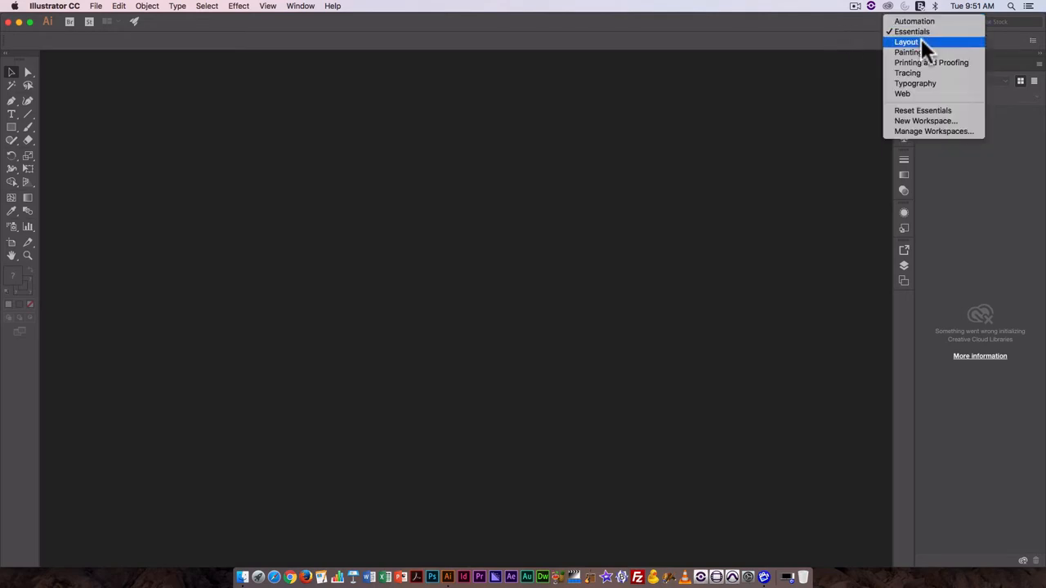
mouse_move(919, 49)
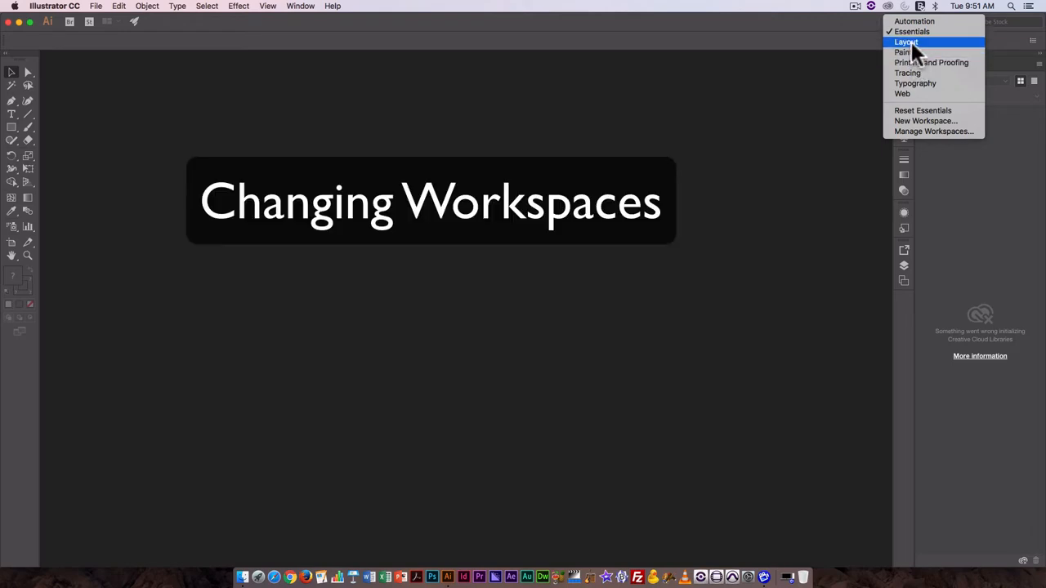
mouse_move(909, 52)
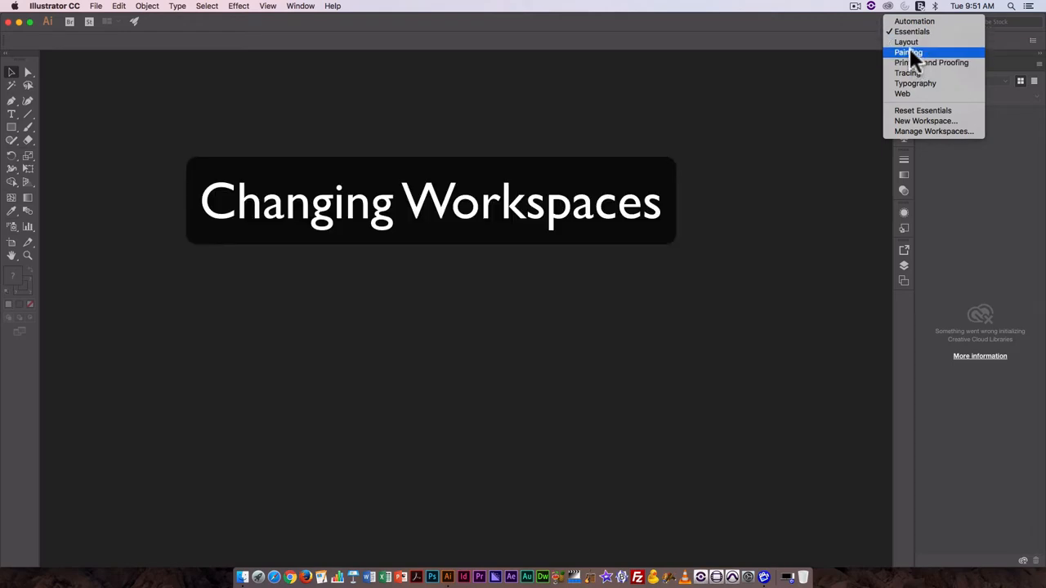
mouse_move(915, 73)
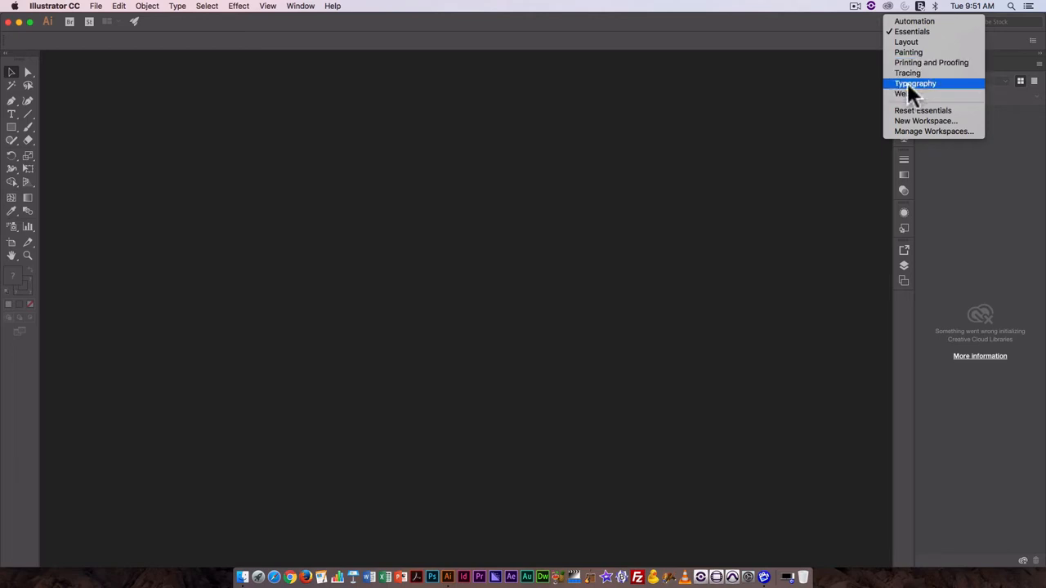
mouse_move(930, 31)
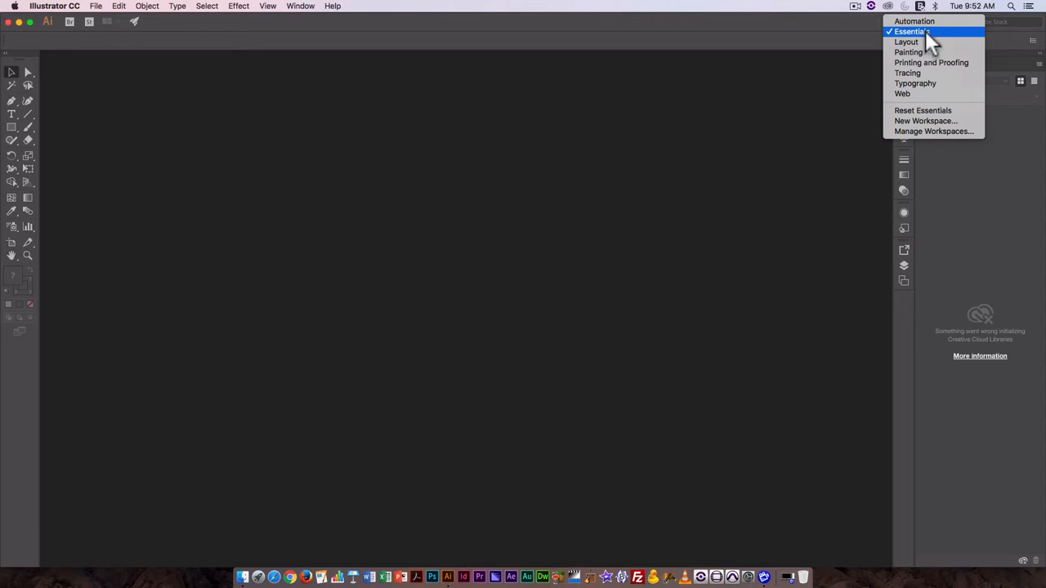
click(909, 31)
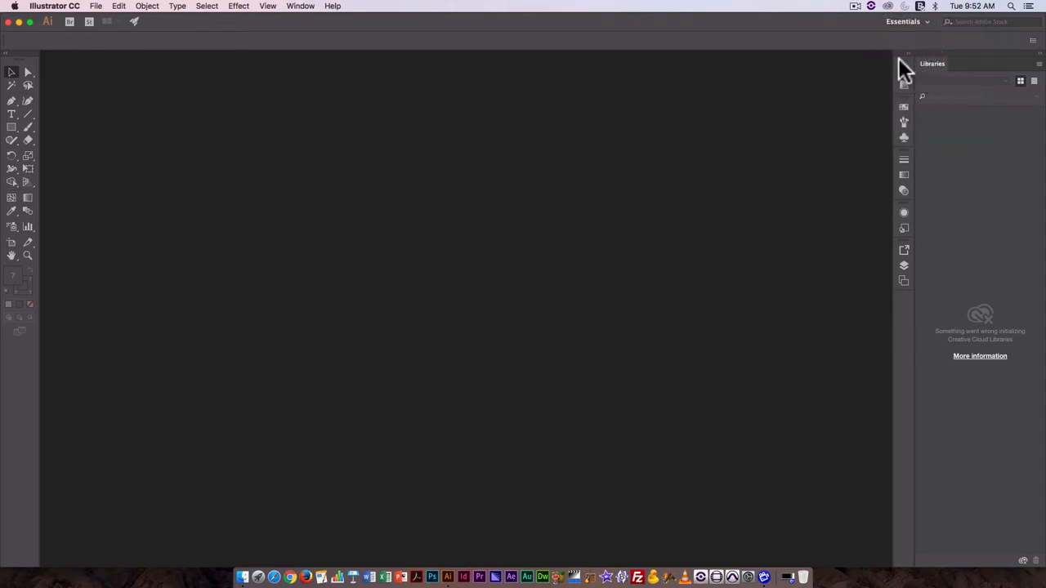
mouse_move(294, 13)
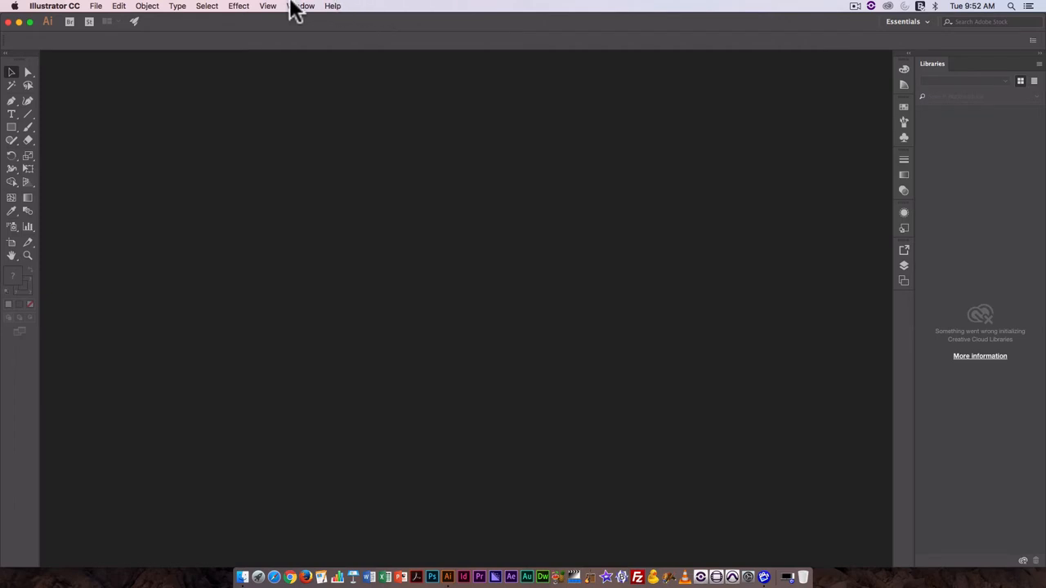
Step: Show the Swatches panel as a floating panel beside the canvas
click(305, 7)
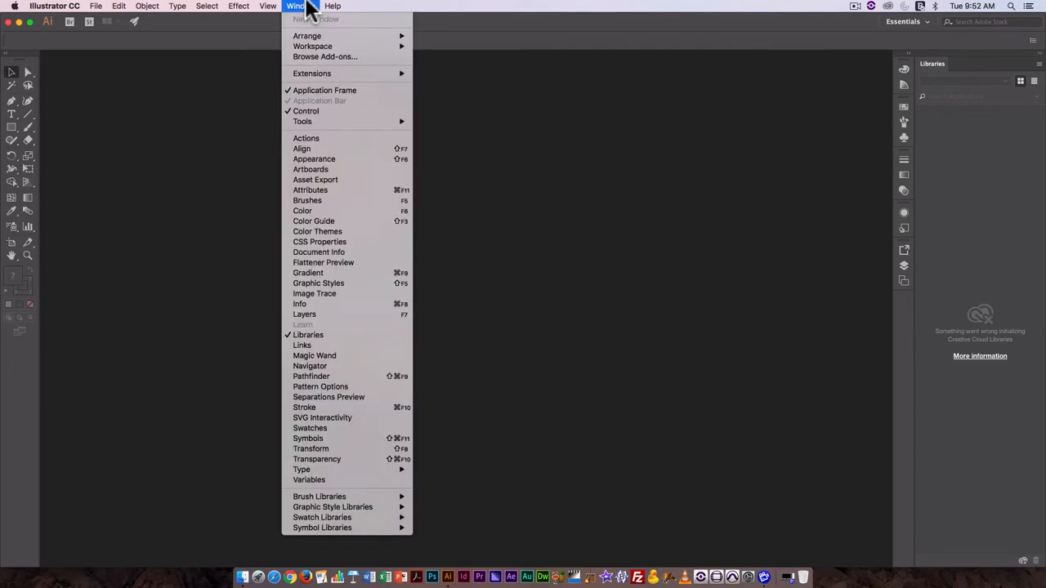
mouse_move(331, 428)
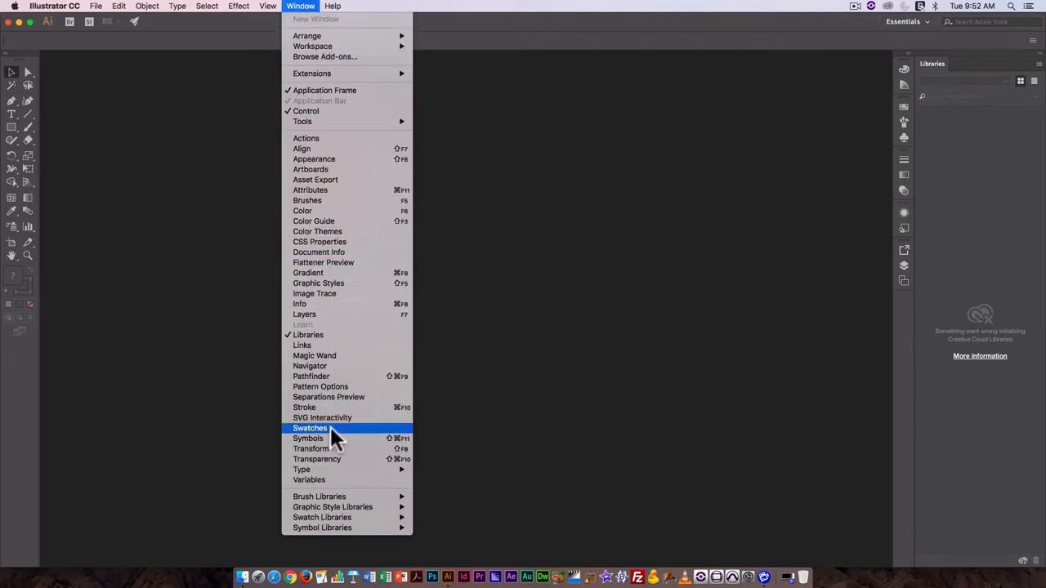
click(310, 376)
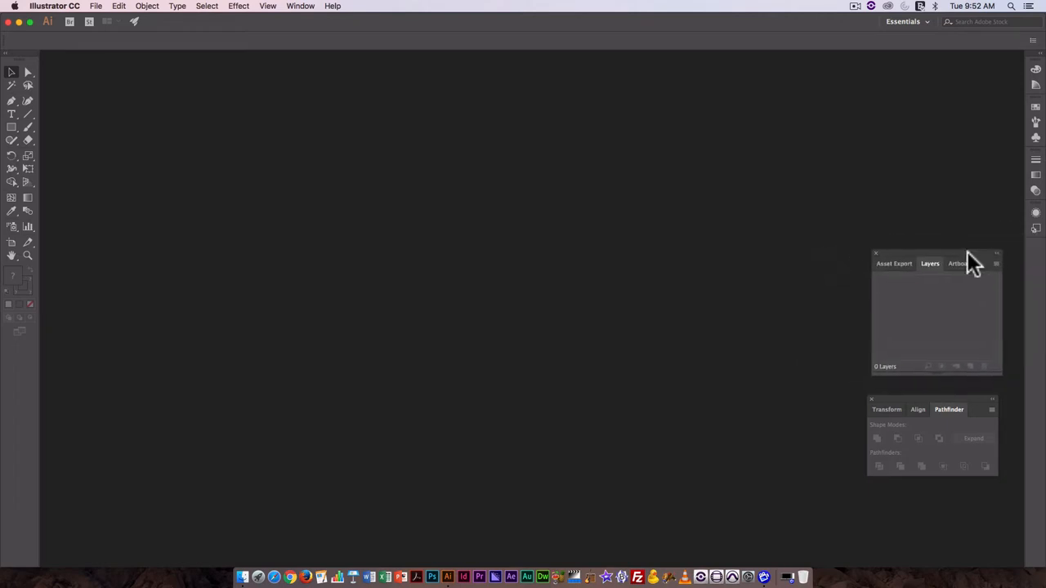
mouse_move(1021, 102)
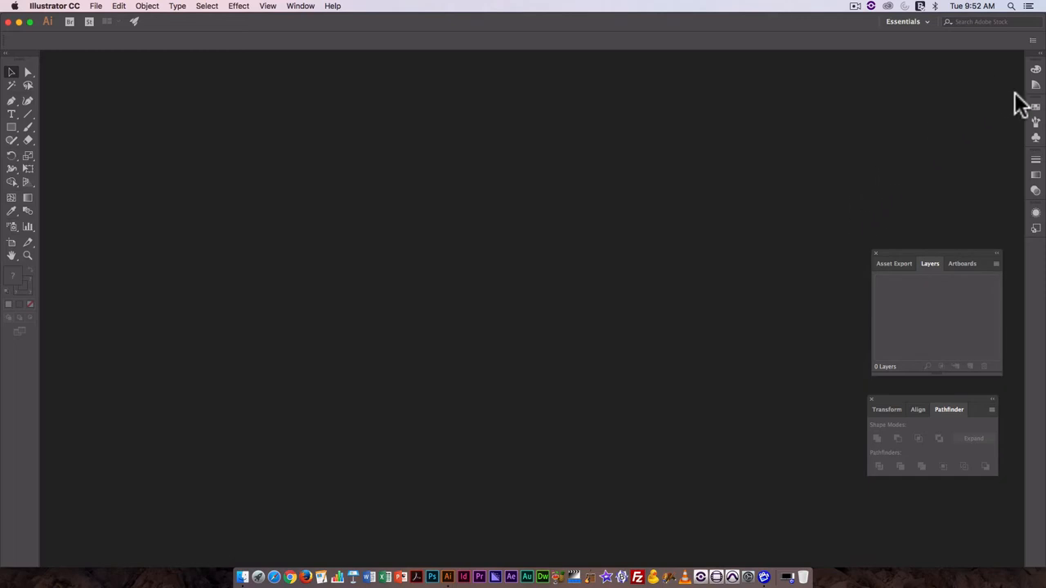
click(1034, 107)
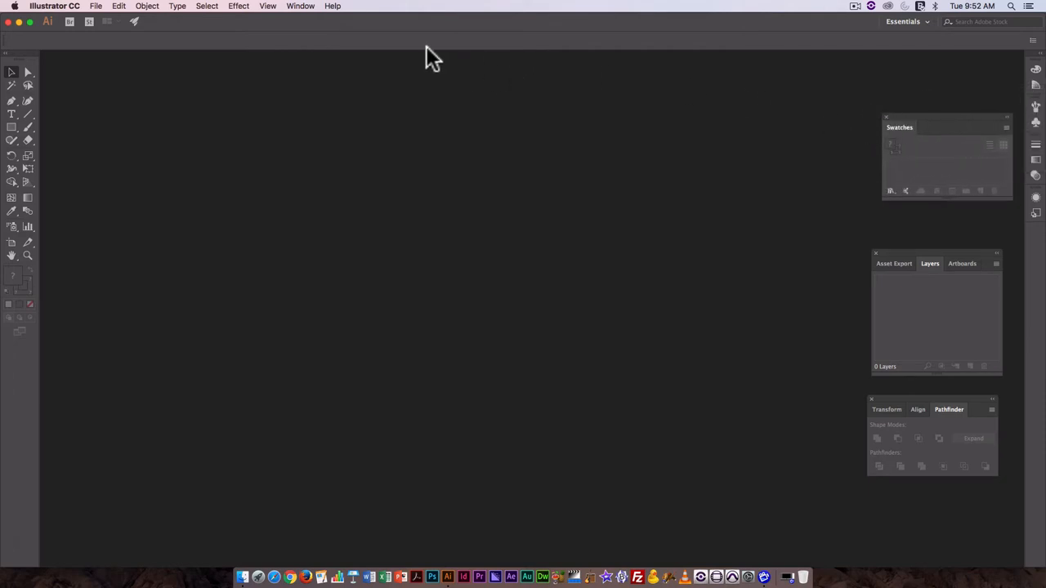
mouse_move(1013, 32)
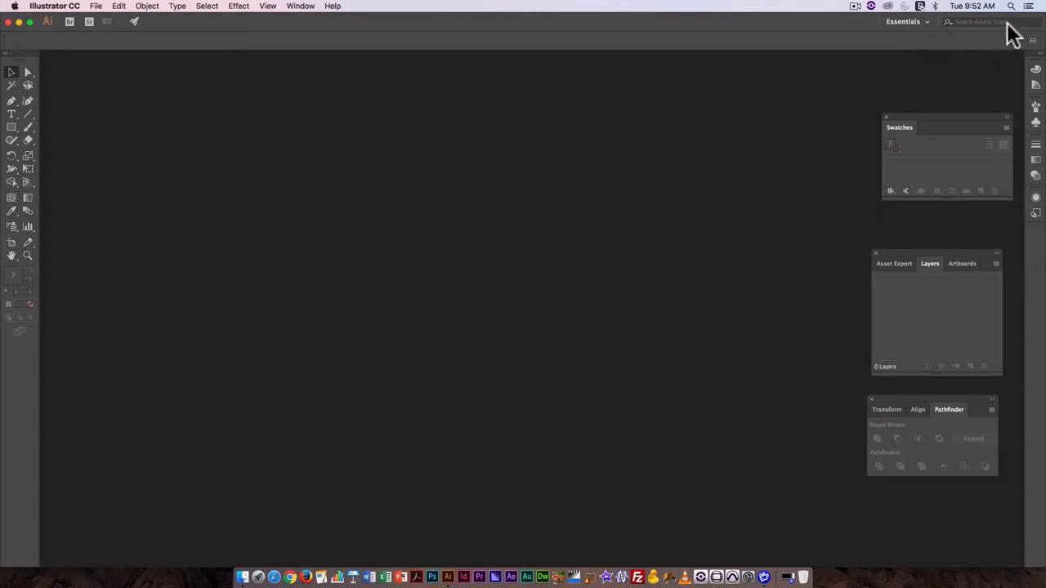
mouse_move(932, 31)
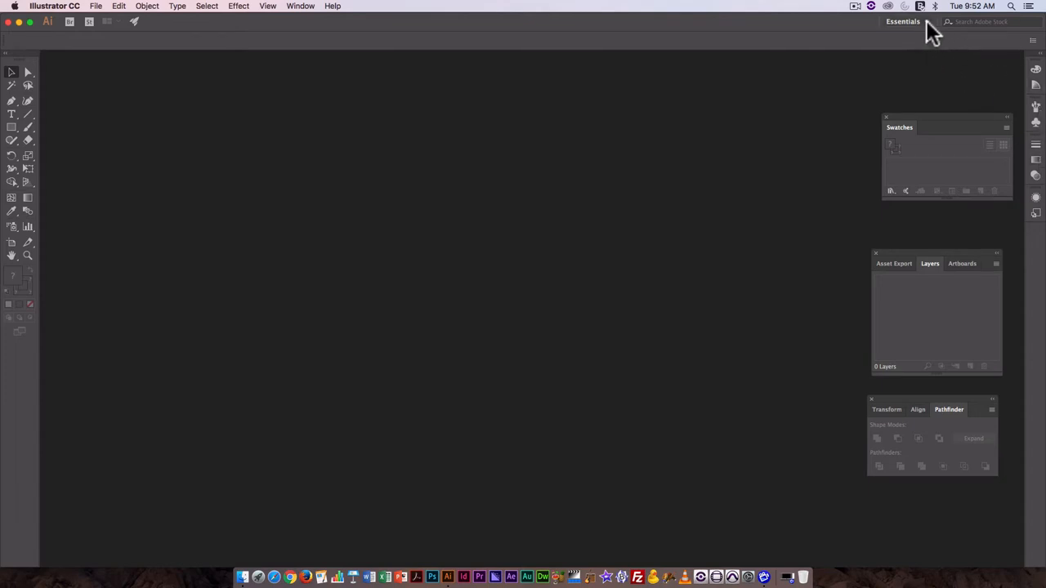
Step: Save the current panel layout as a new workspace named 'Card'
click(902, 21)
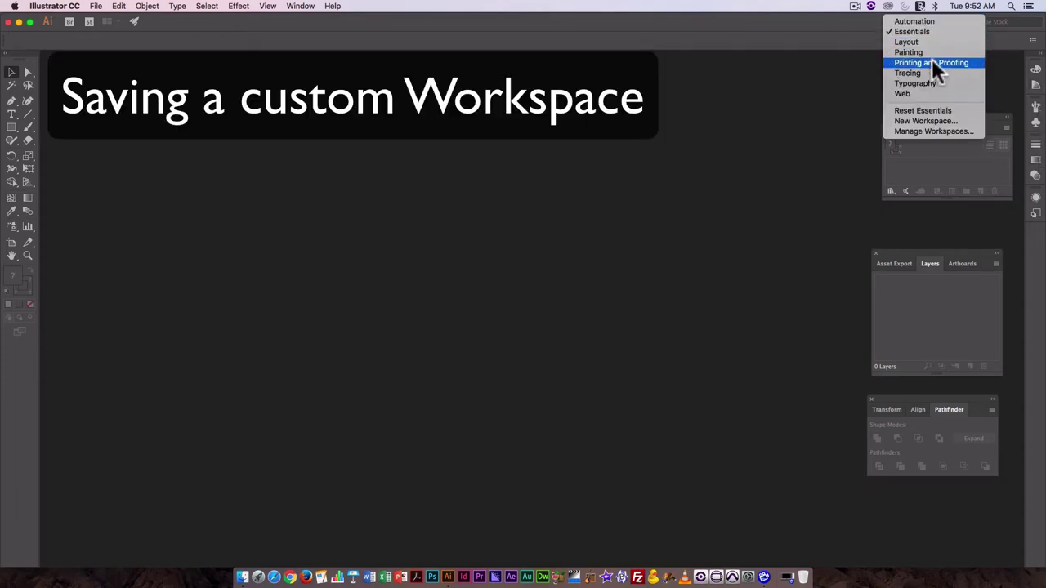
mouse_move(940, 121)
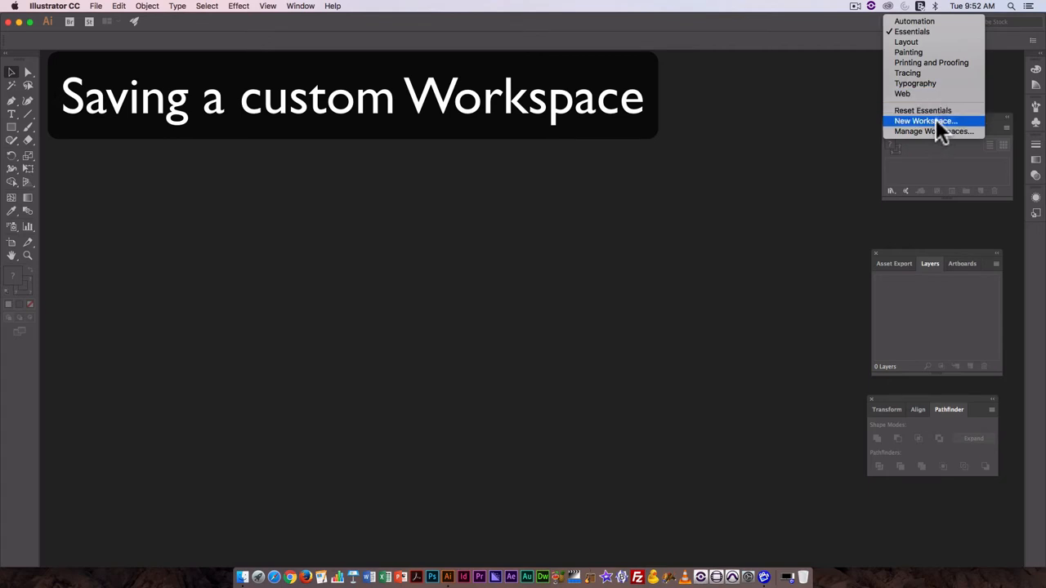
click(924, 121)
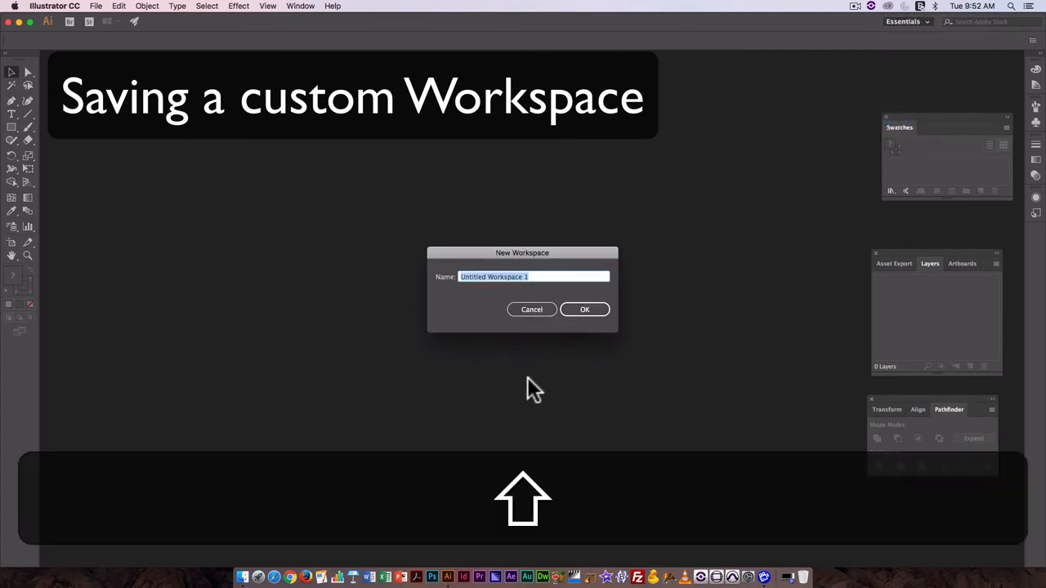
text(Card)
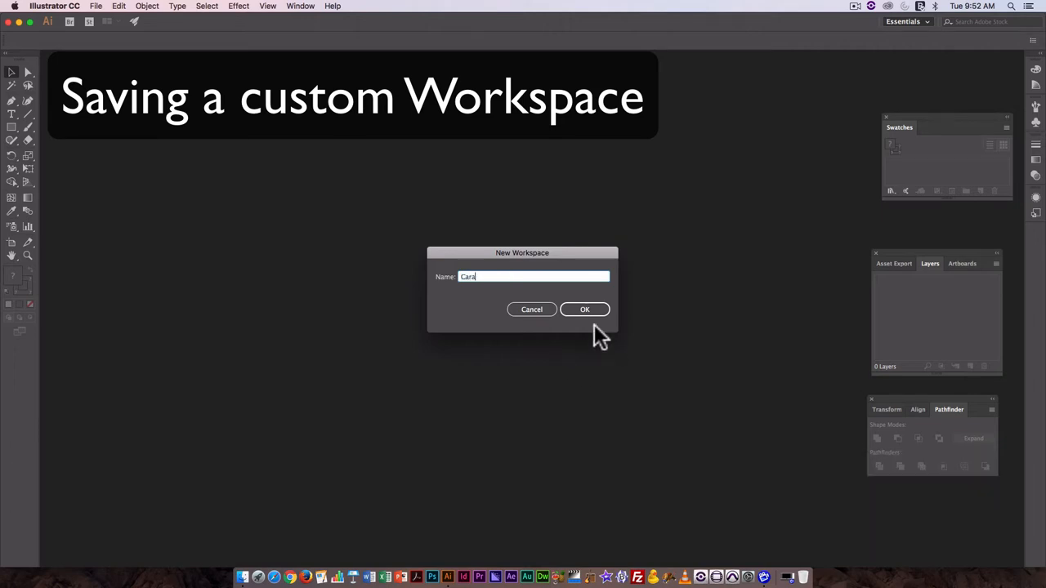
click(584, 308)
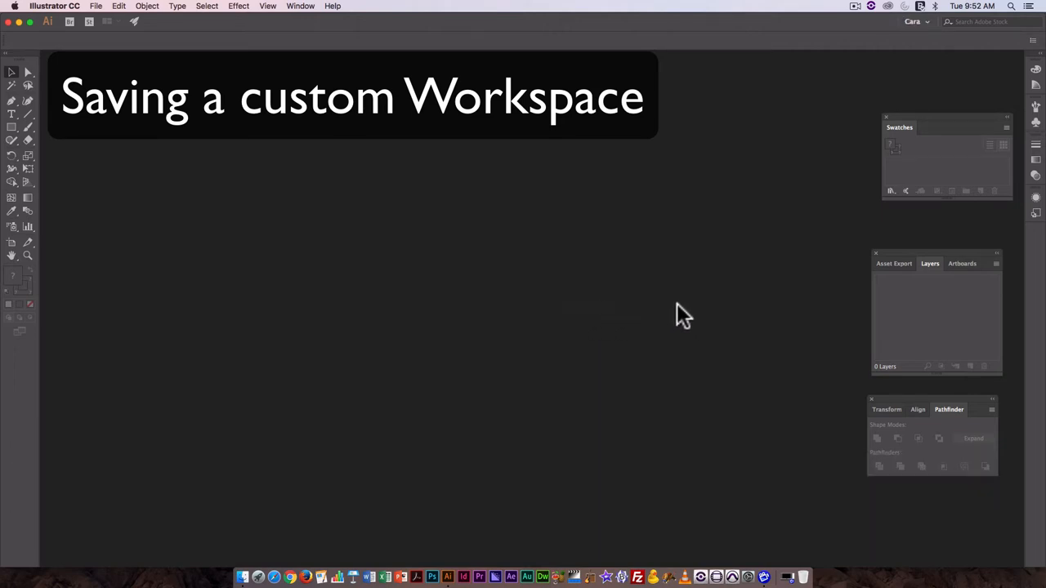
mouse_move(299, 10)
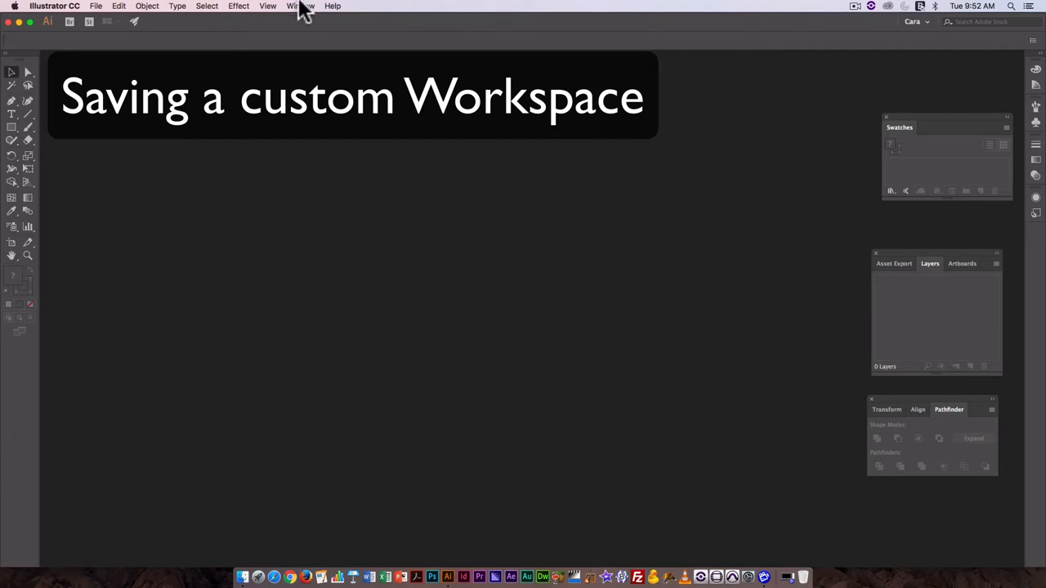
mouse_move(161, 43)
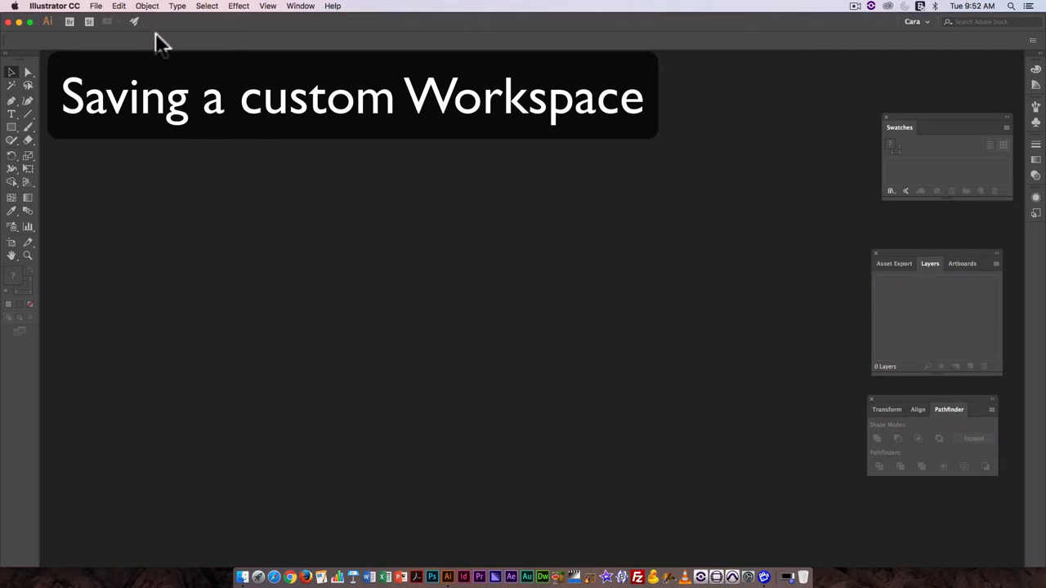
mouse_move(108, 10)
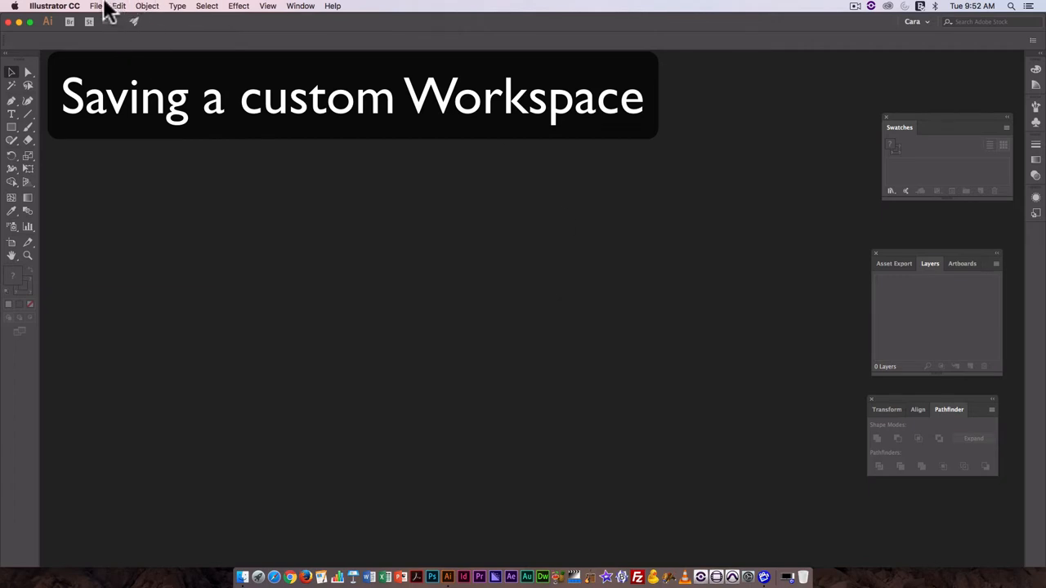
Step: Start a new document and browse the Art & Illustration presets
click(95, 6)
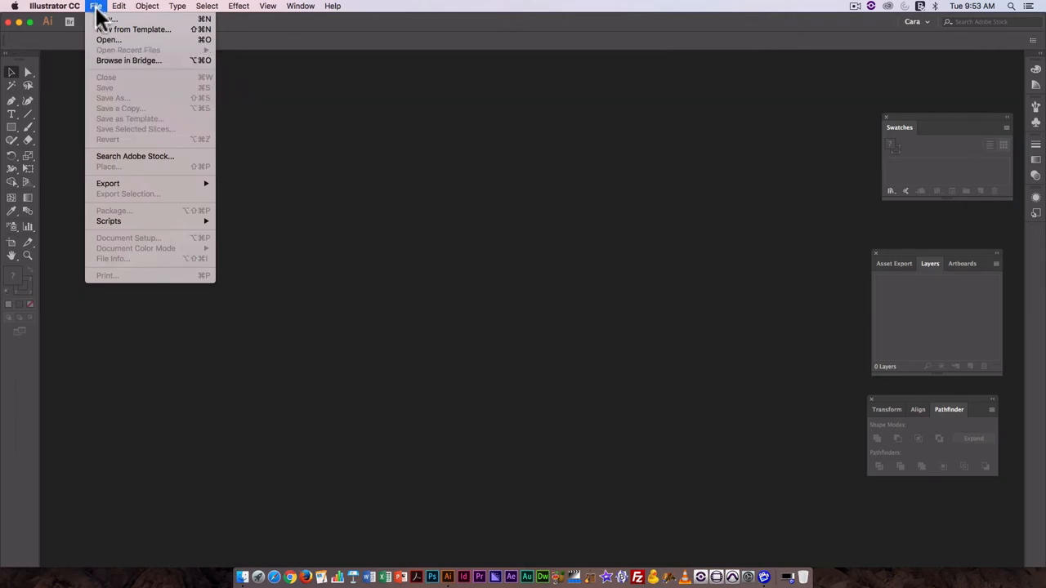
click(108, 19)
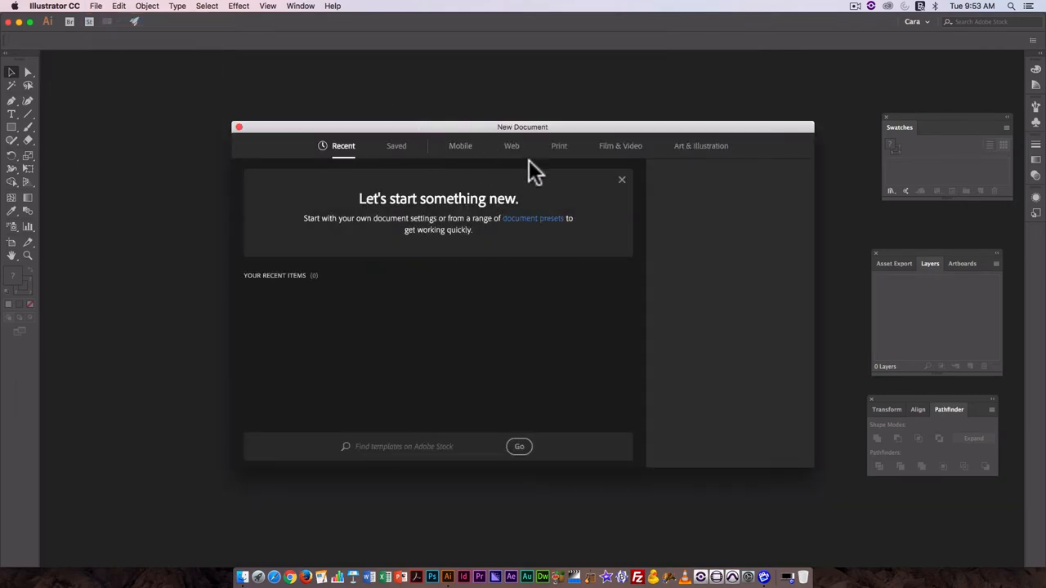
click(559, 145)
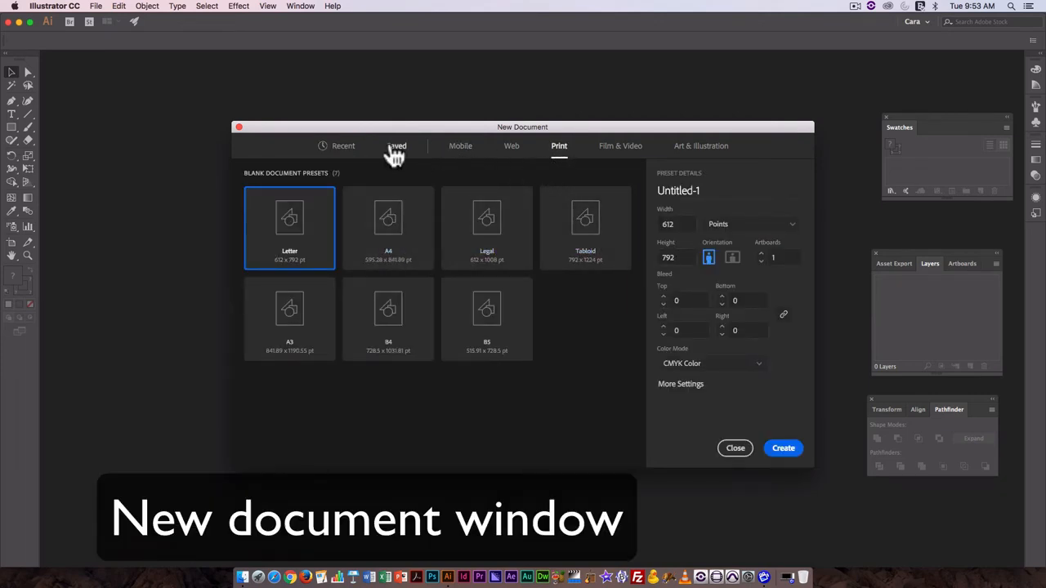
mouse_move(646, 155)
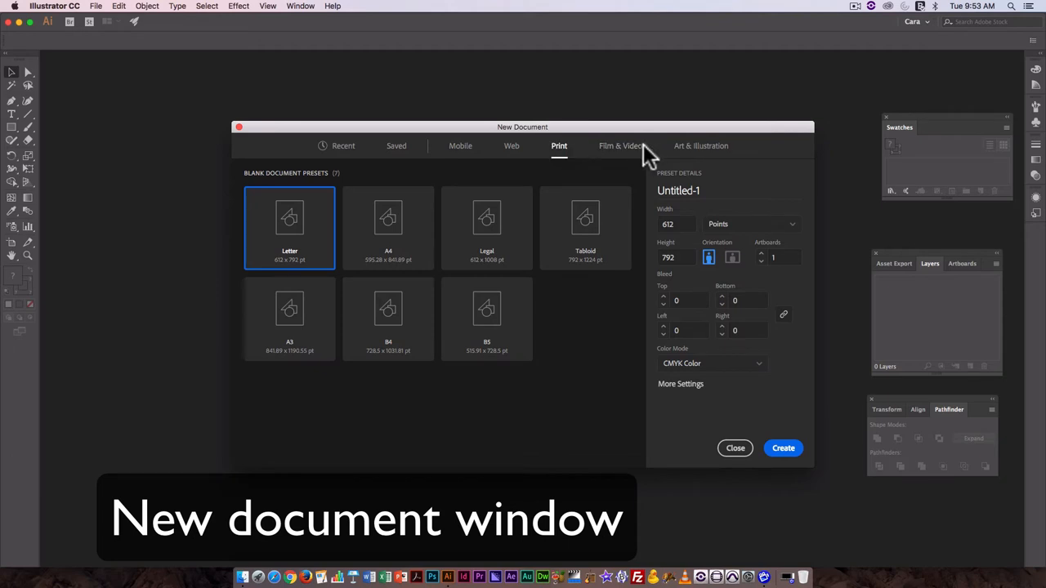
mouse_move(584, 148)
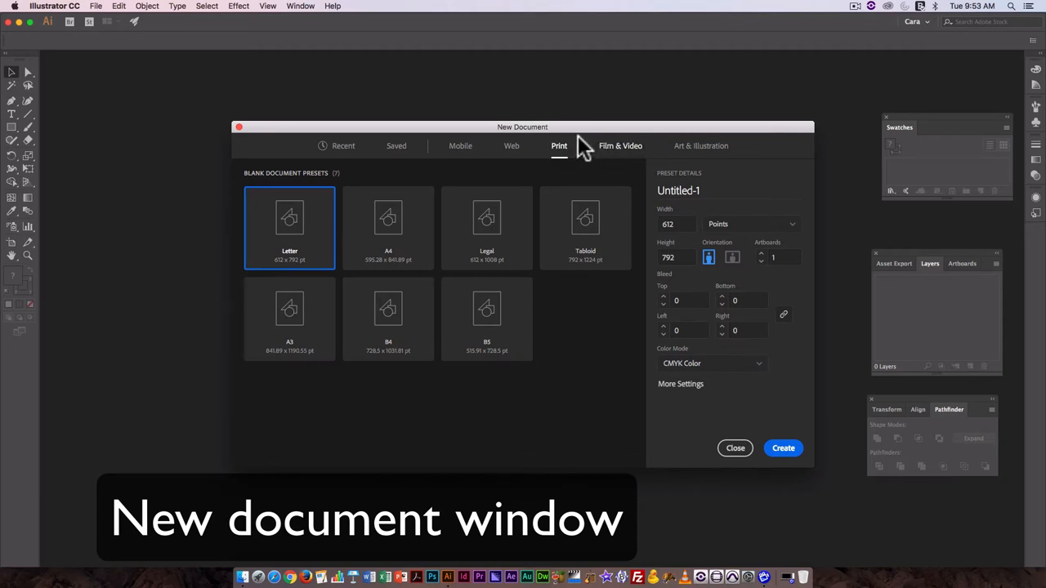
mouse_move(621, 159)
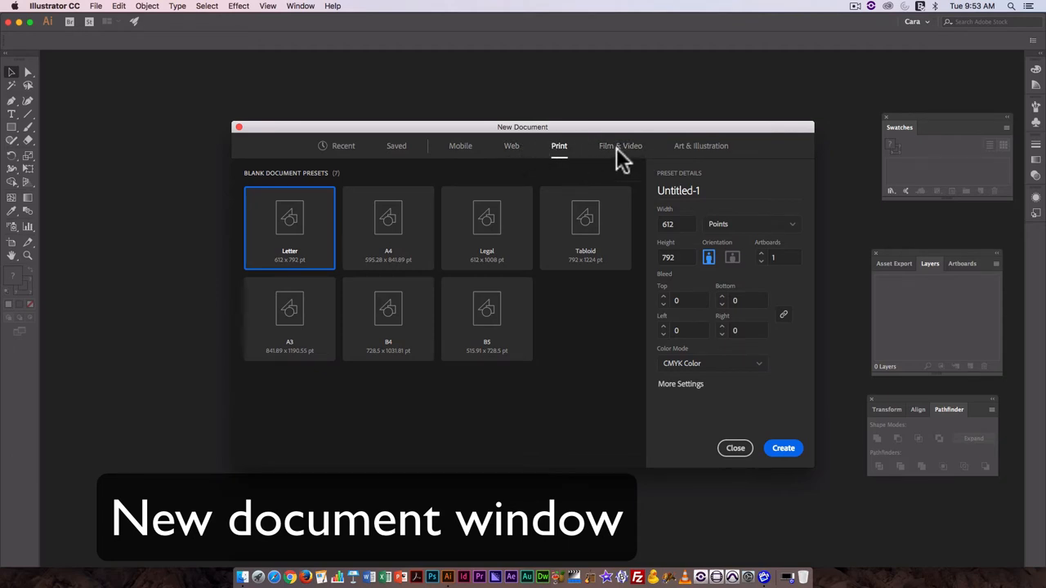
click(700, 145)
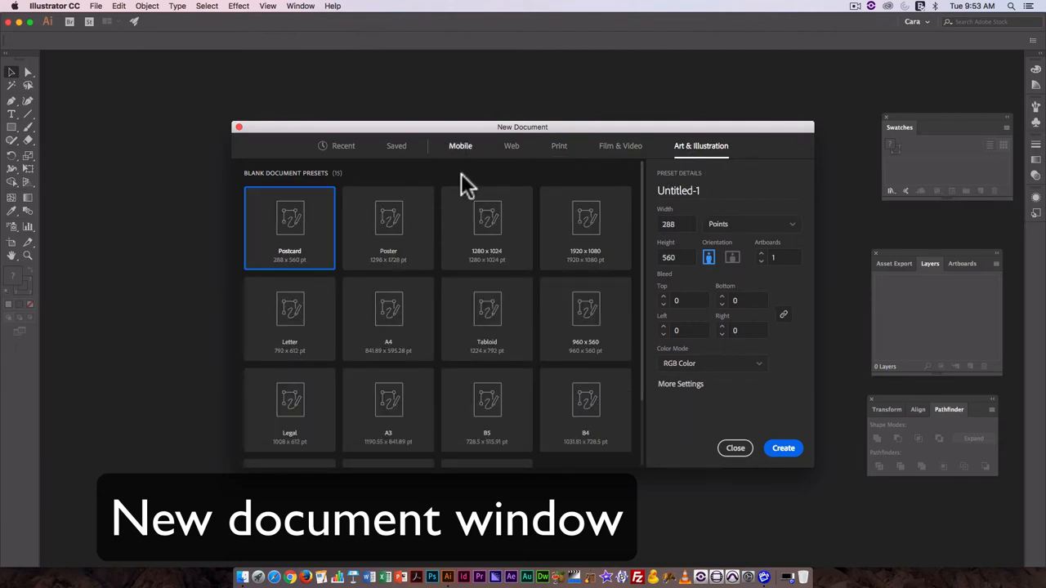
scroll(down, 3)
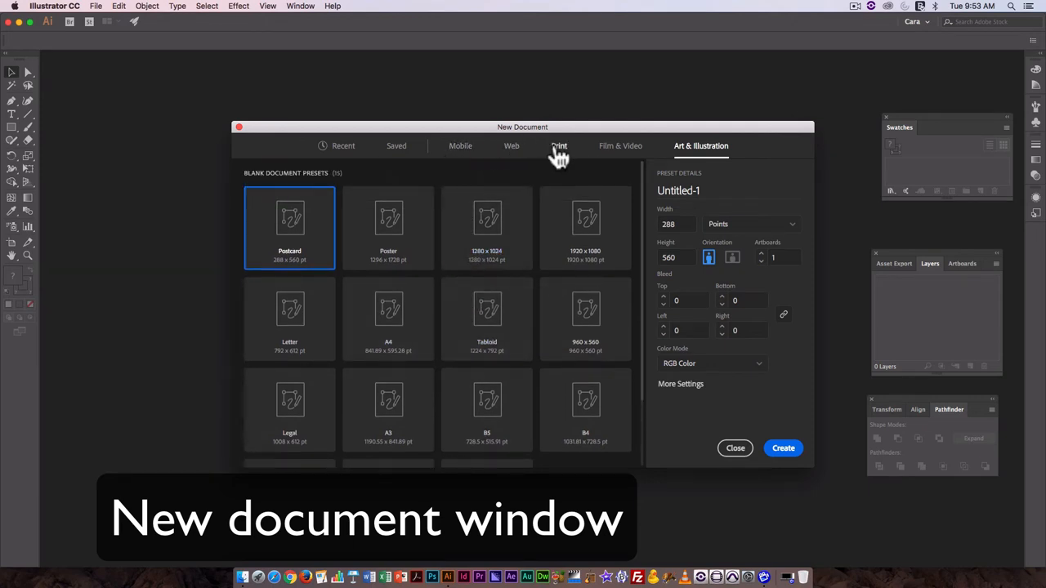
Step: Choose the Print Letter preset with landscape orientation and RGB colour mode
click(559, 146)
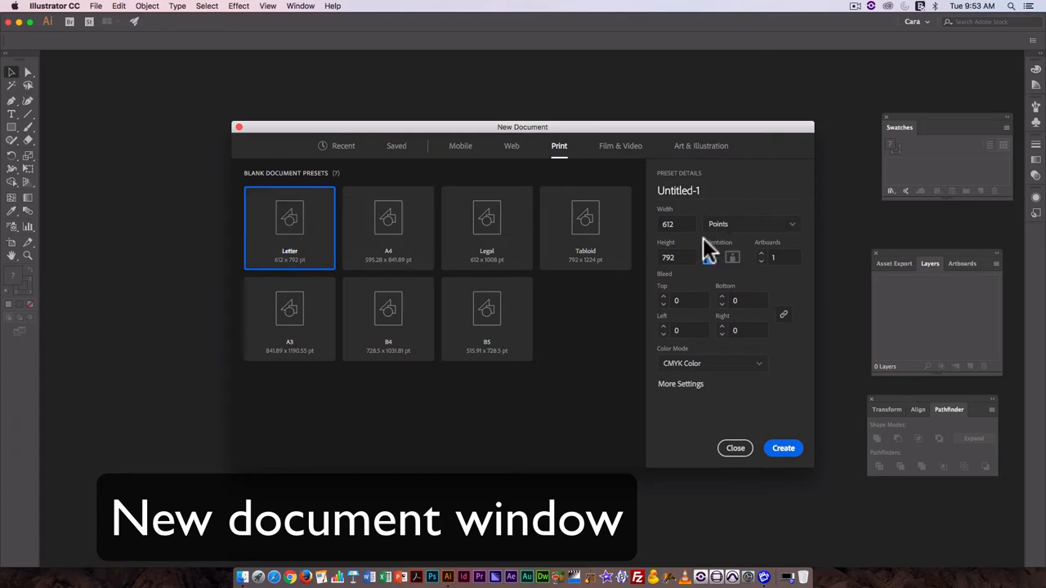
click(707, 256)
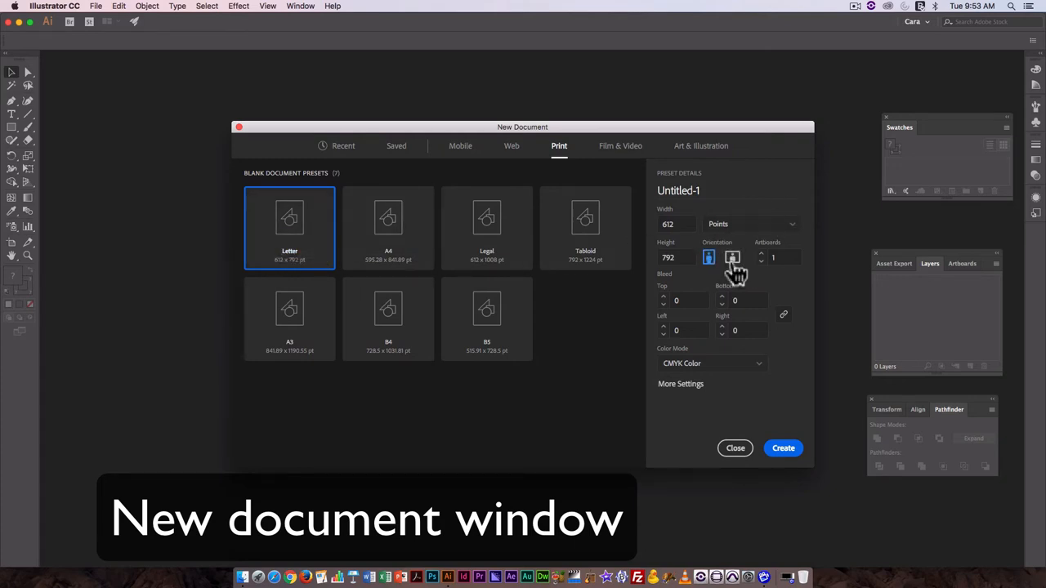
click(731, 257)
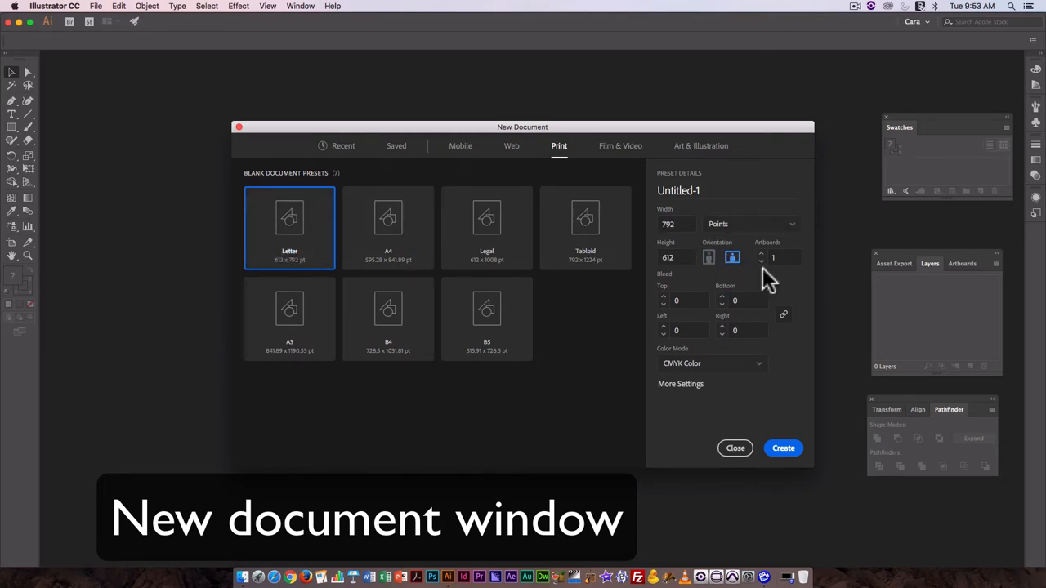
click(711, 363)
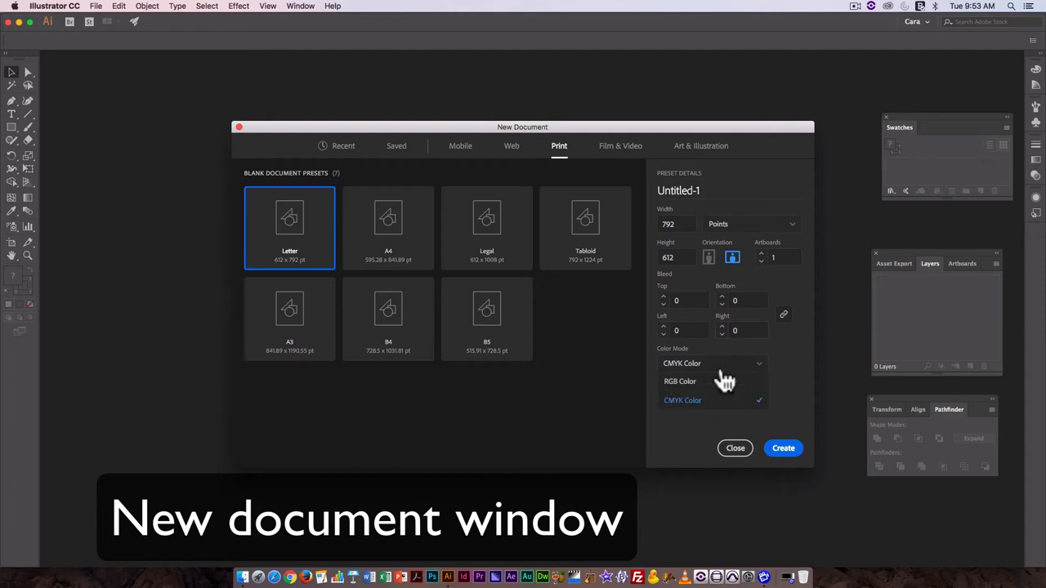
click(680, 380)
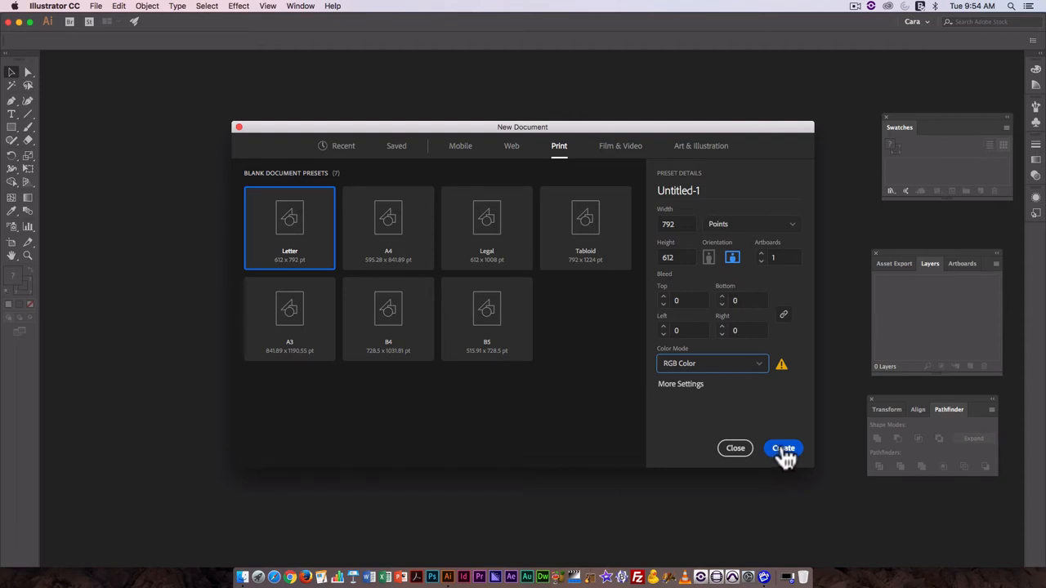
mouse_move(761, 365)
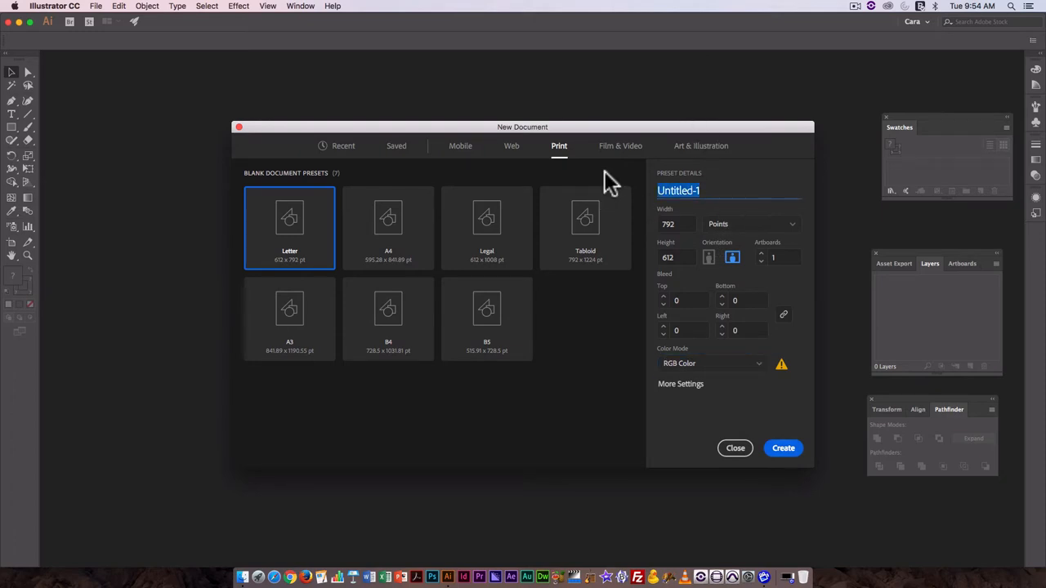
Step: Name the document 'Example-Drawing' and create it
text(Exam)
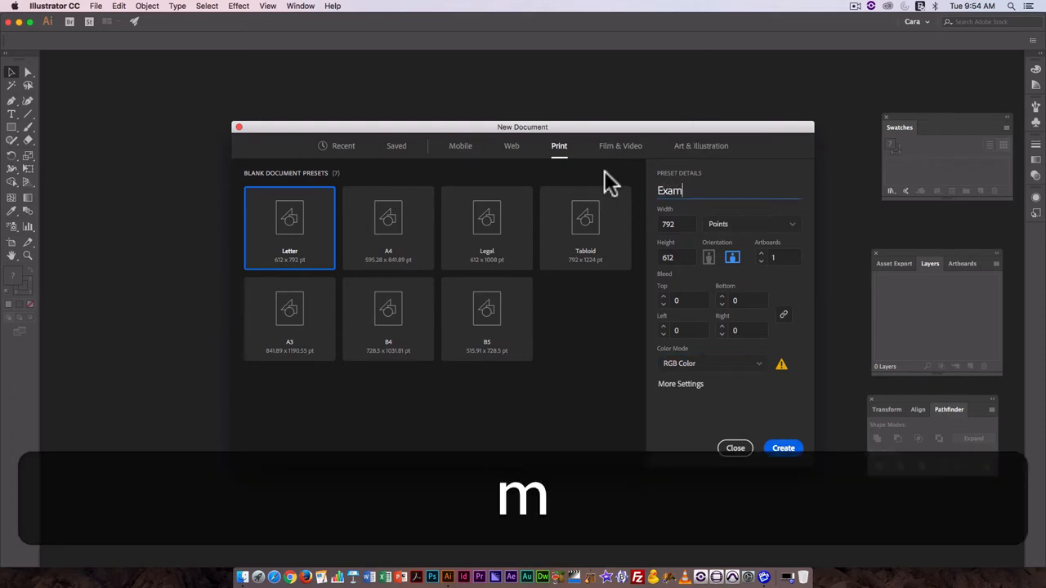
text(ple)
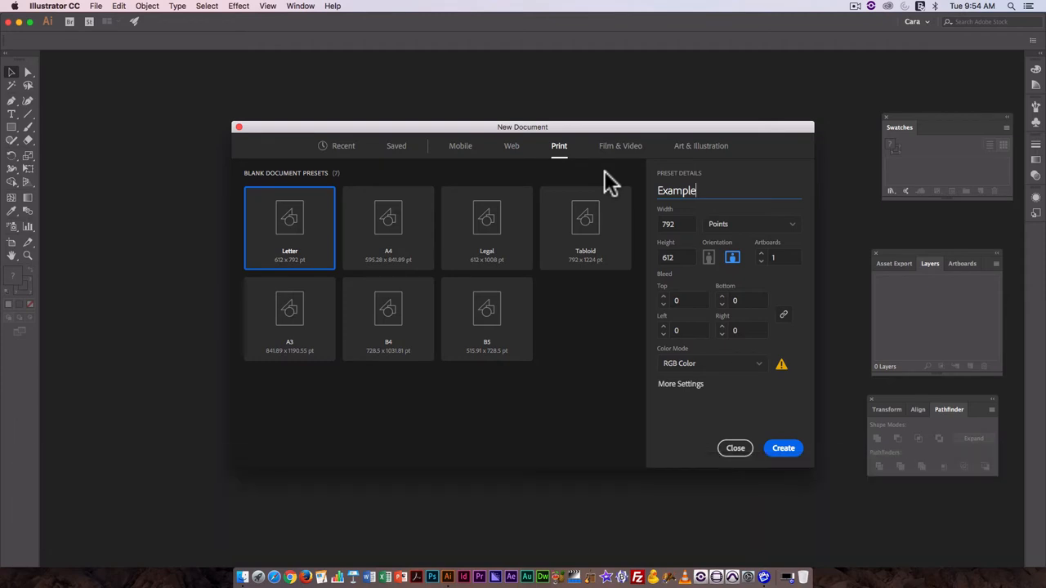
text(-)
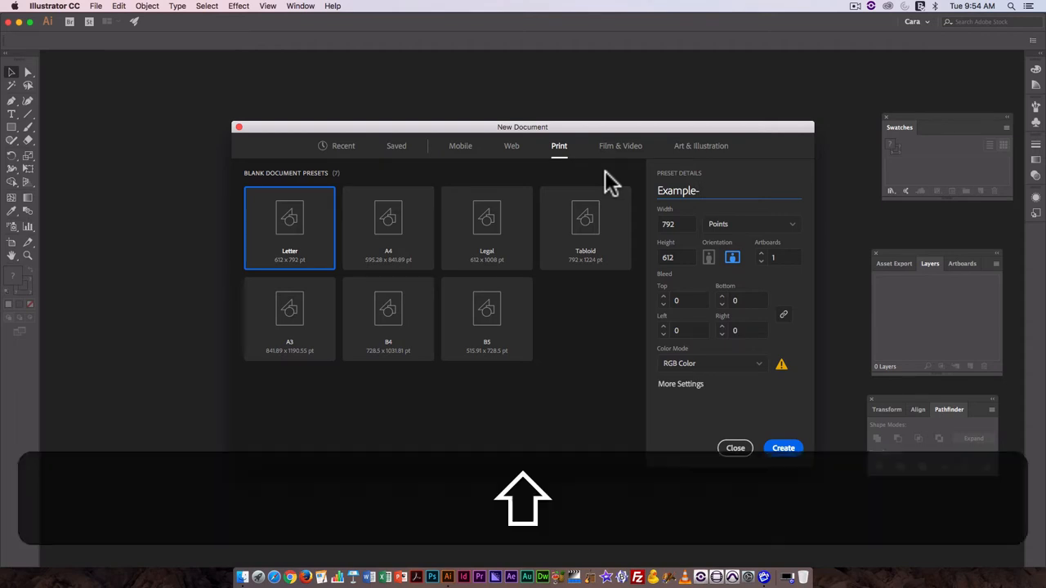
text(Drawi)
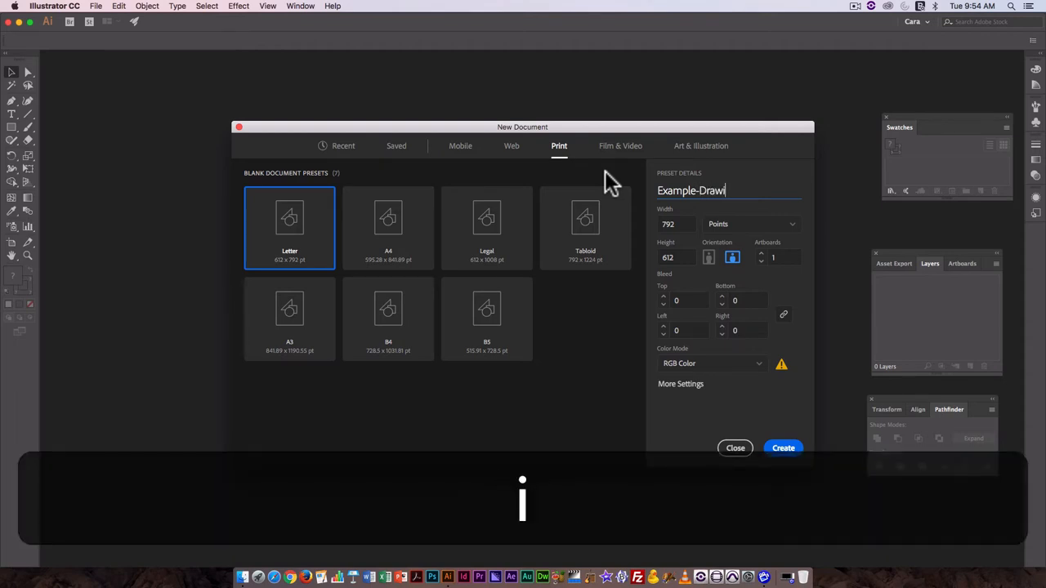
text(ng)
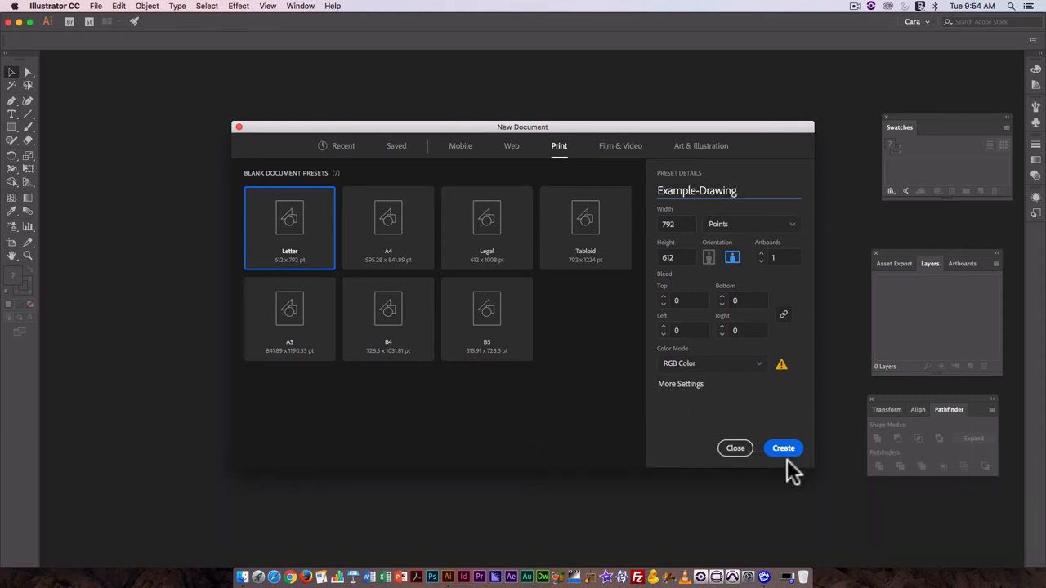
click(782, 448)
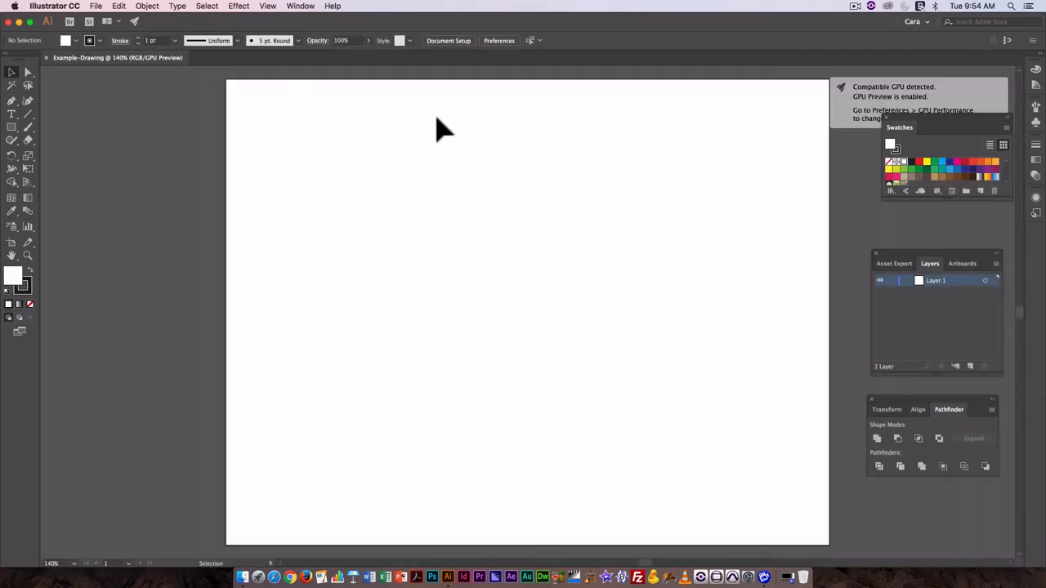
mouse_move(774, 85)
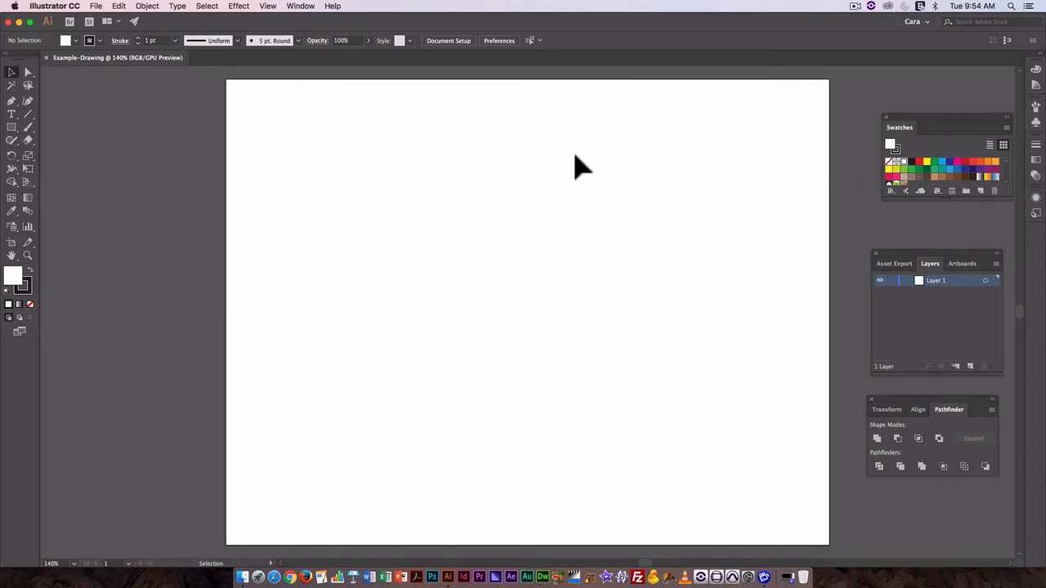
mouse_move(17, 274)
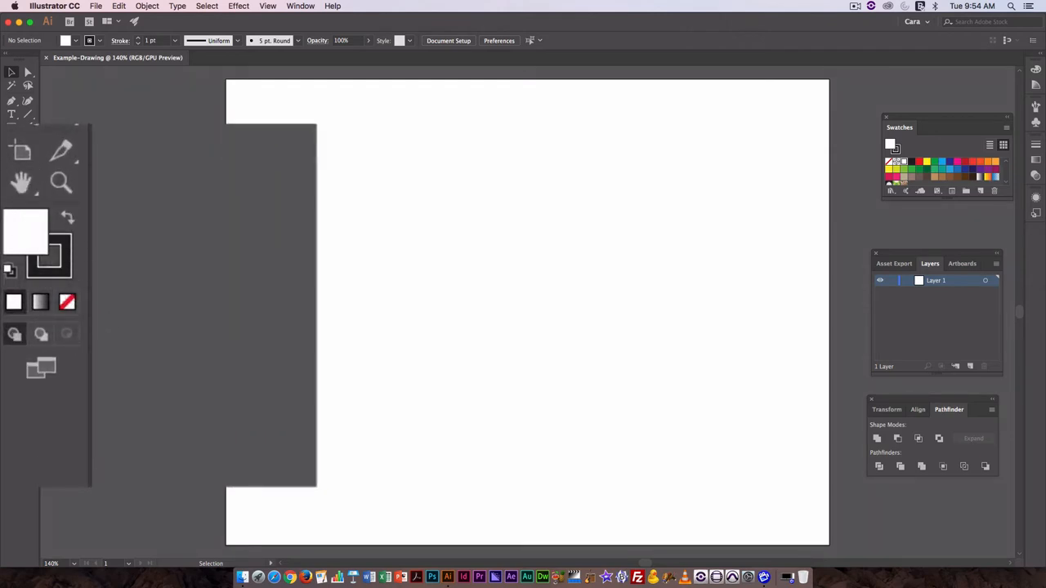
mouse_move(74, 245)
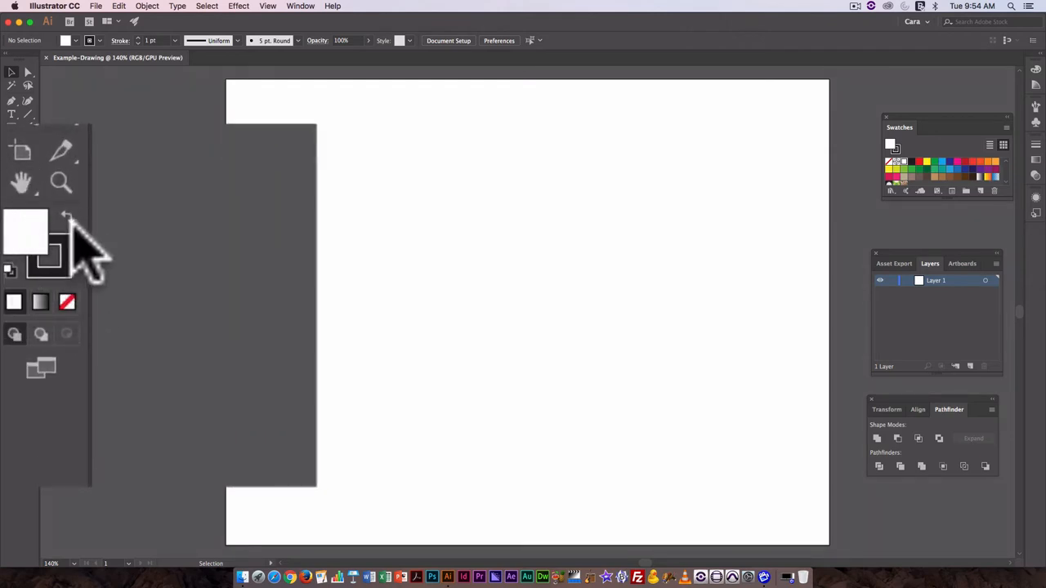
mouse_move(184, 282)
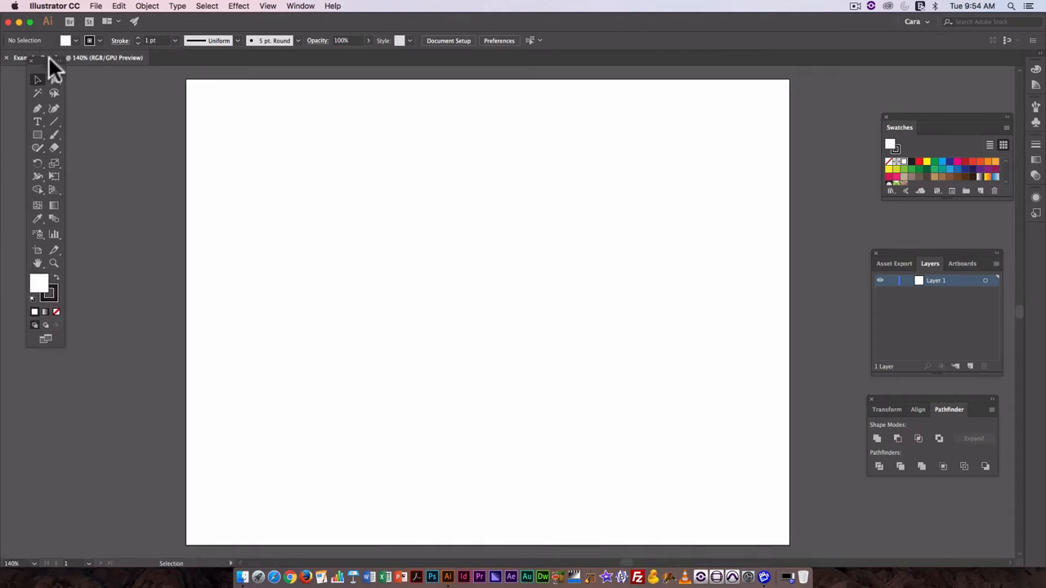
mouse_move(49, 295)
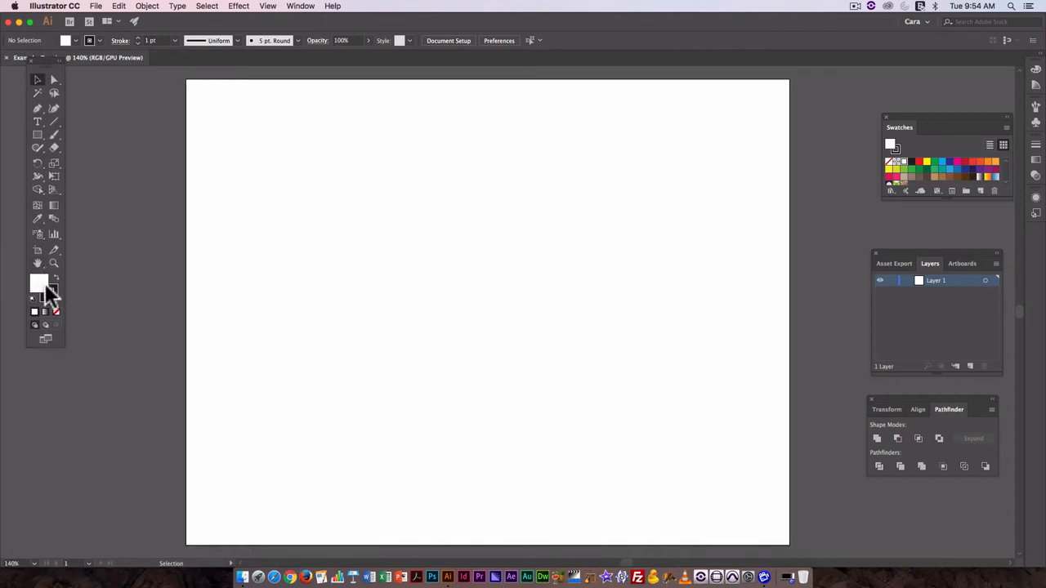
mouse_move(20, 159)
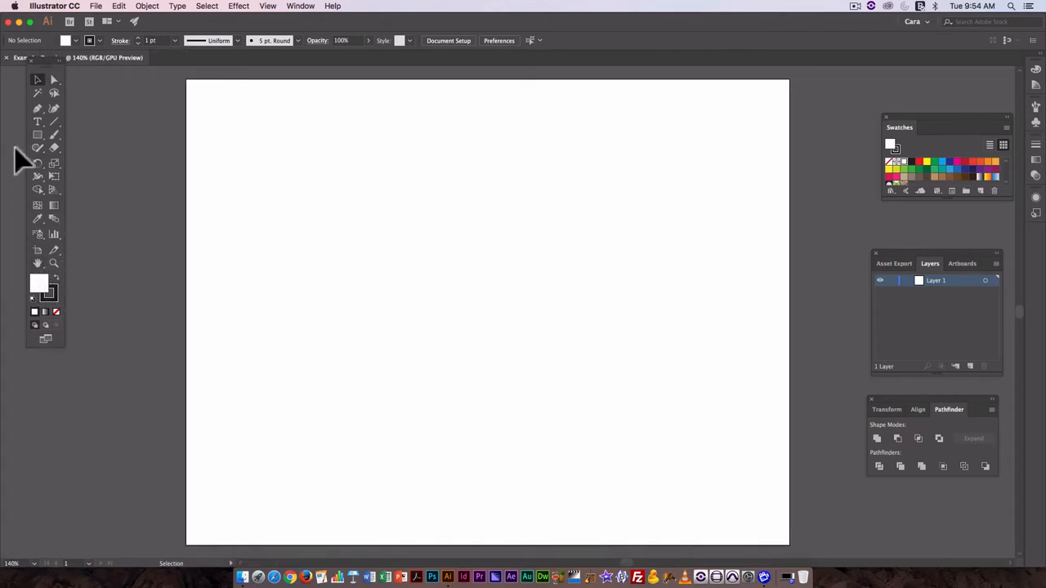
mouse_move(94, 133)
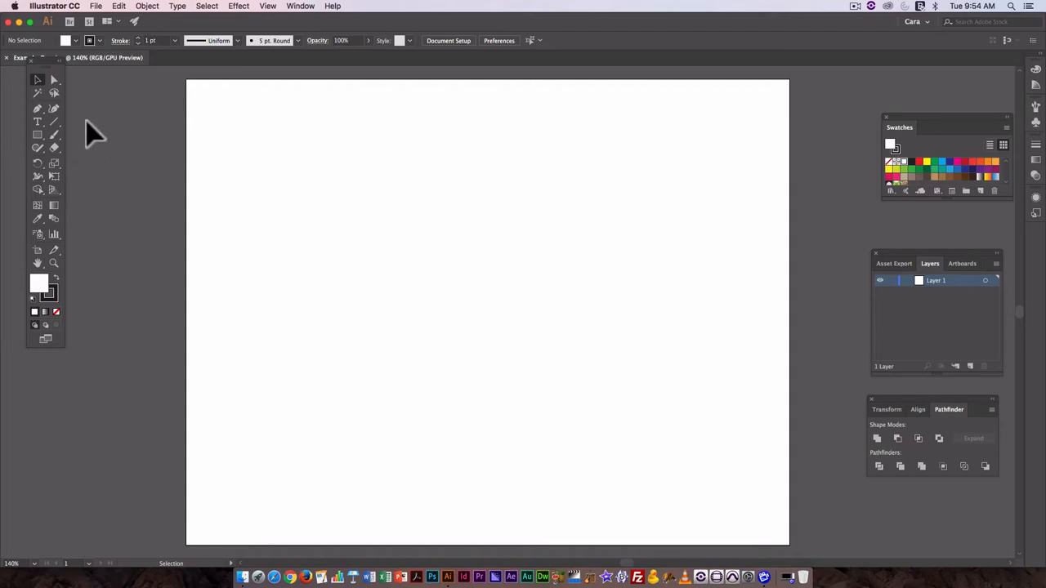
mouse_move(38, 135)
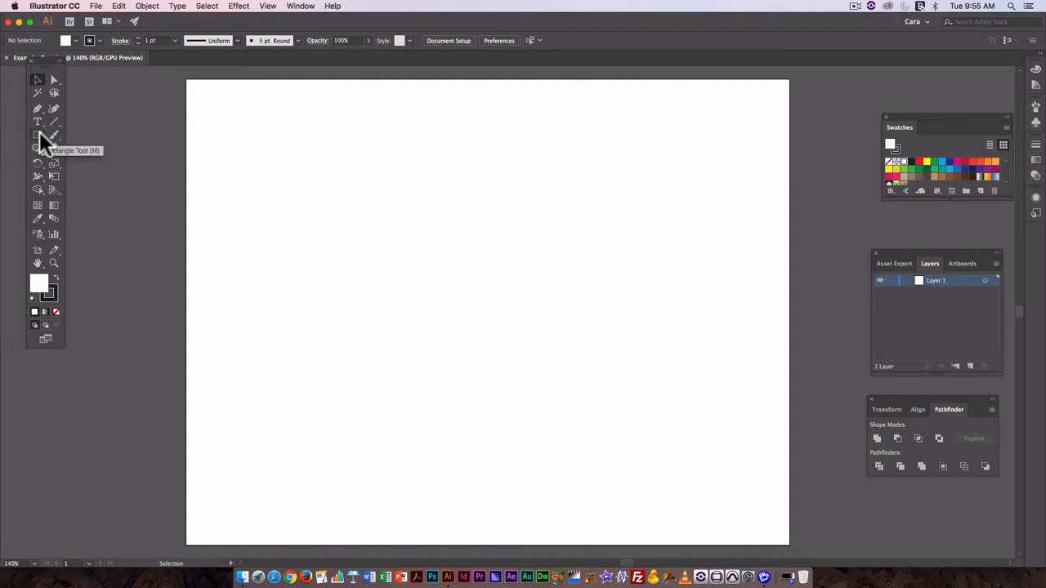
Step: Choose the Ellipse Tool from the basic shape tools flyout
click(37, 134)
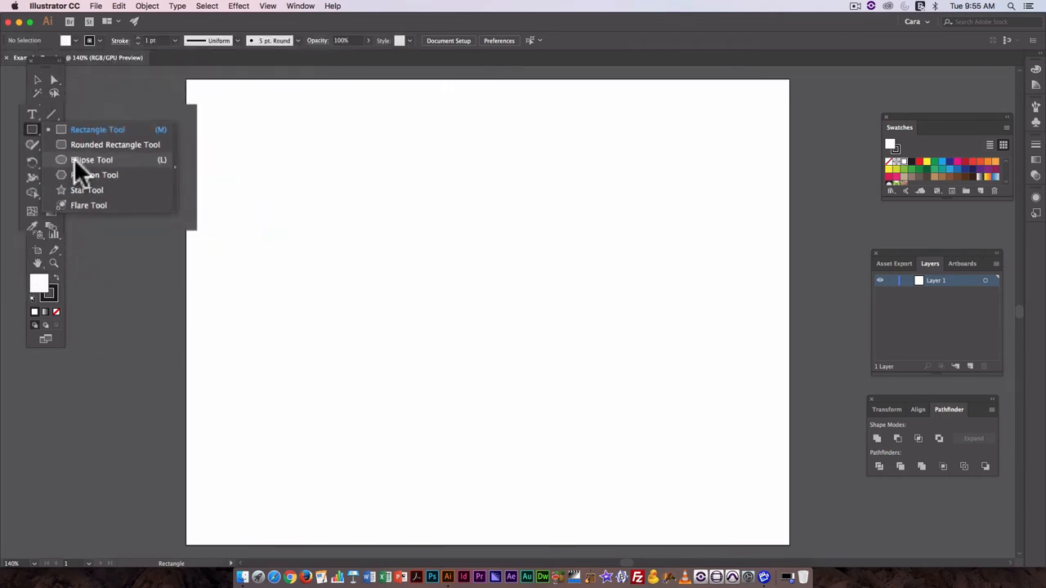
click(91, 159)
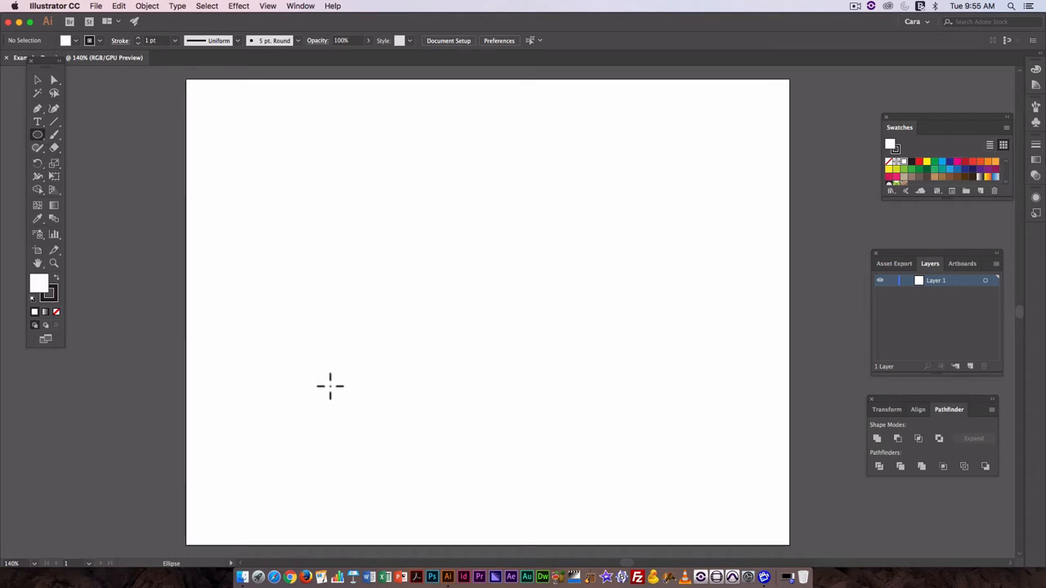
click(37, 134)
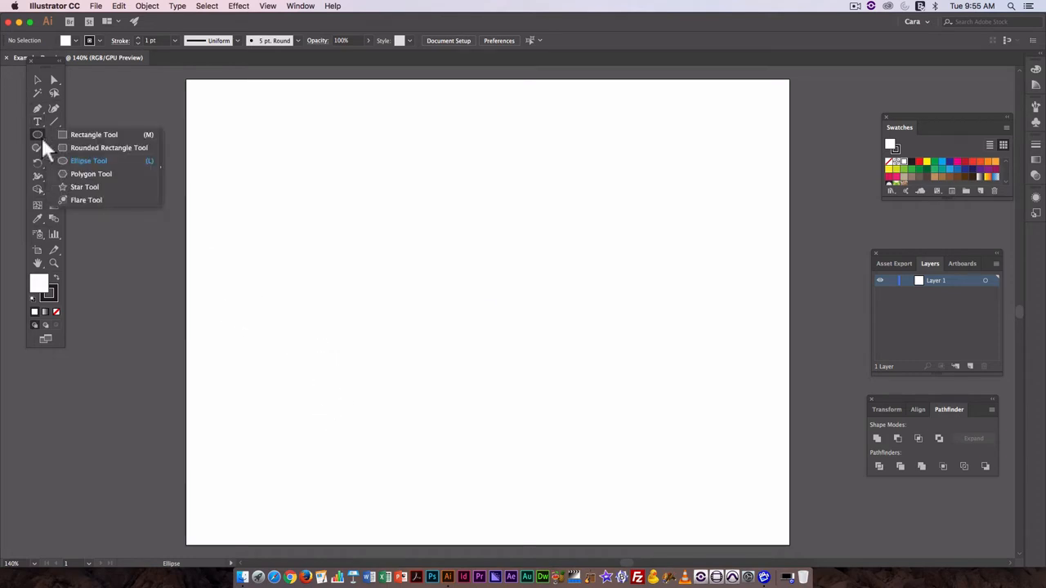
mouse_move(98, 196)
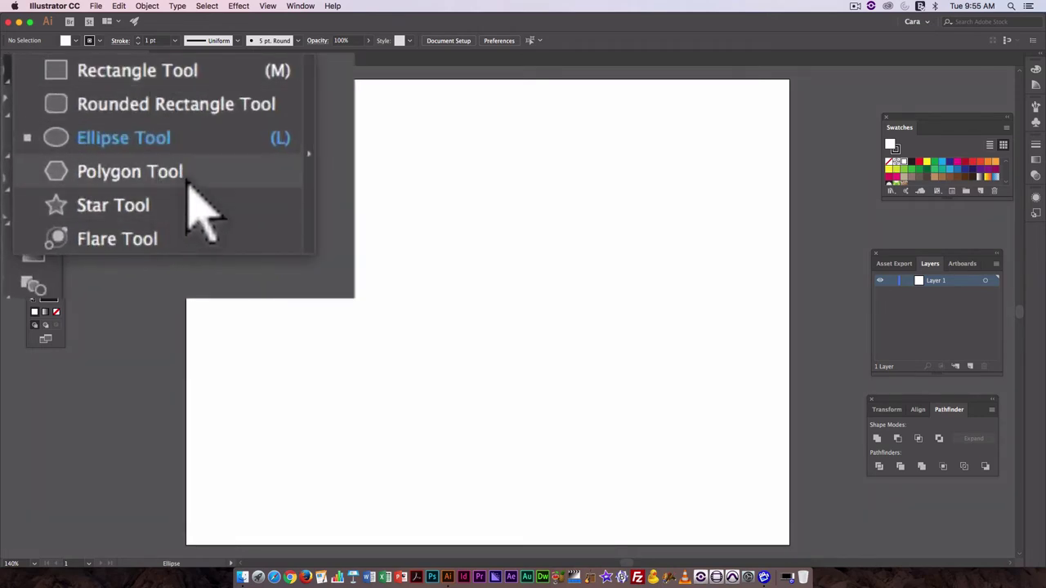
mouse_move(261, 98)
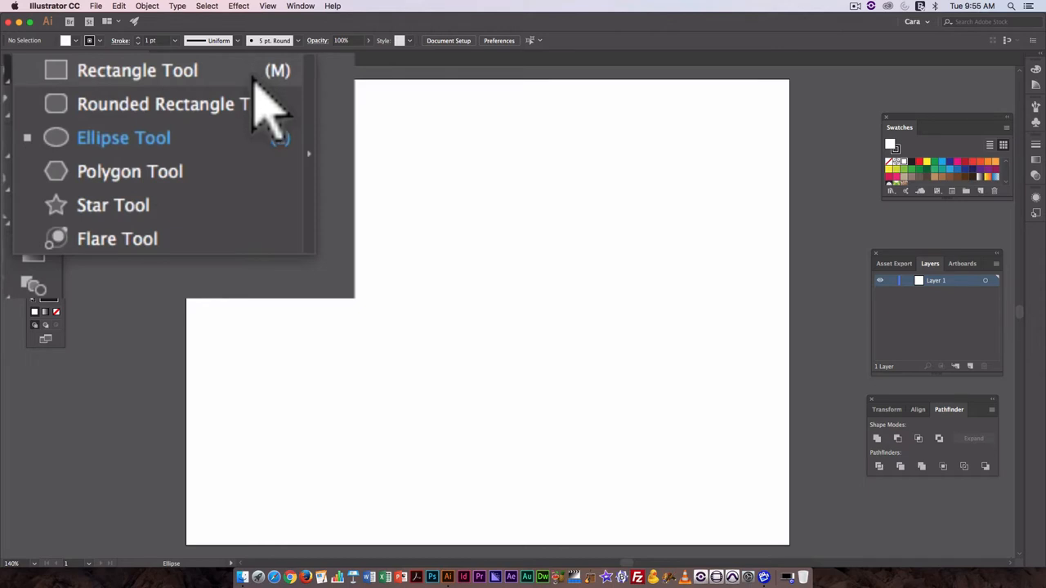
mouse_move(254, 168)
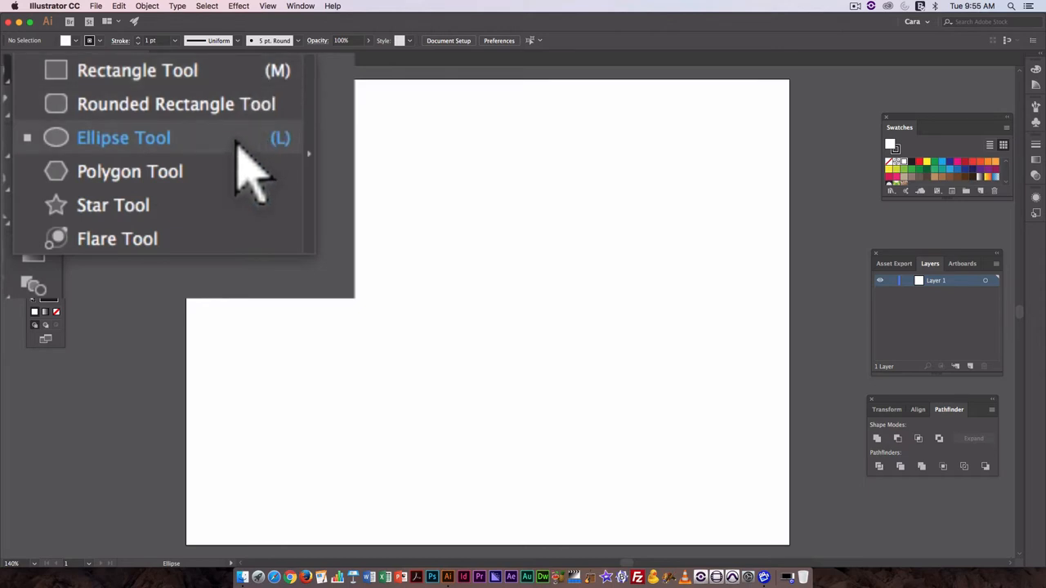
mouse_move(261, 172)
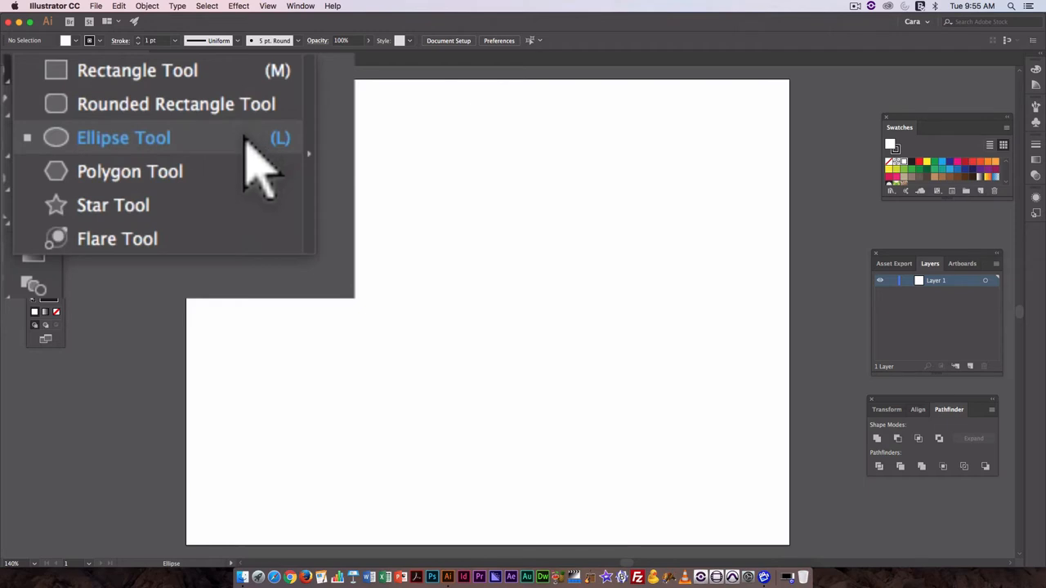
mouse_move(208, 156)
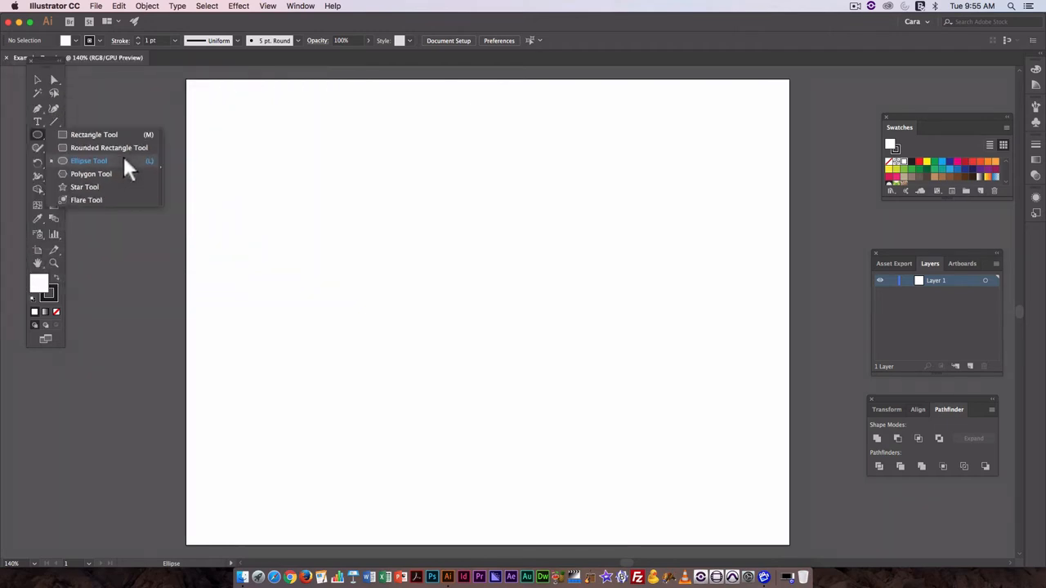
mouse_move(143, 163)
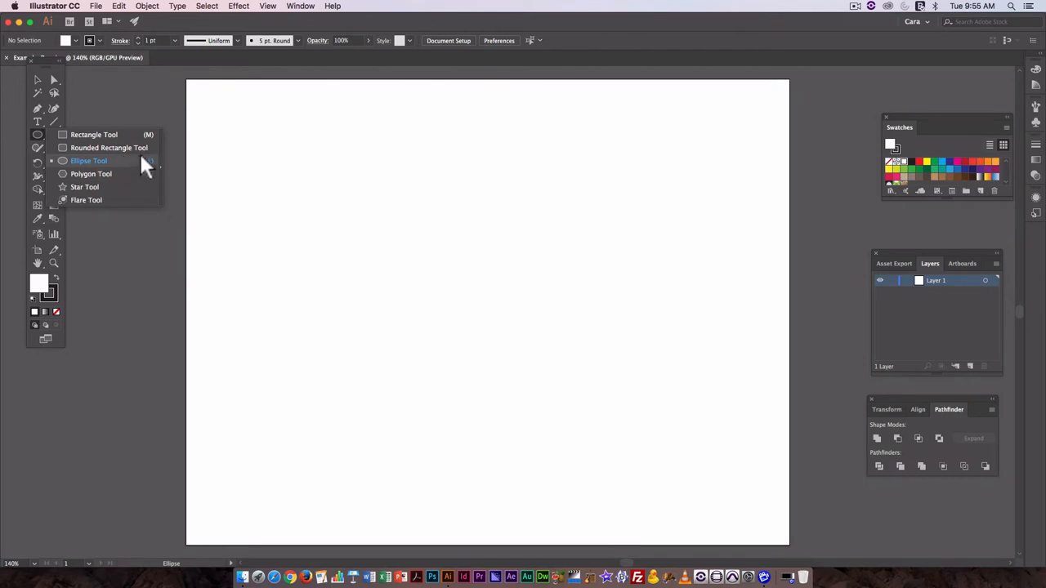
mouse_move(139, 139)
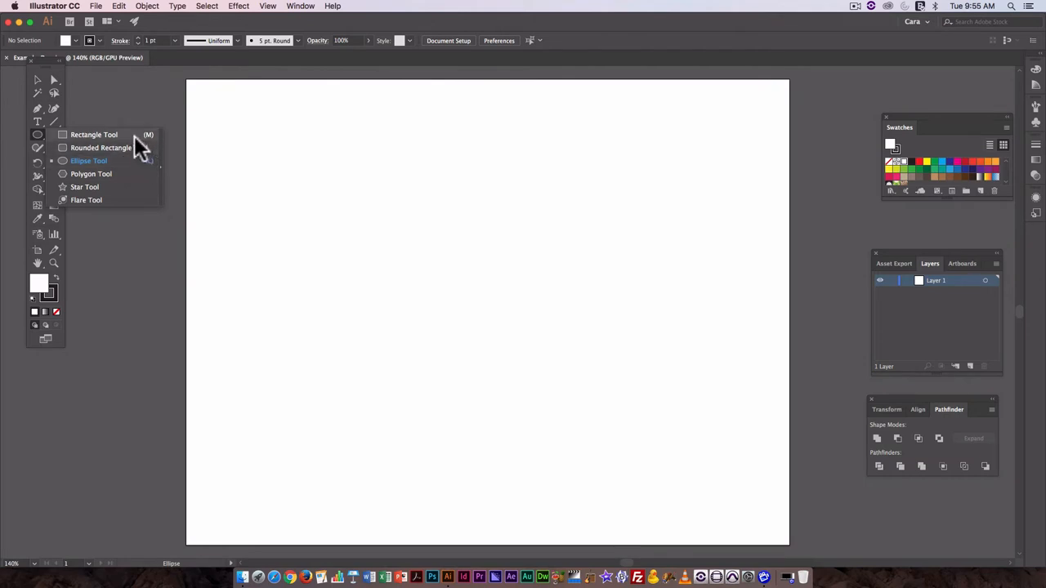
click(88, 161)
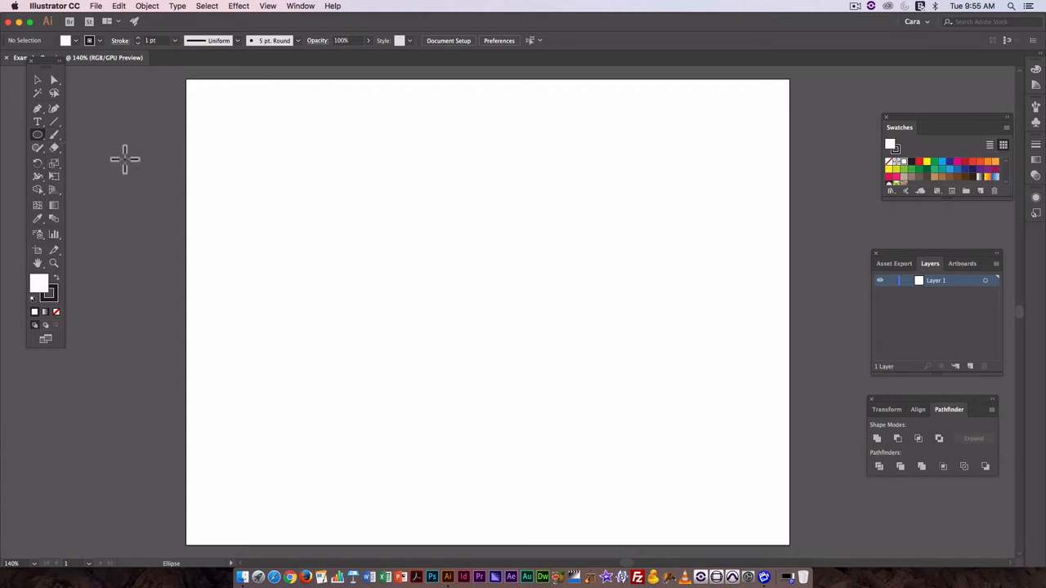
mouse_move(327, 384)
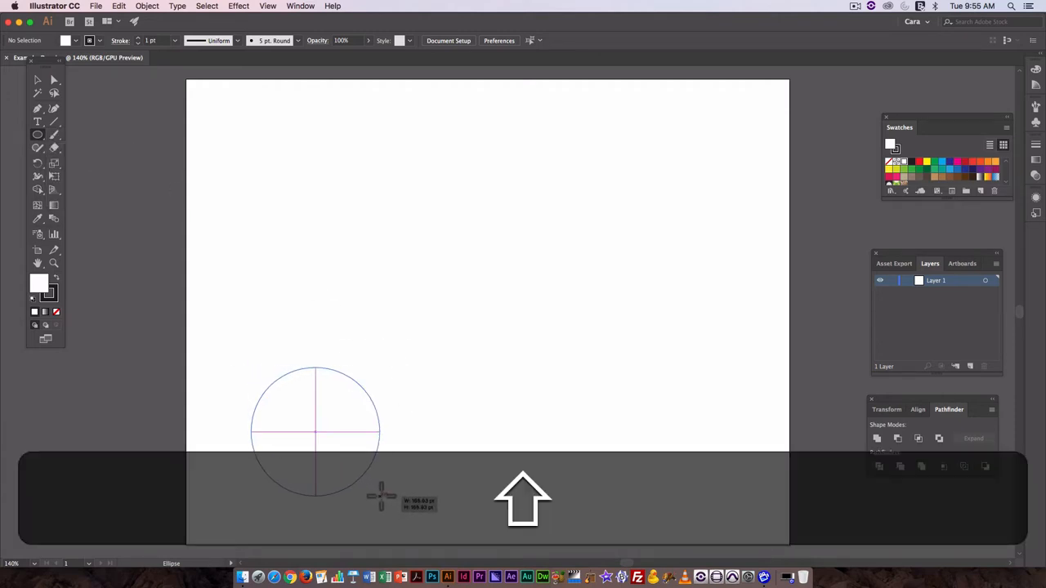
Step: Draw a large circle for the pear body and a tall oval over its top
drag(251, 368, 392, 506)
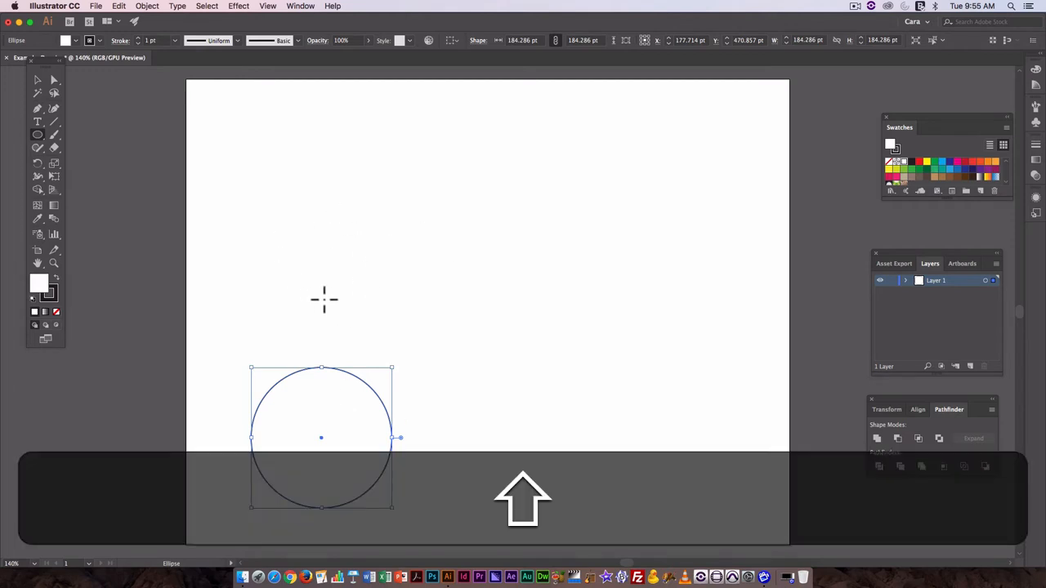
drag(327, 351, 352, 302)
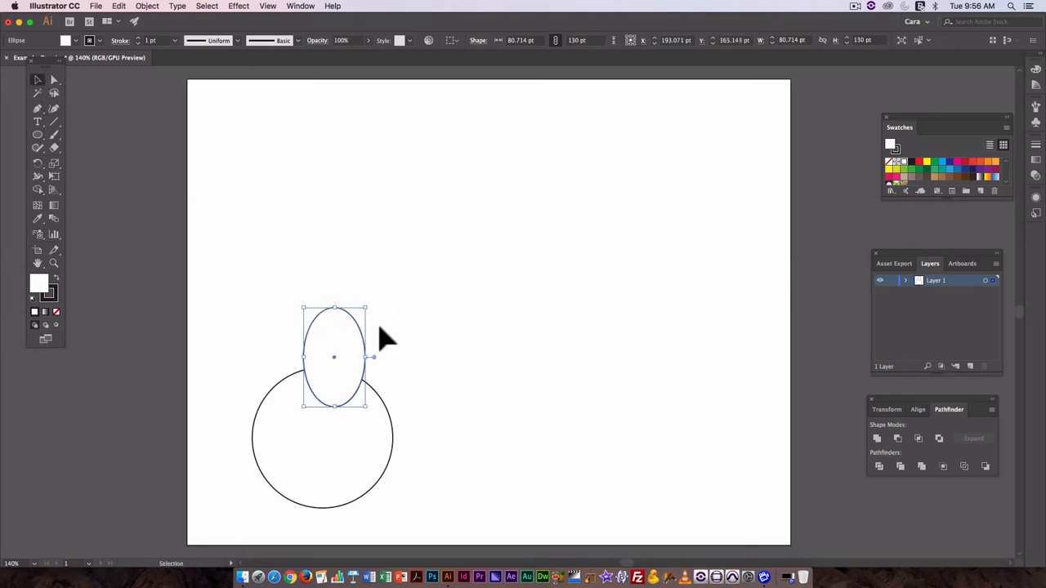
mouse_move(350, 317)
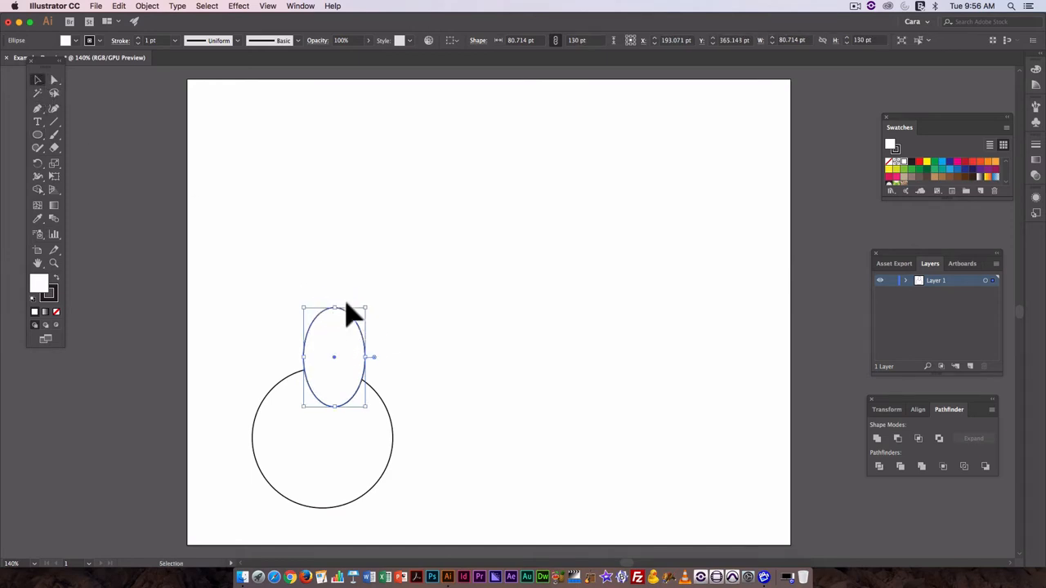
mouse_move(388, 404)
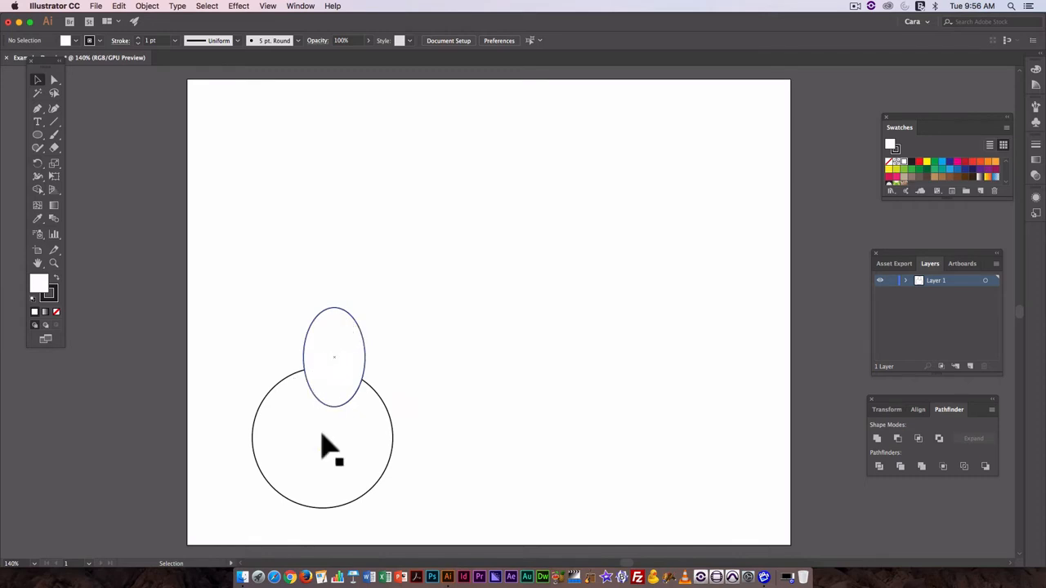
Step: Select the circle and oval and align them horizontally centred
click(239, 284)
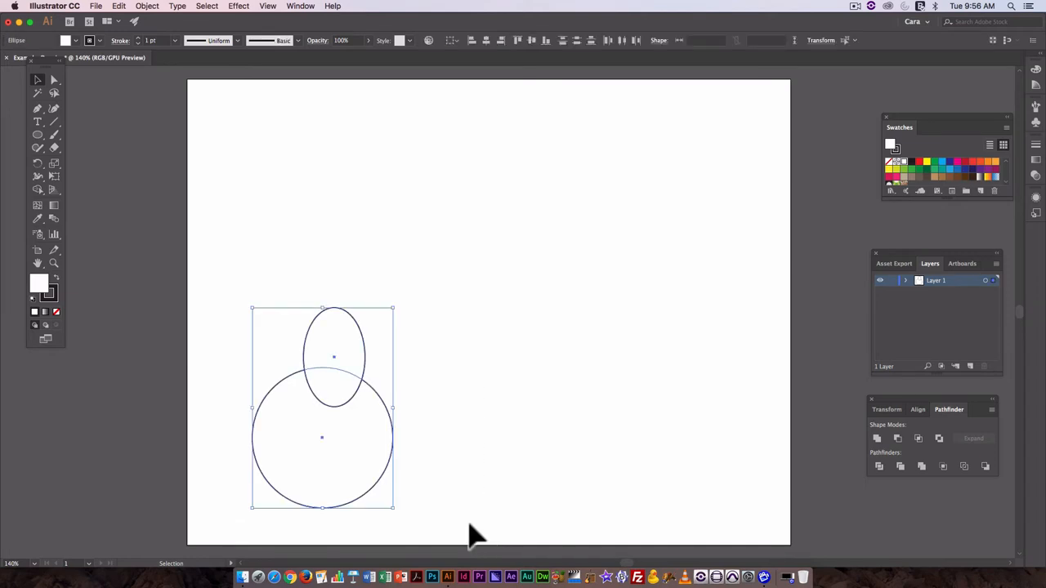
mouse_move(486, 45)
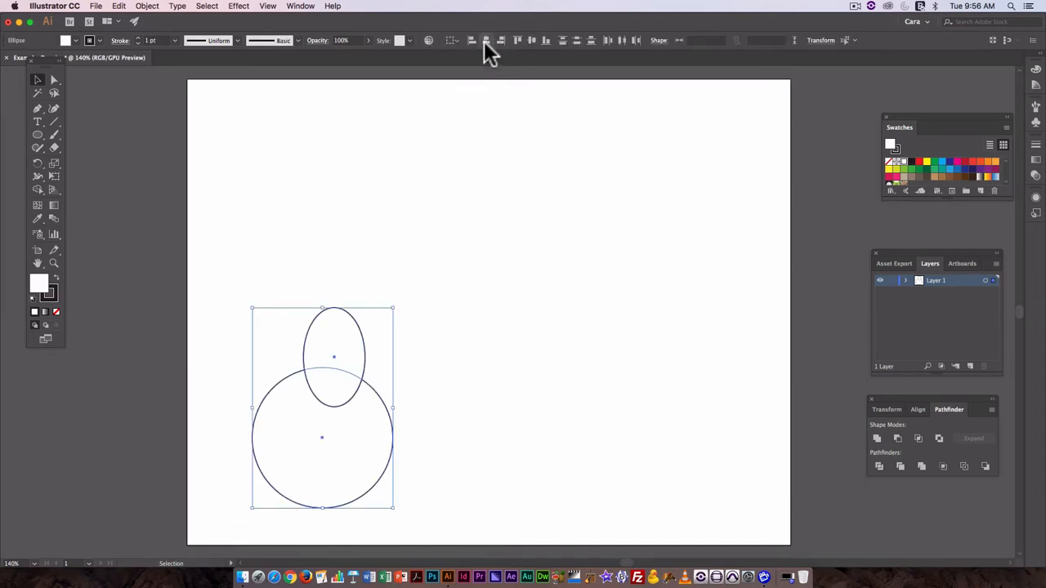
mouse_move(531, 45)
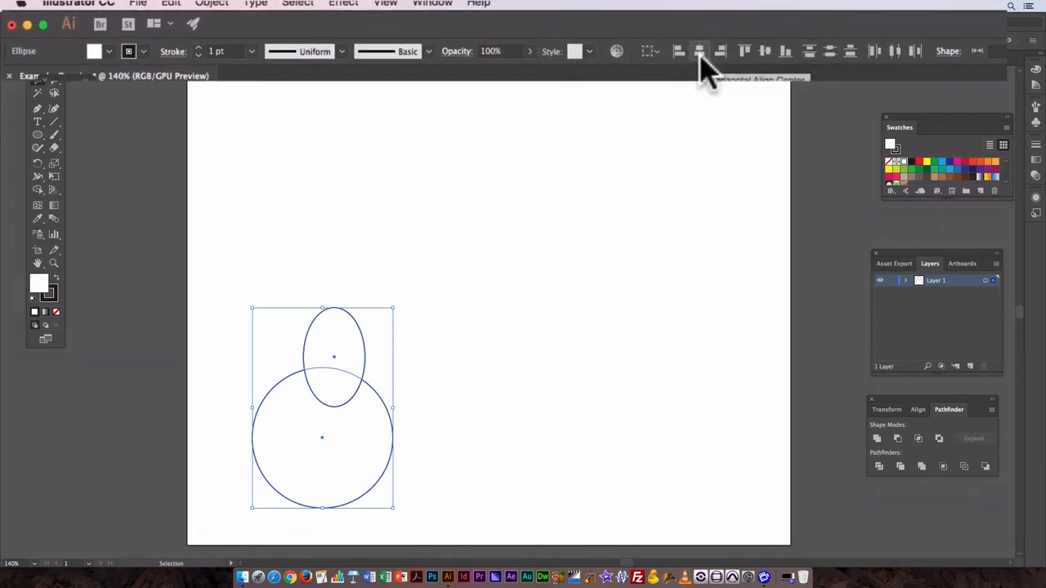
mouse_move(765, 51)
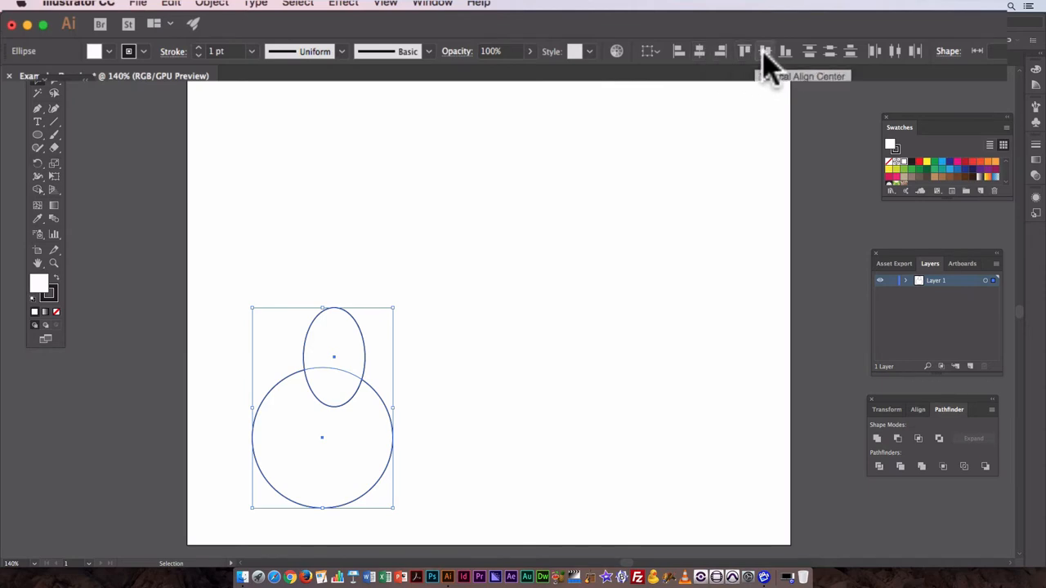
mouse_move(584, 65)
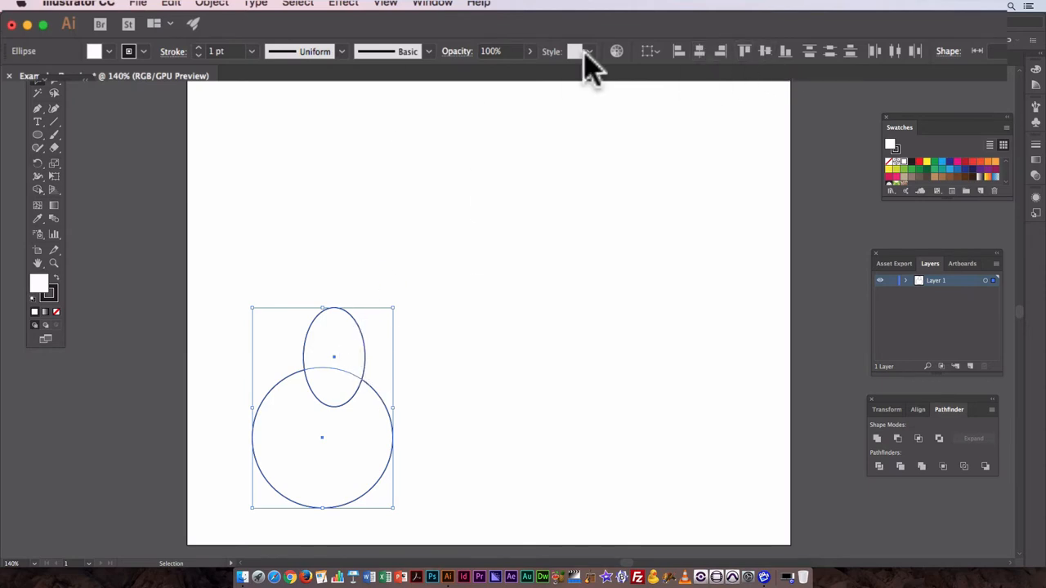
mouse_move(698, 51)
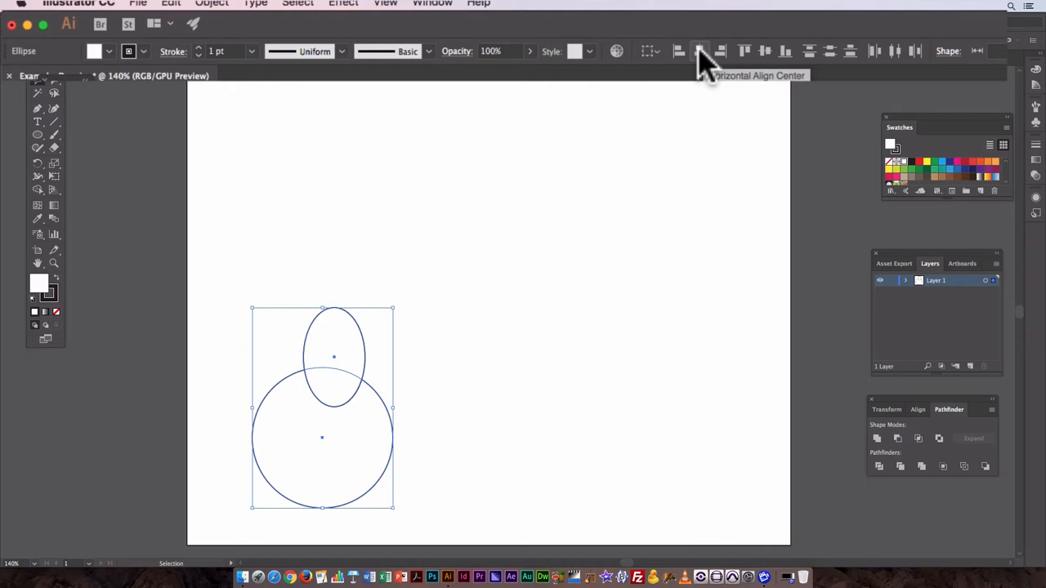
click(699, 50)
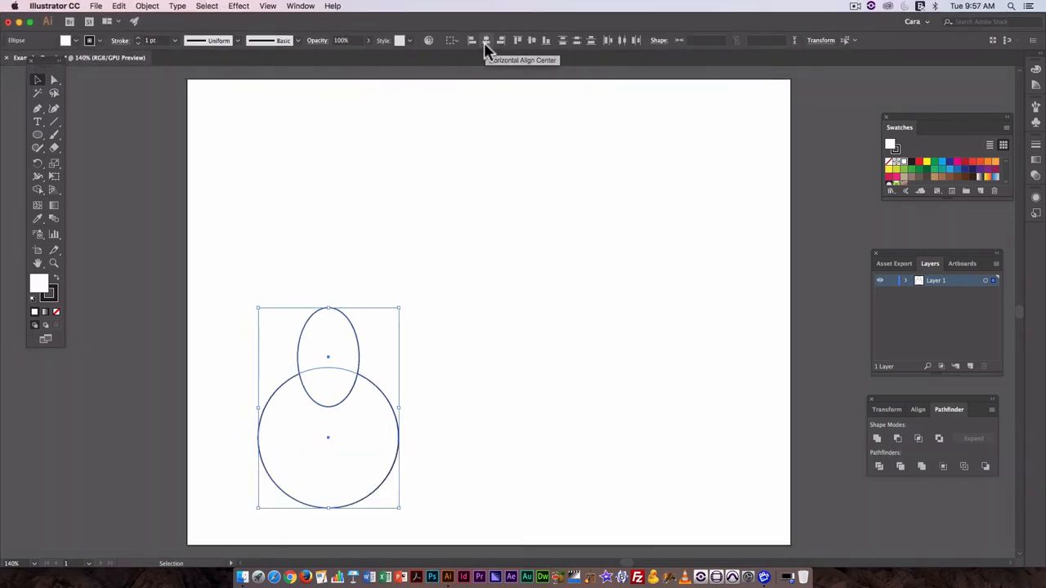
mouse_move(416, 384)
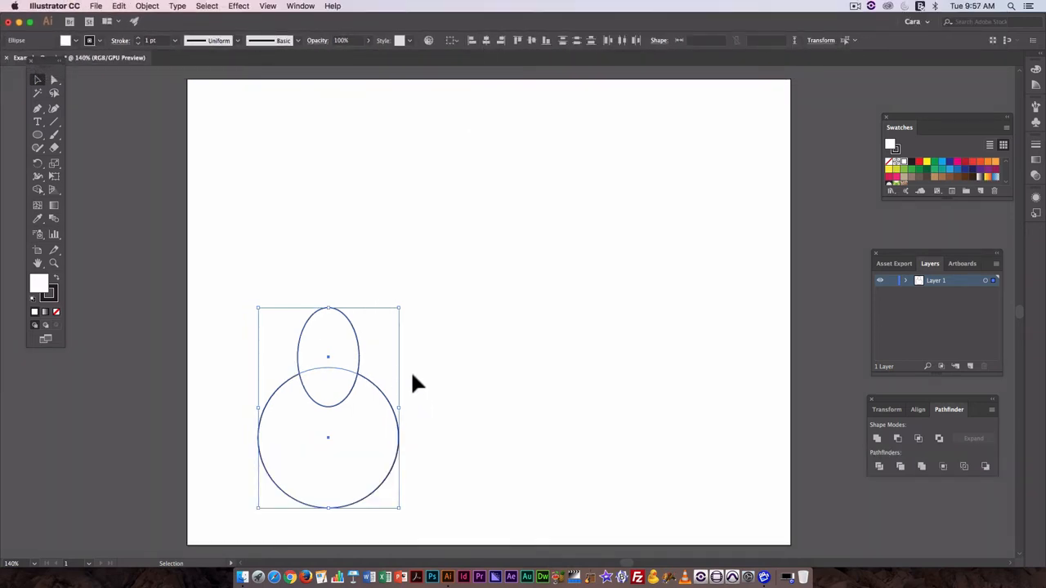
mouse_move(384, 368)
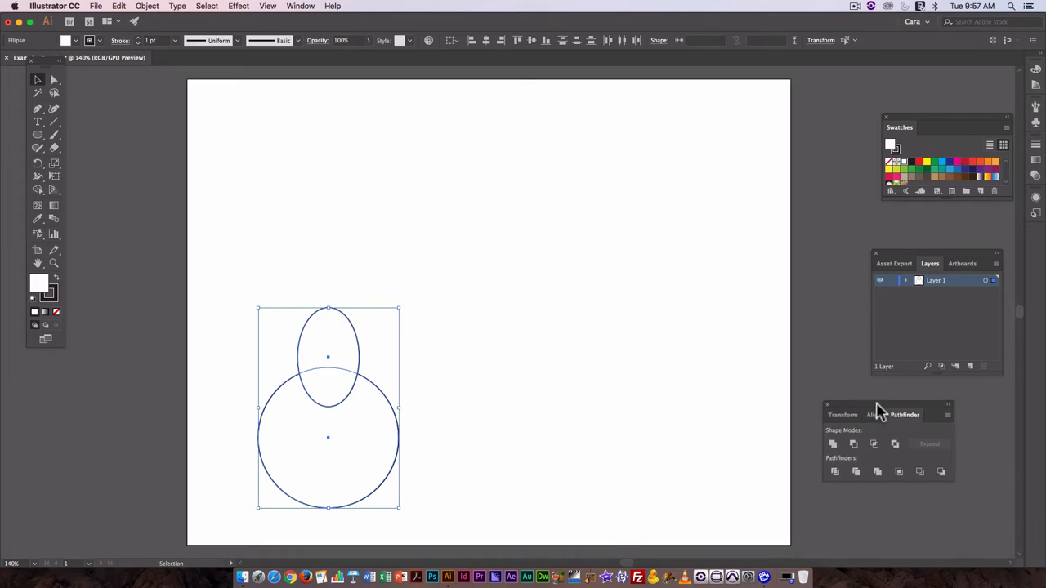
mouse_move(753, 391)
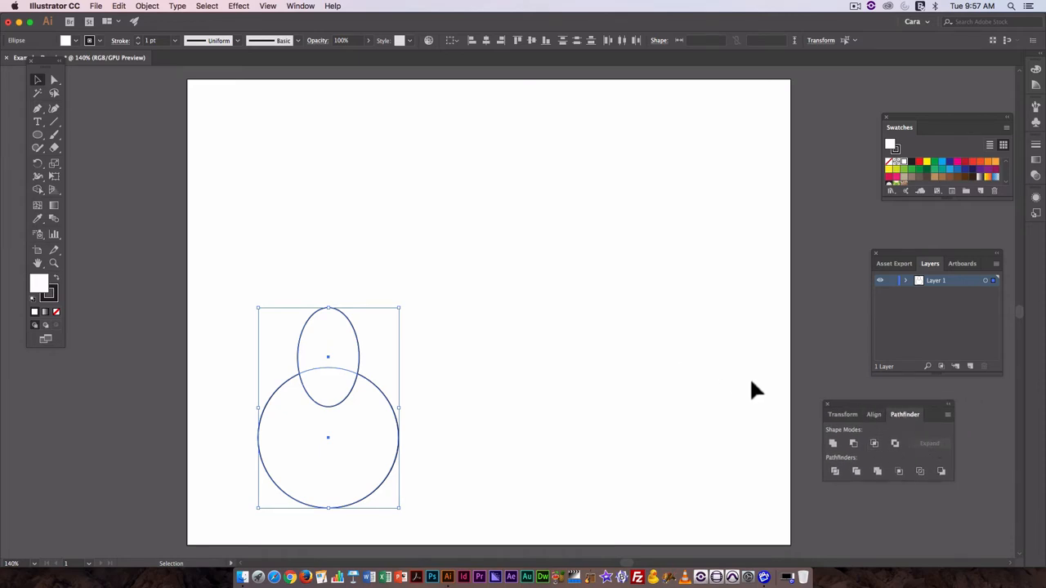
mouse_move(852, 457)
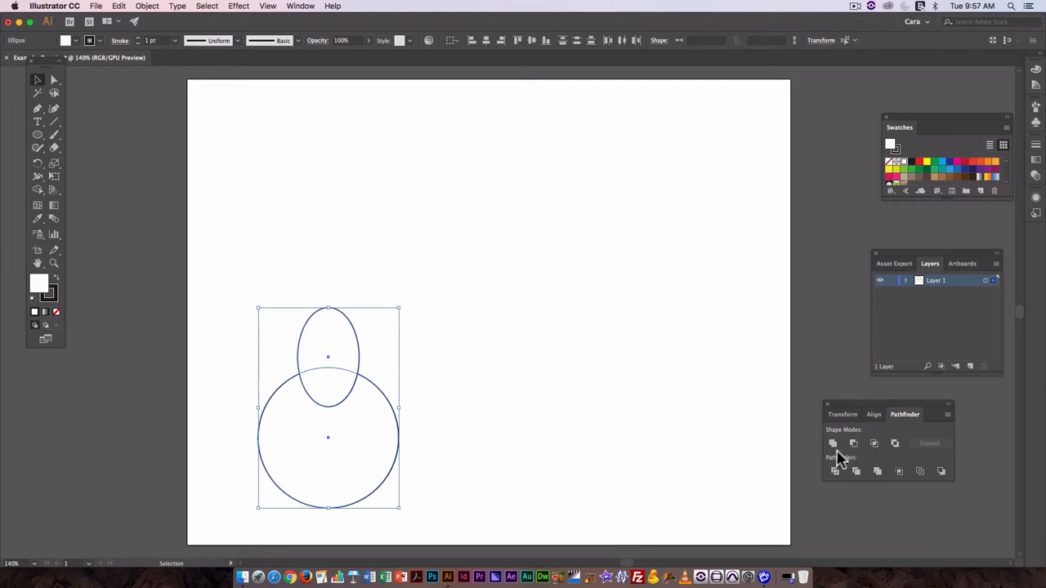
Step: Unite the circle and oval with Pathfinder into one pear outline
click(832, 443)
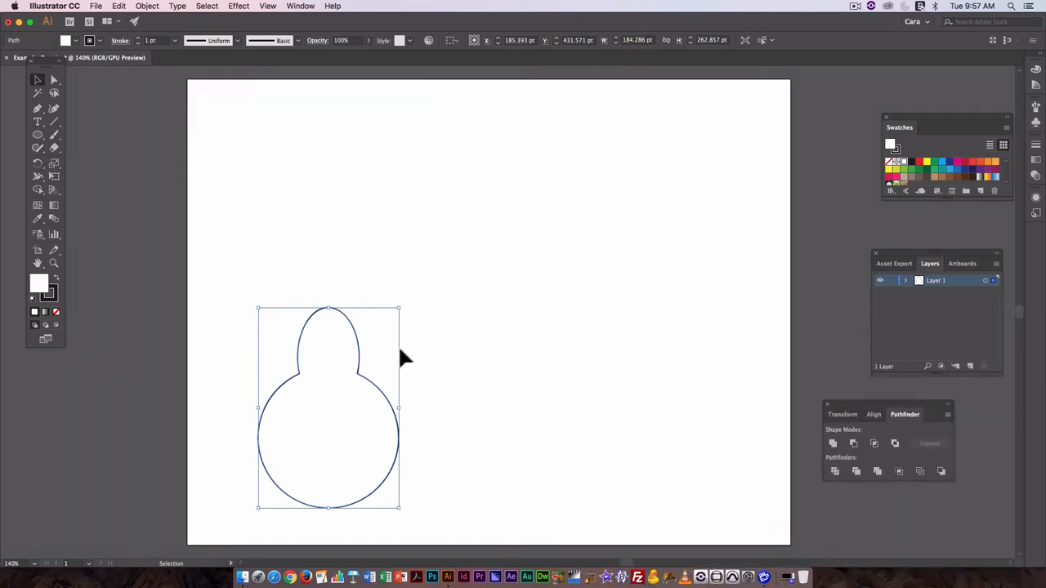
mouse_move(277, 286)
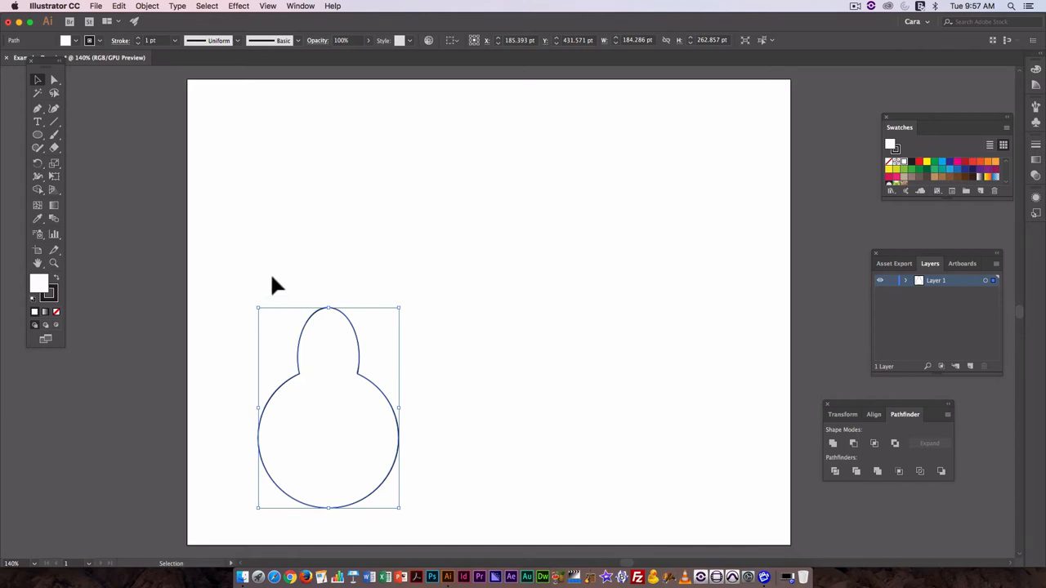
mouse_move(372, 334)
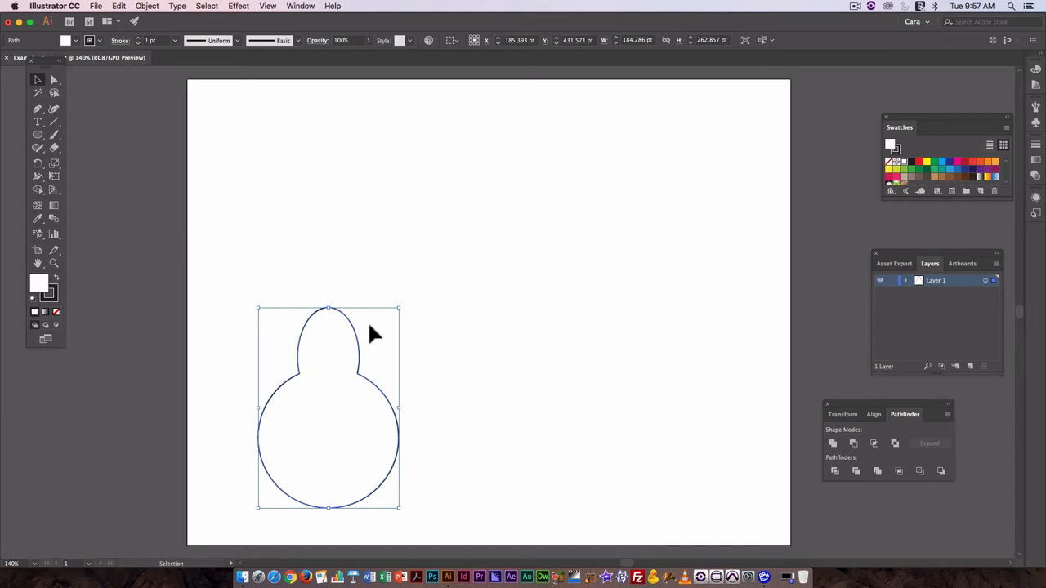
mouse_move(24, 122)
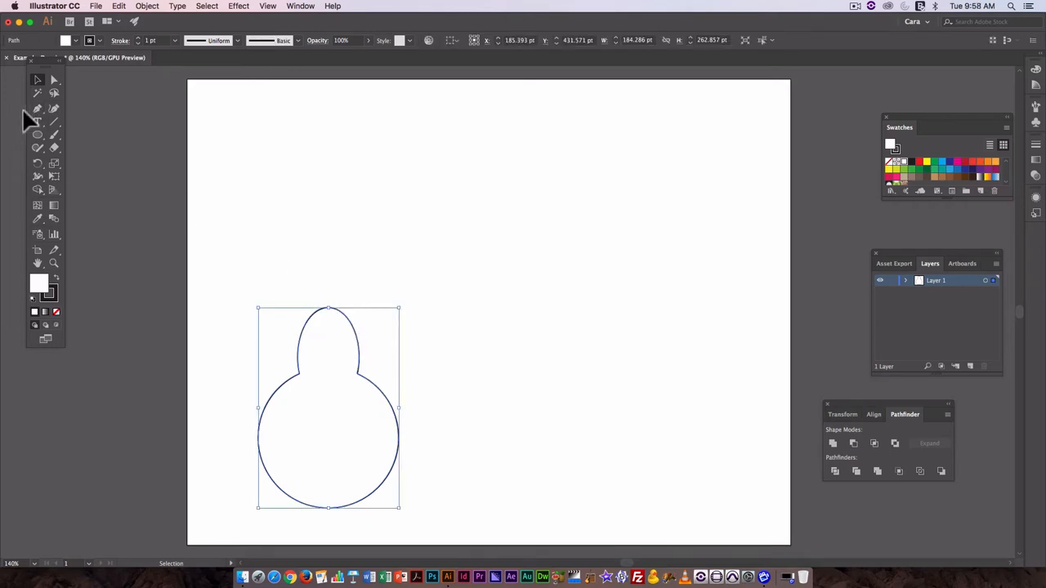
mouse_move(53, 86)
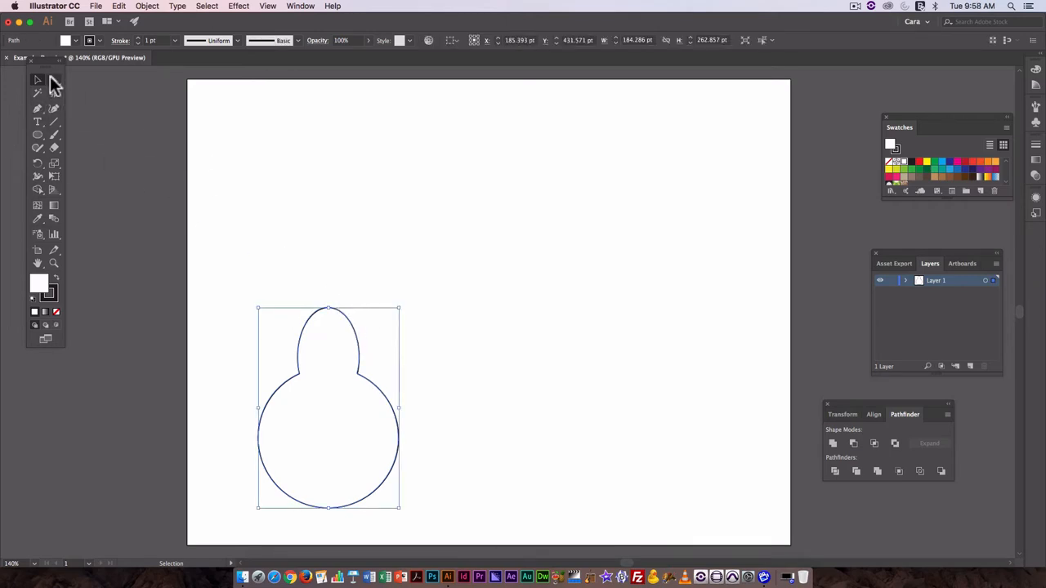
Step: Switch to the Direct Selection Tool and browse the Object transform commands
click(54, 79)
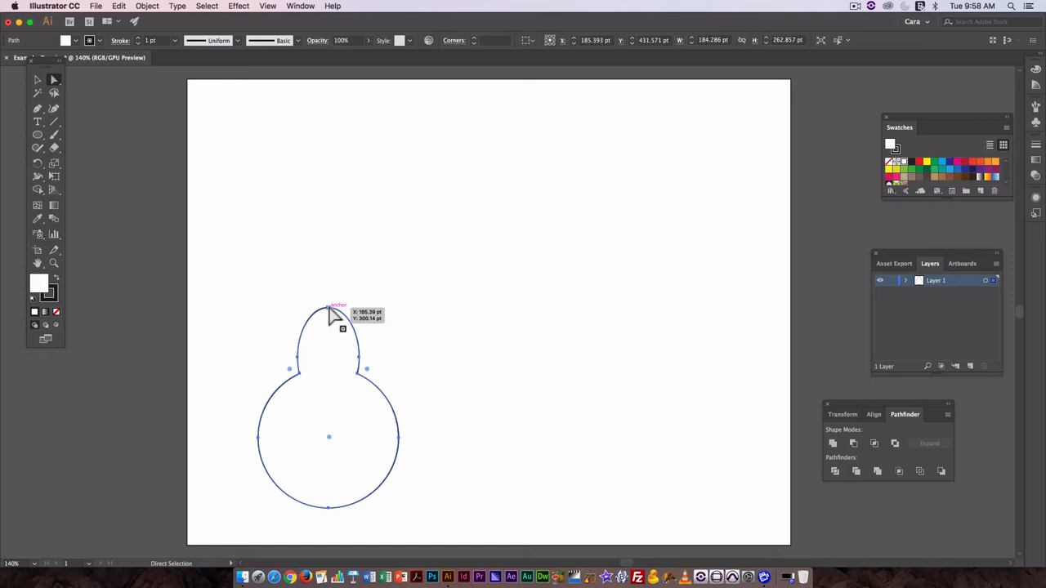
mouse_move(331, 318)
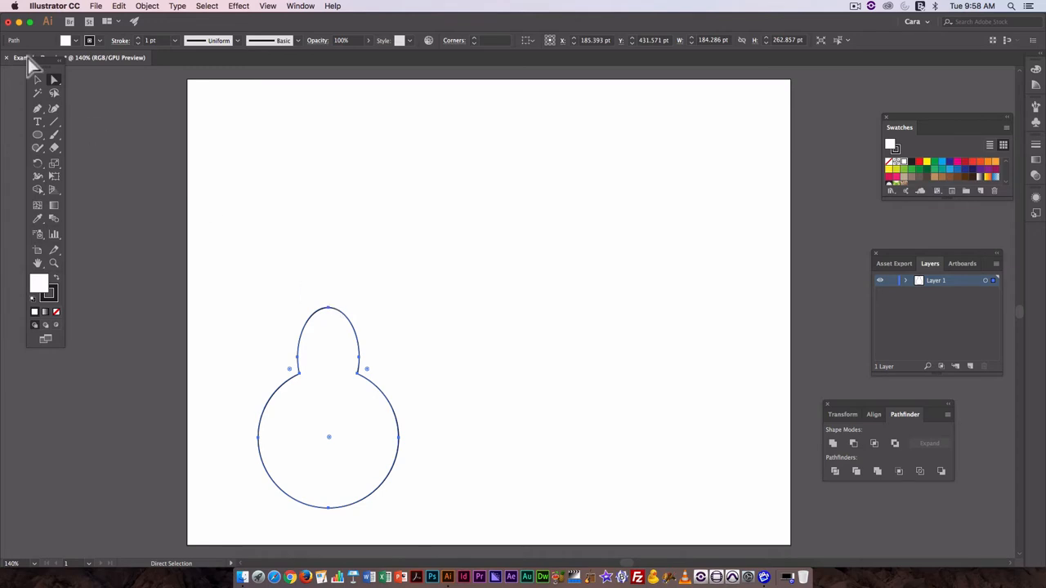
click(147, 6)
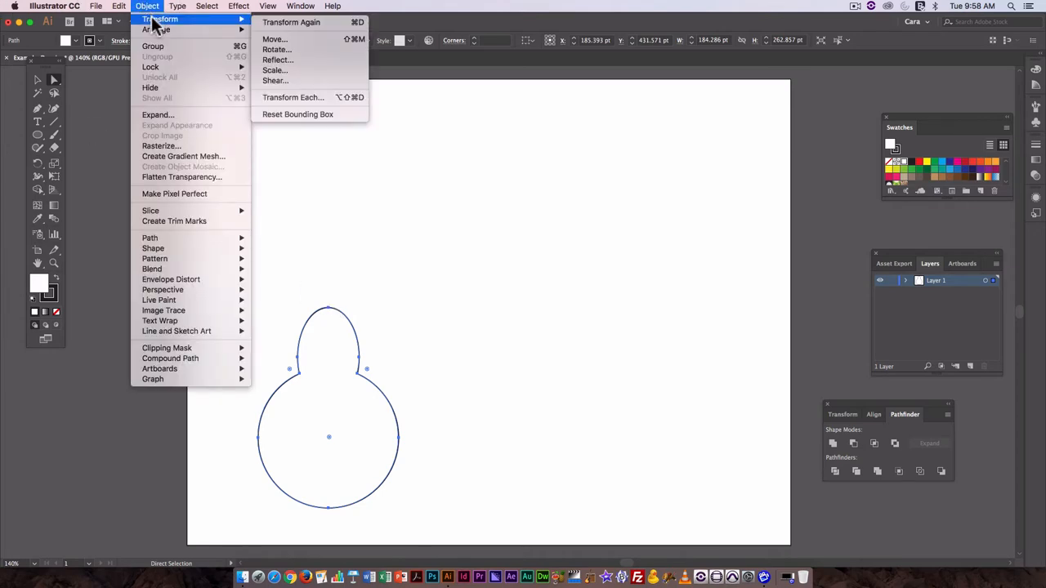
mouse_move(275, 39)
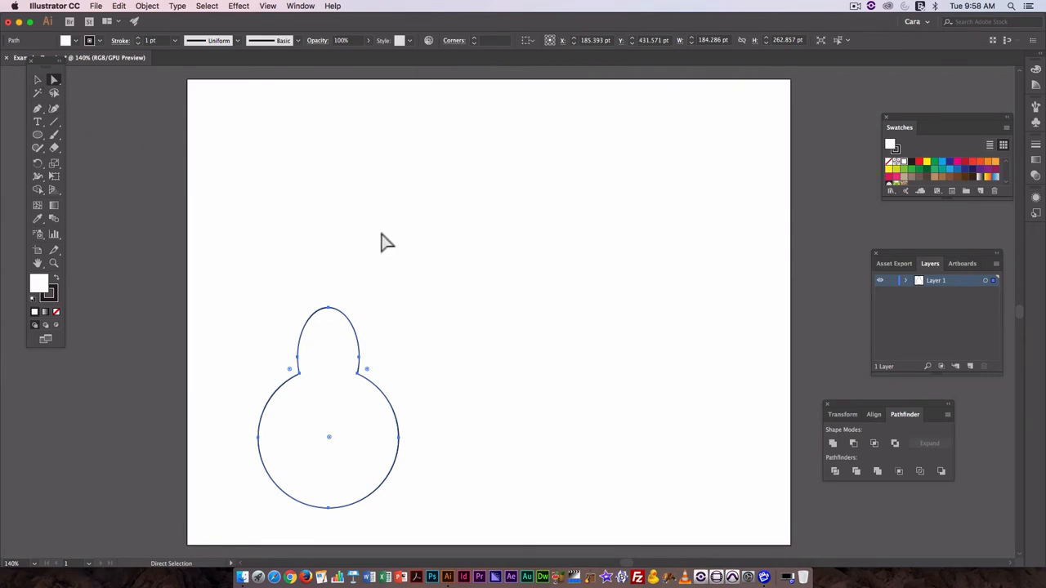
mouse_move(257, 250)
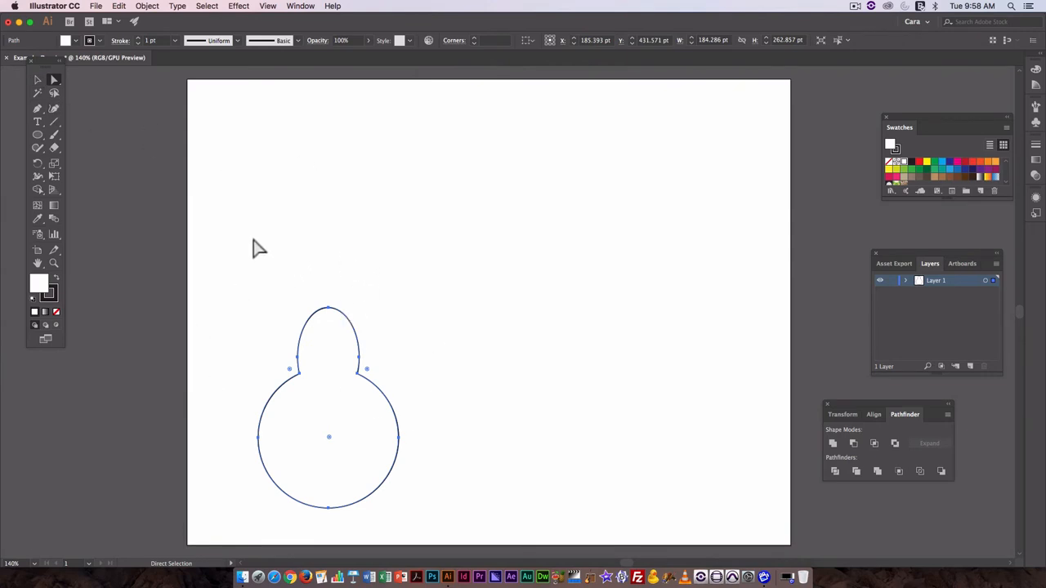
mouse_move(335, 322)
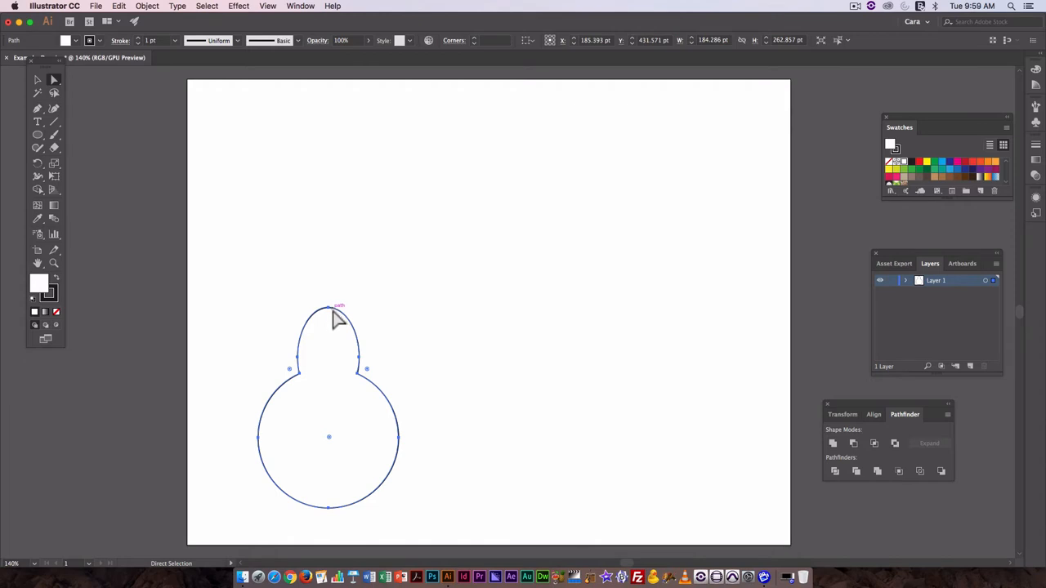
mouse_move(334, 318)
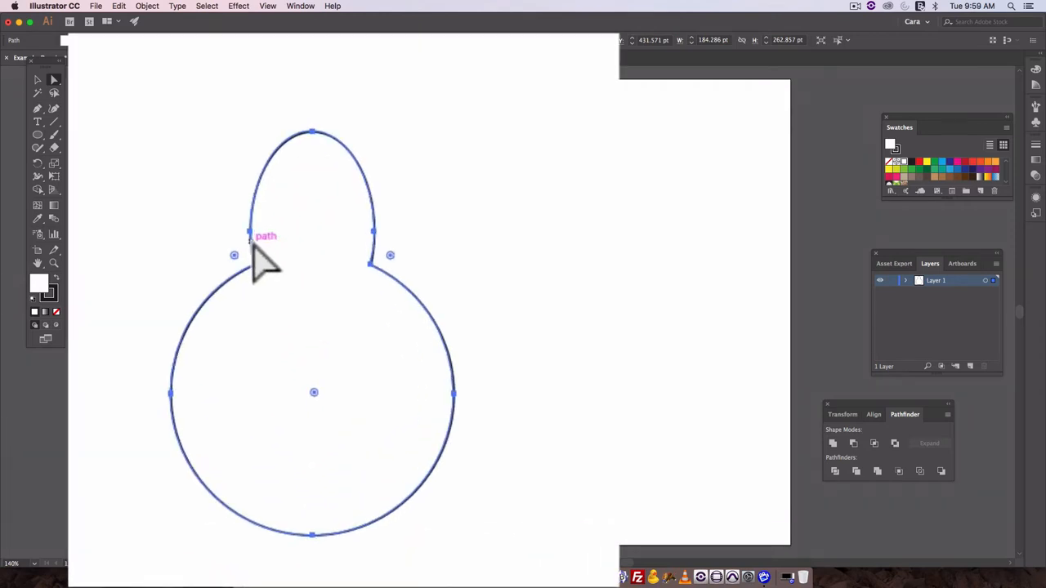
mouse_move(257, 311)
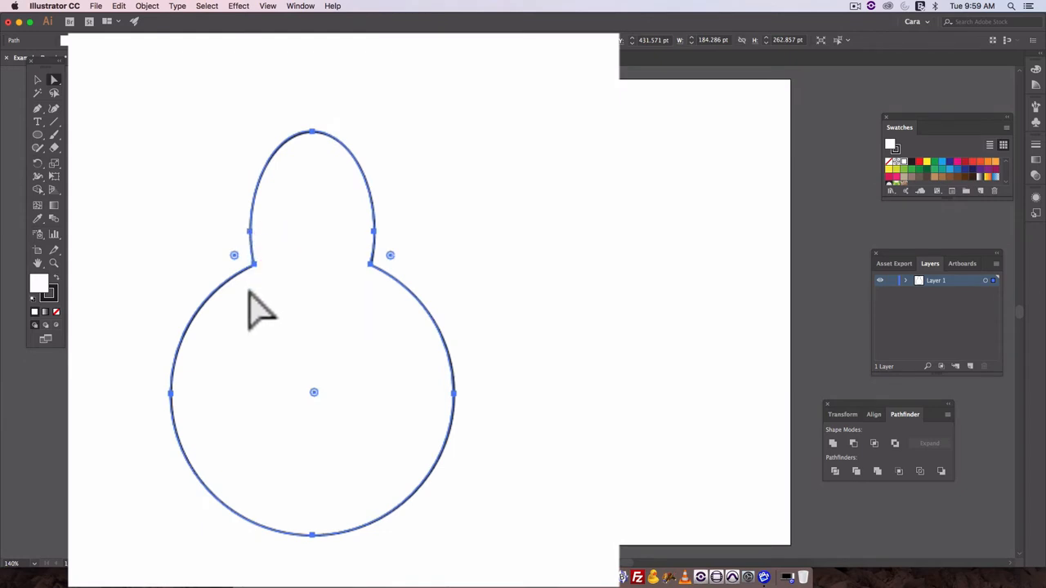
mouse_move(380, 294)
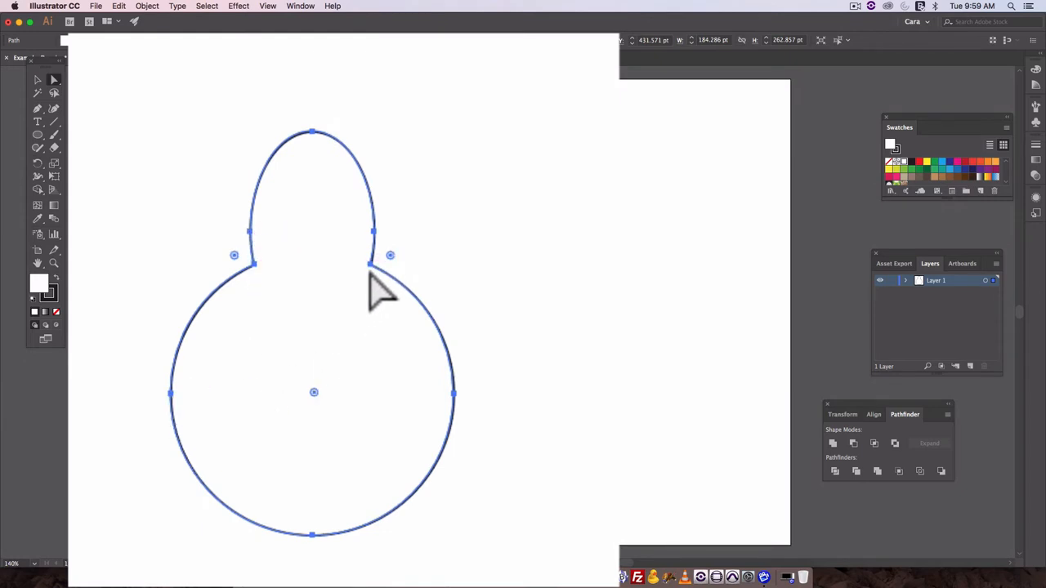
mouse_move(376, 249)
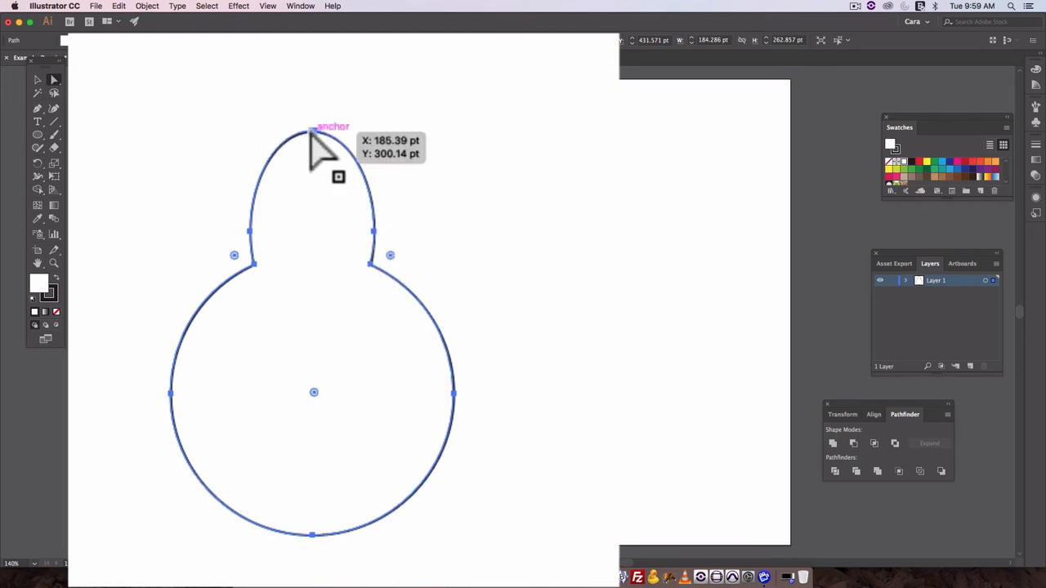
mouse_move(274, 183)
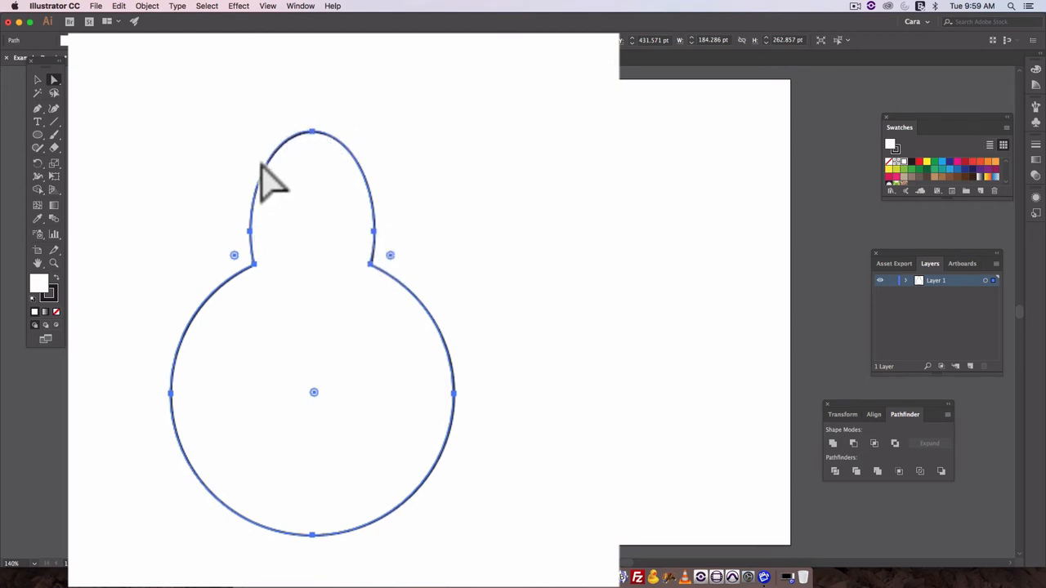
mouse_move(131, 147)
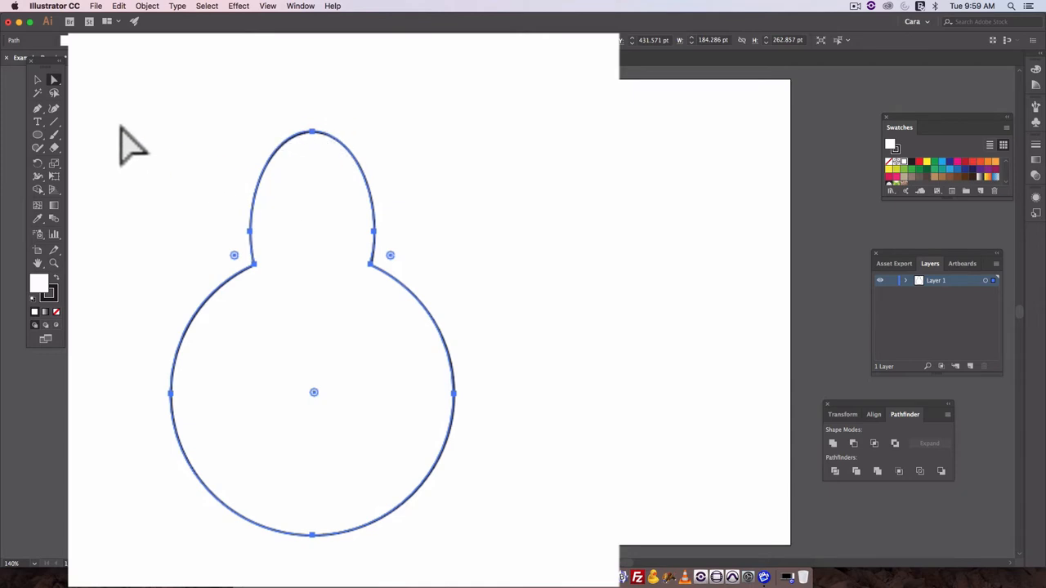
mouse_move(318, 151)
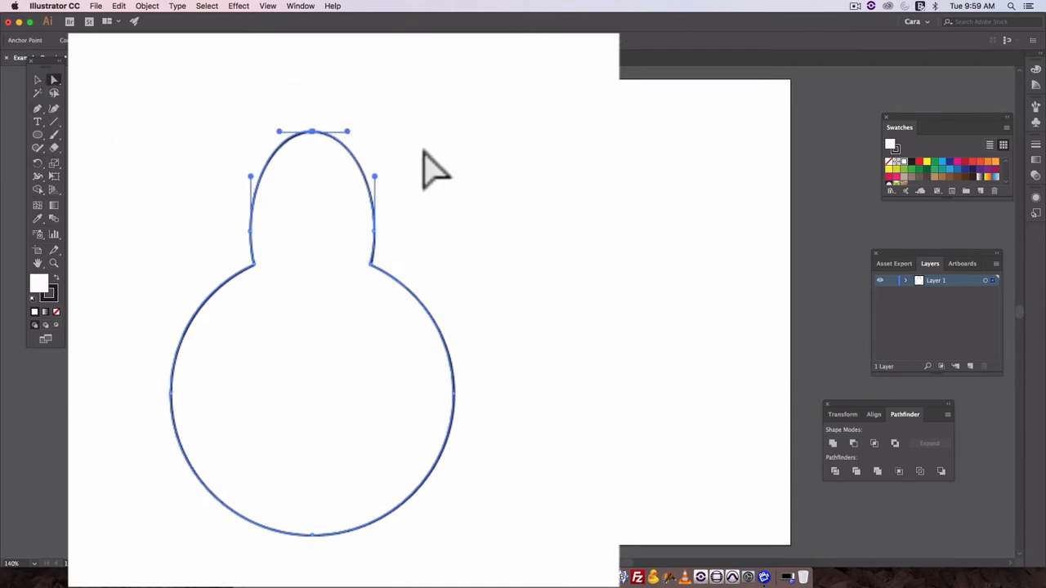
mouse_move(314, 147)
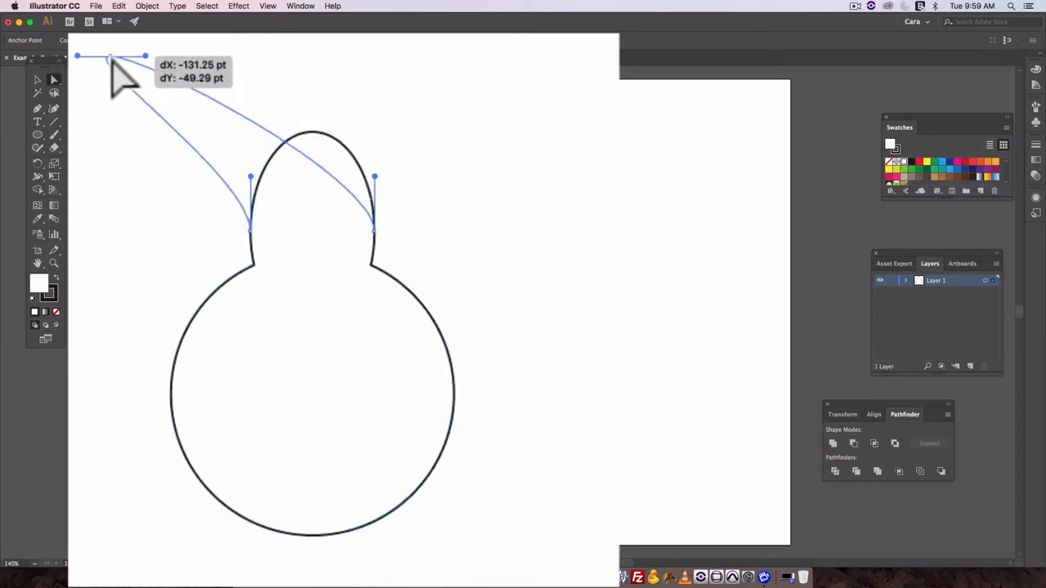
key(cmd+z)
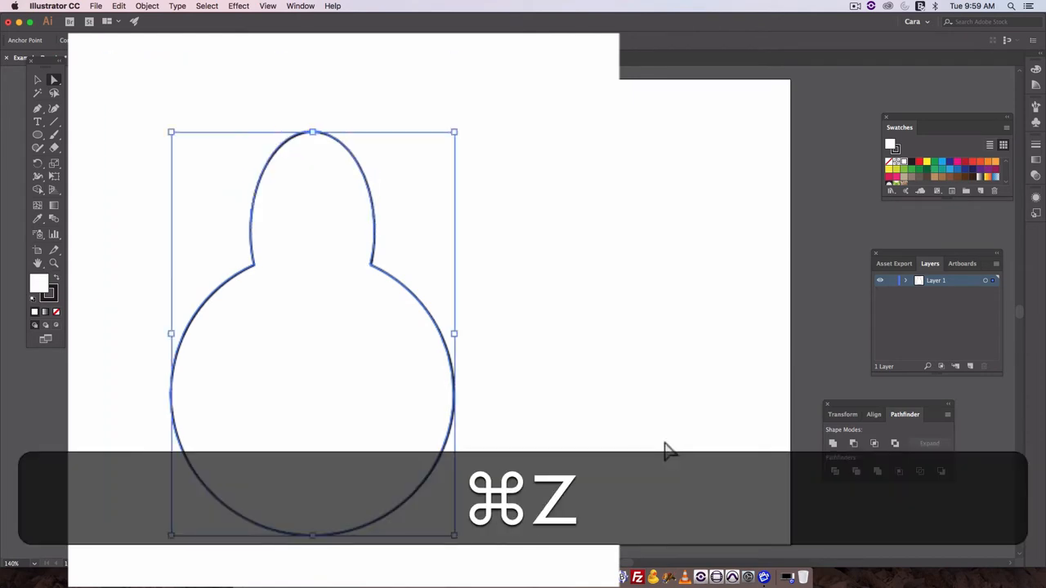
key(cmd+z)
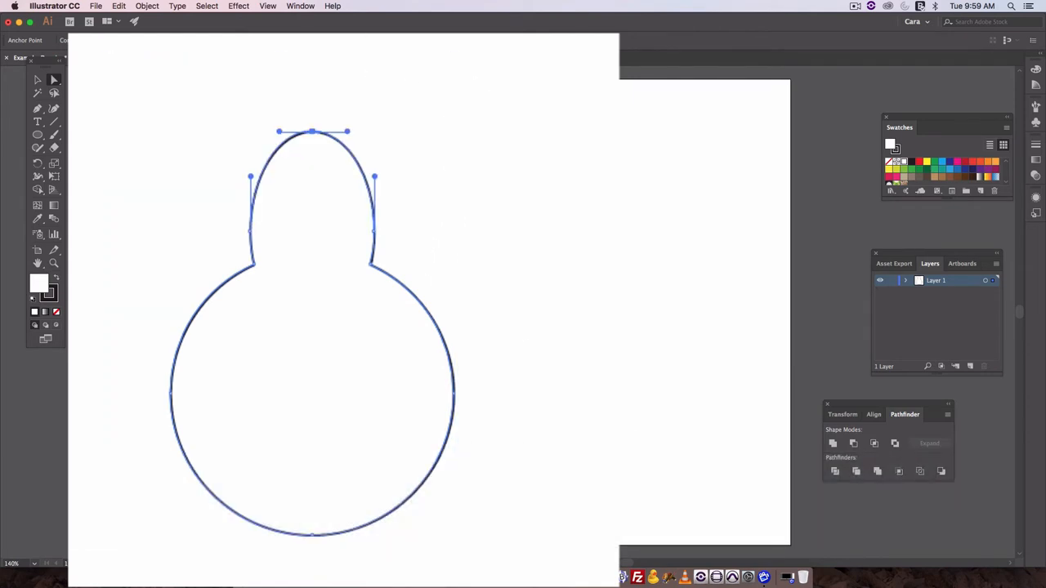
mouse_move(12, 23)
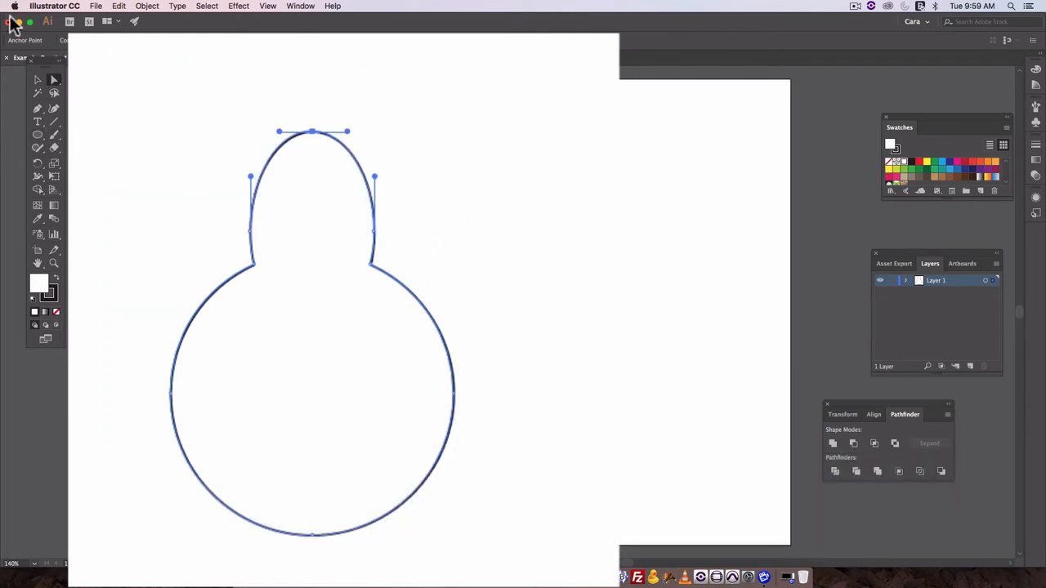
mouse_move(531, 392)
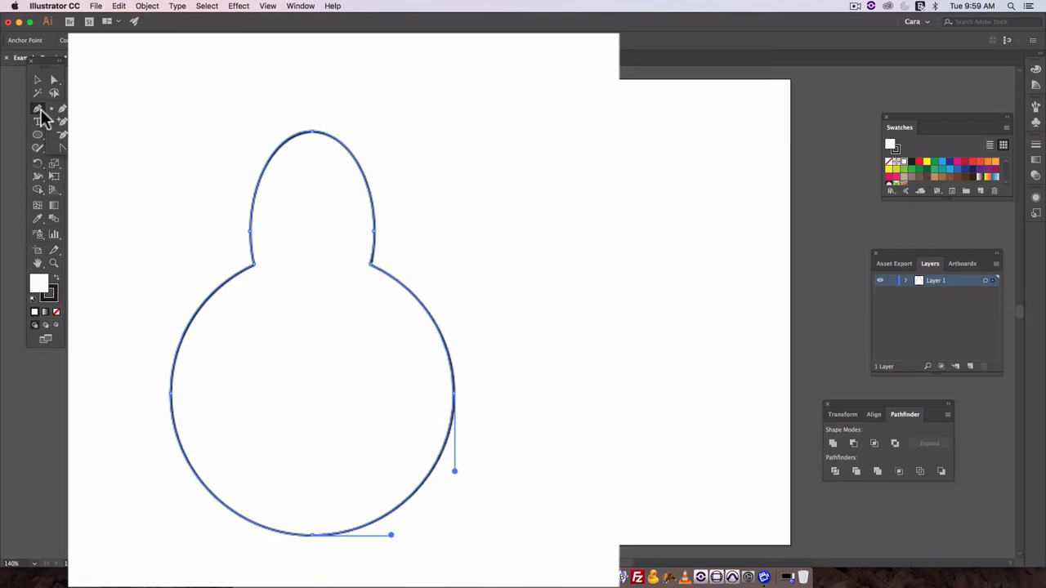
Step: Pick the Add Anchor Point Tool from the Pen tool group
click(37, 108)
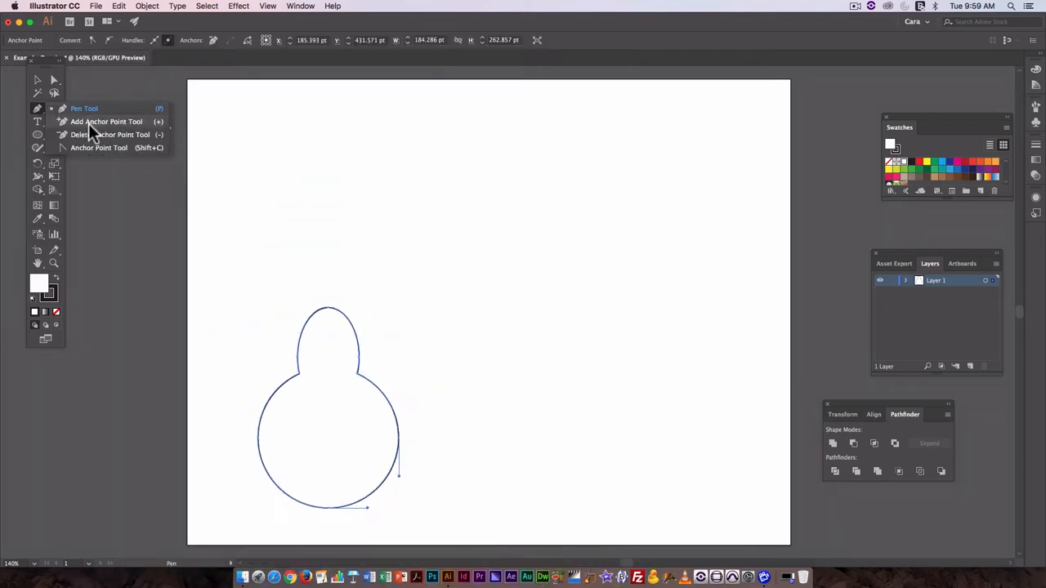
mouse_move(94, 134)
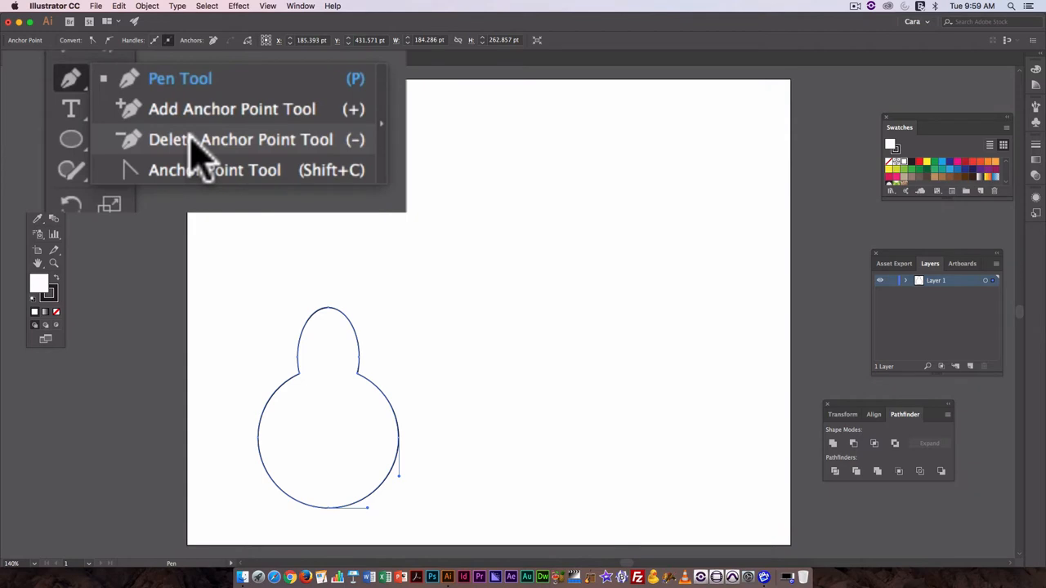
mouse_move(176, 131)
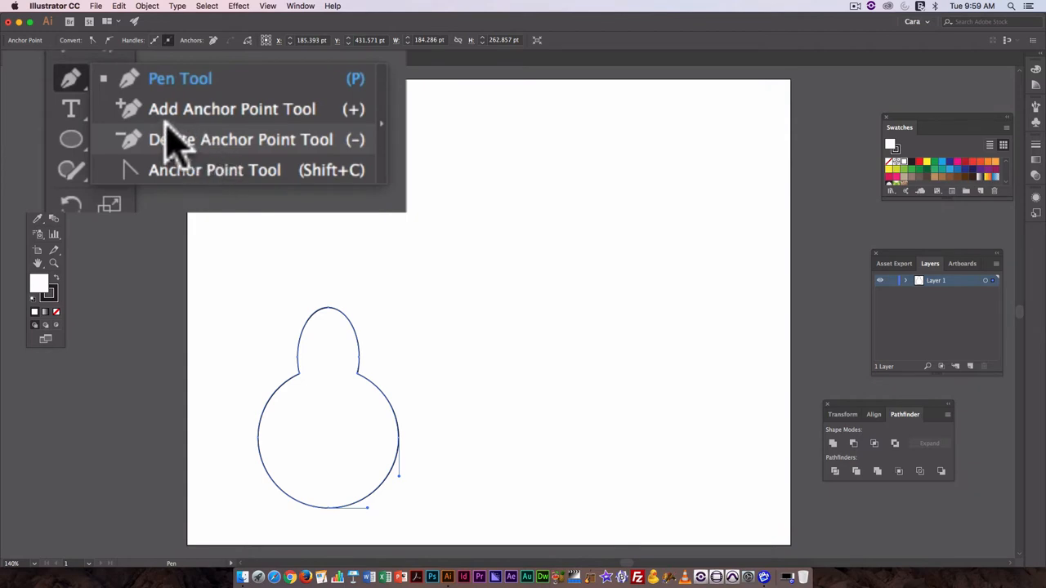
click(231, 109)
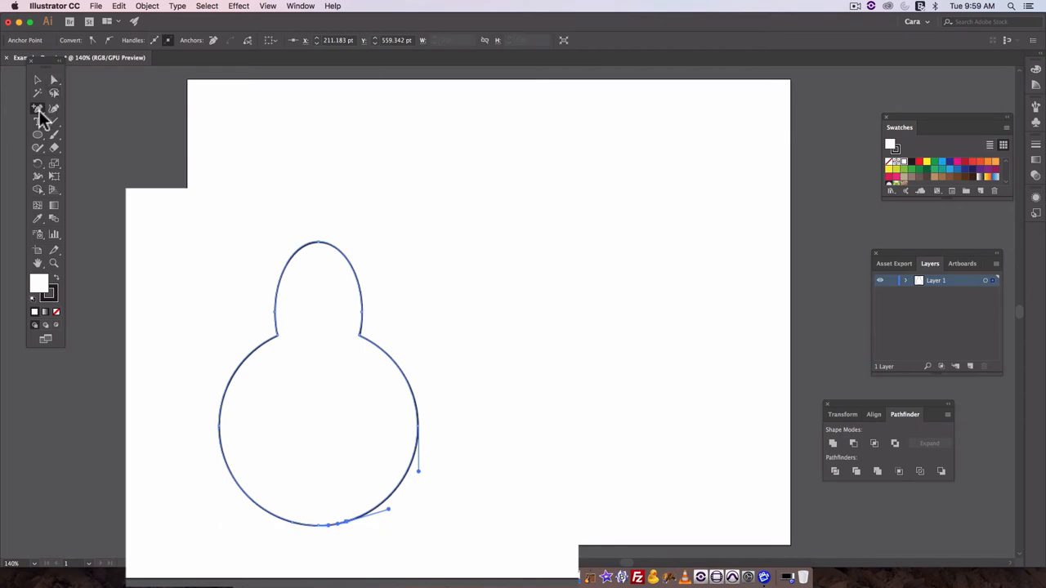
click(38, 109)
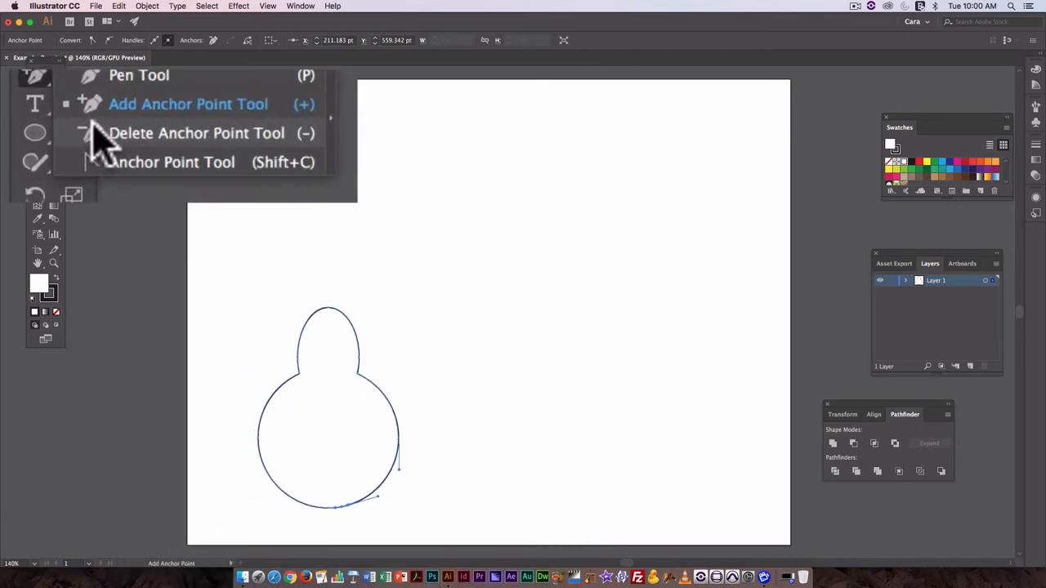
click(196, 134)
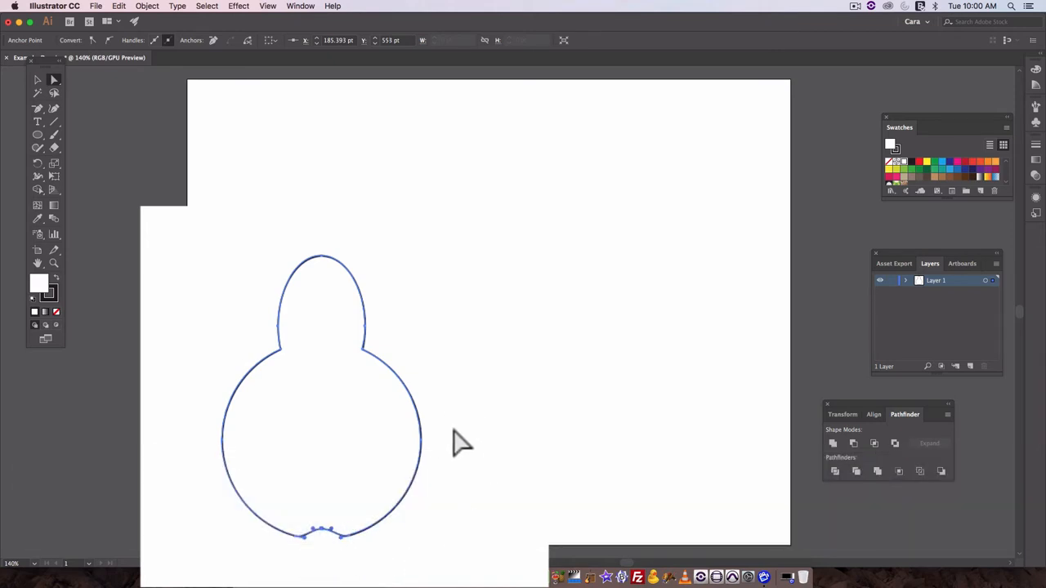
Step: Deselect the pear outline, then select the anchor point at the bottom dimple
click(539, 531)
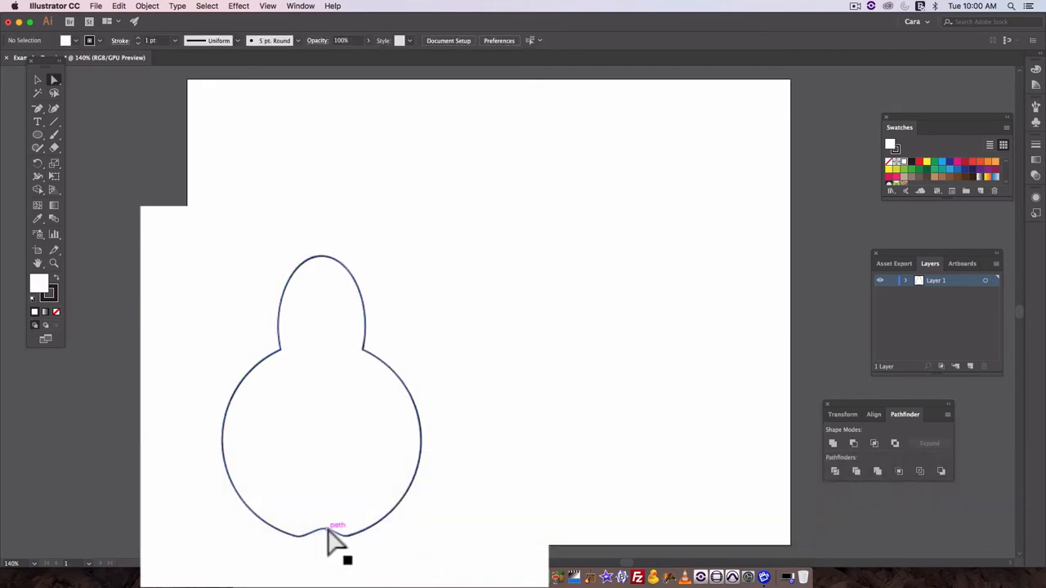
mouse_move(331, 544)
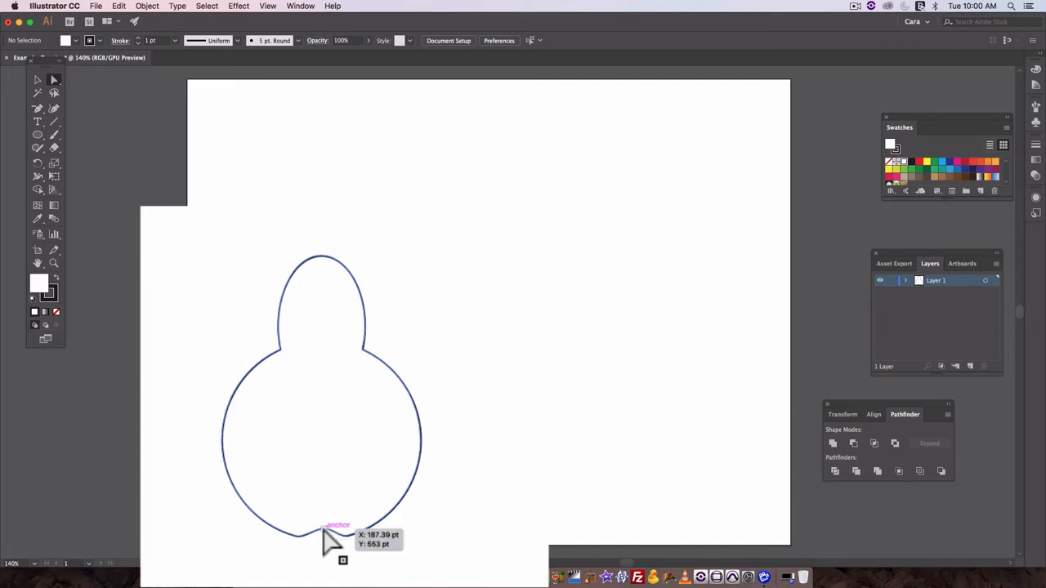
click(331, 535)
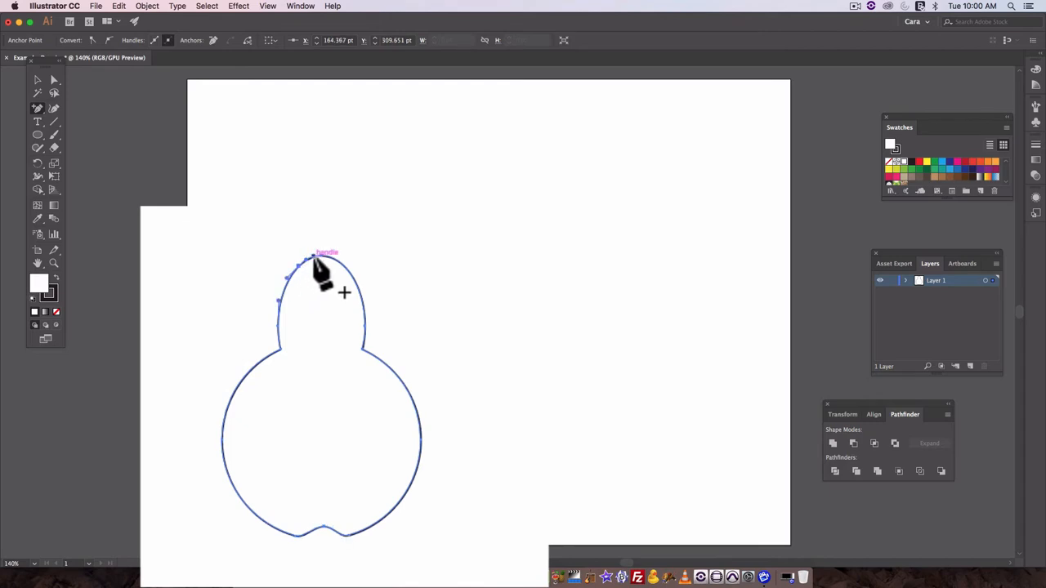
Step: Add an anchor point on the pear's top curve and dismiss the warning dialog
click(318, 266)
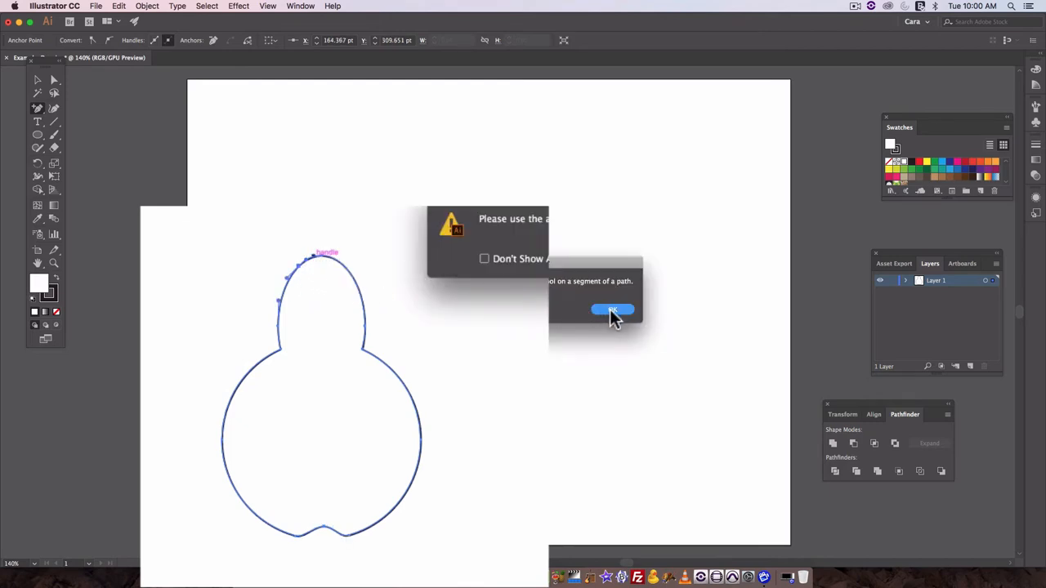
click(611, 310)
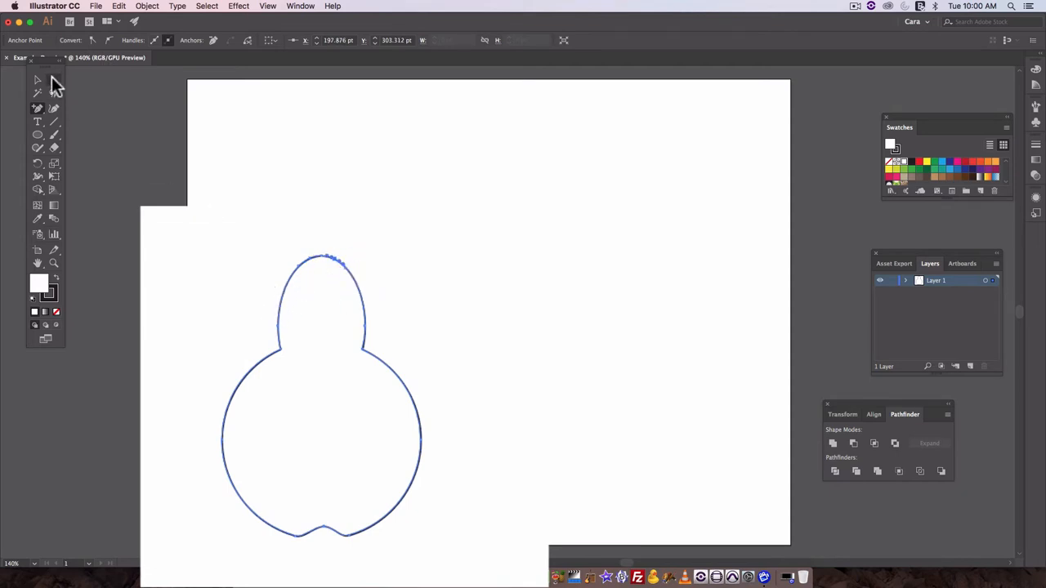
mouse_move(330, 262)
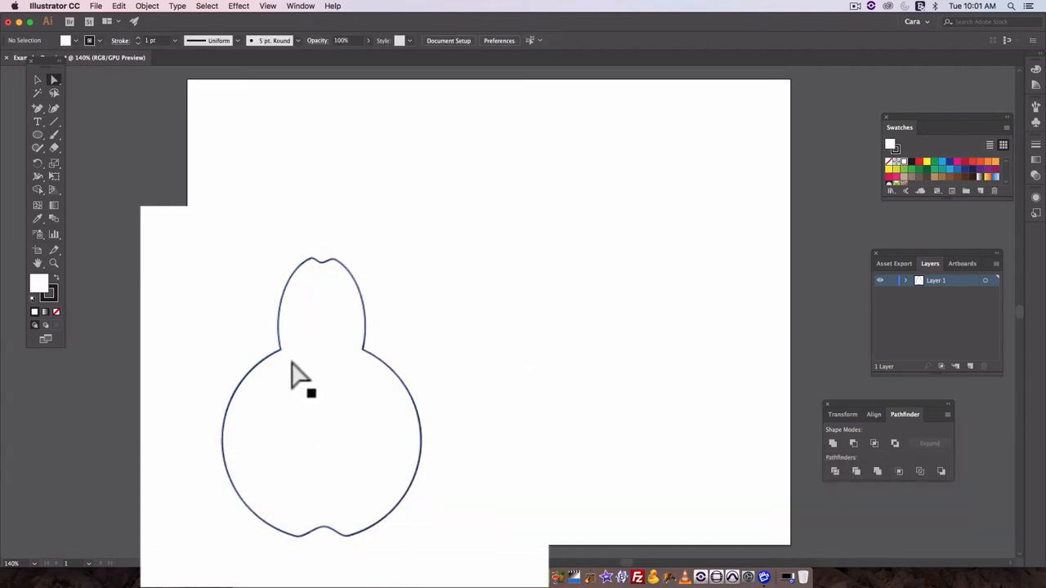
Step: Reshape the left neck of the pear by dragging its anchor and handles
click(278, 343)
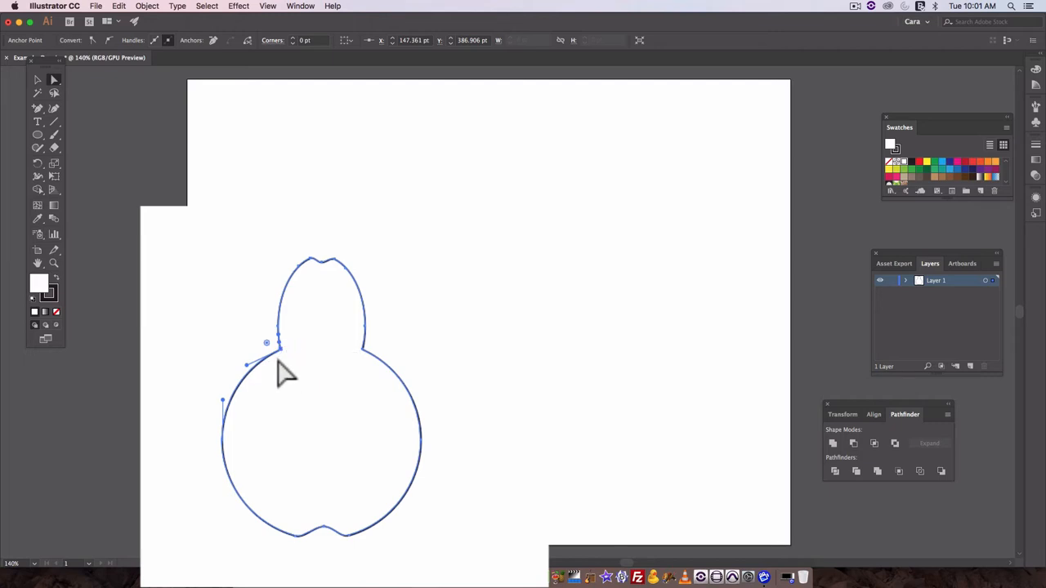
drag(266, 342, 278, 346)
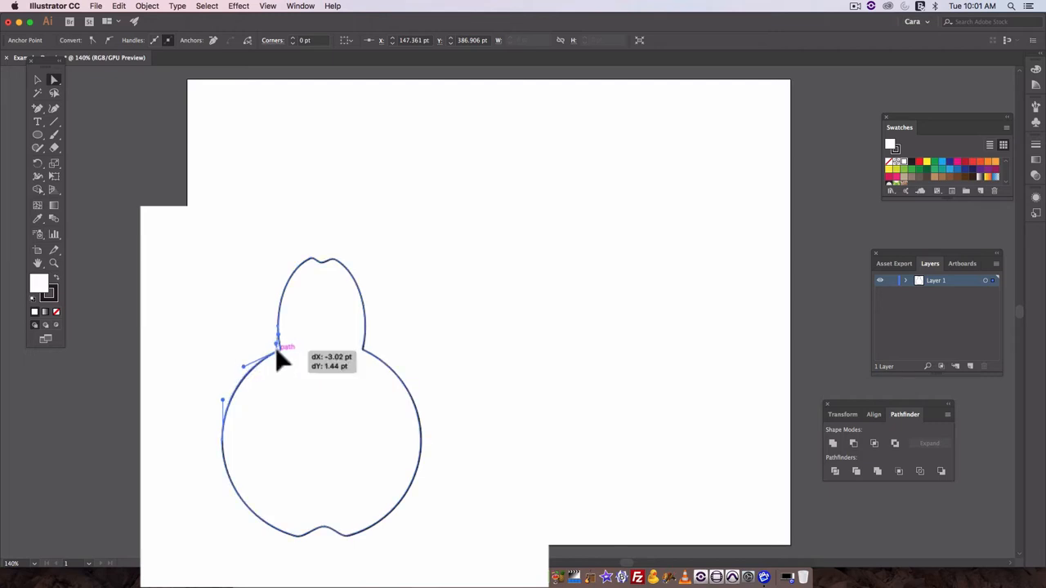
drag(278, 343, 260, 339)
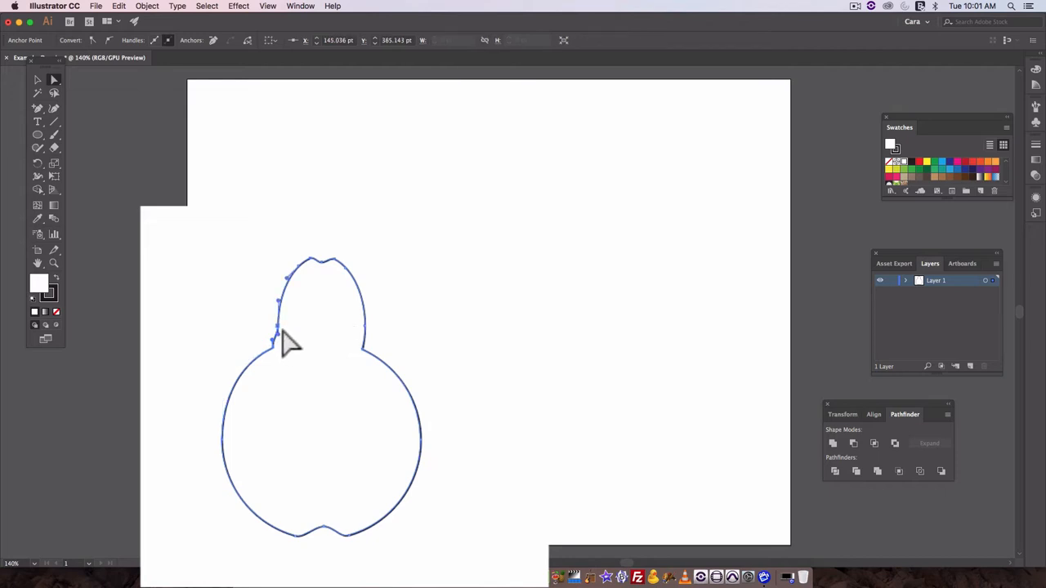
drag(286, 344, 274, 335)
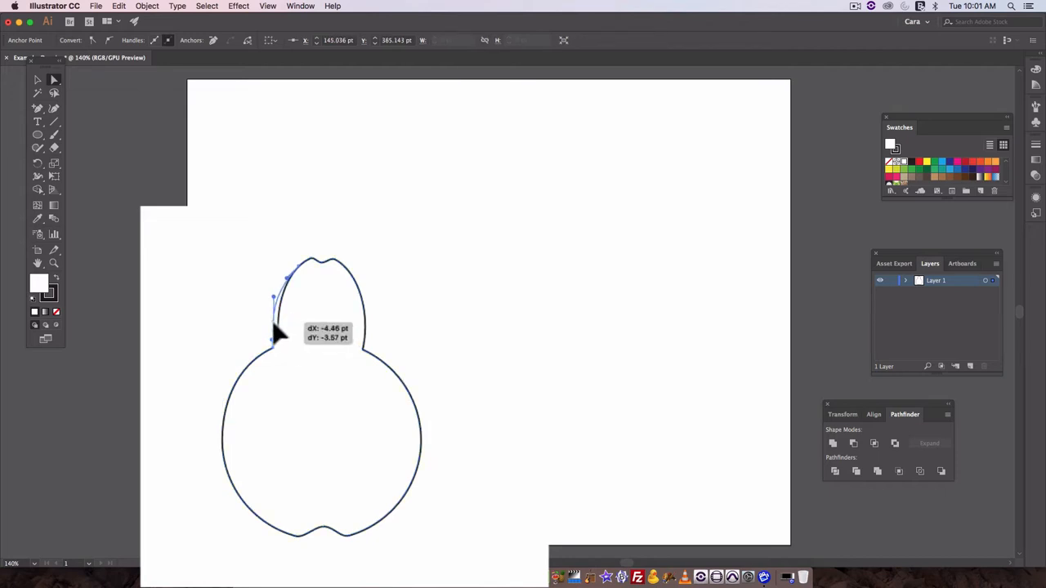
drag(277, 335, 281, 306)
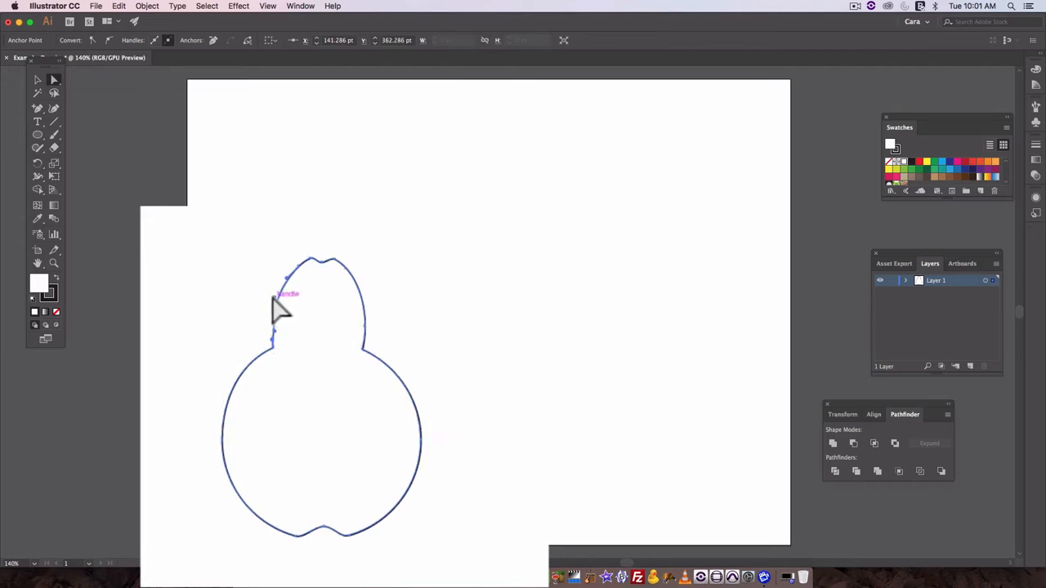
mouse_move(278, 314)
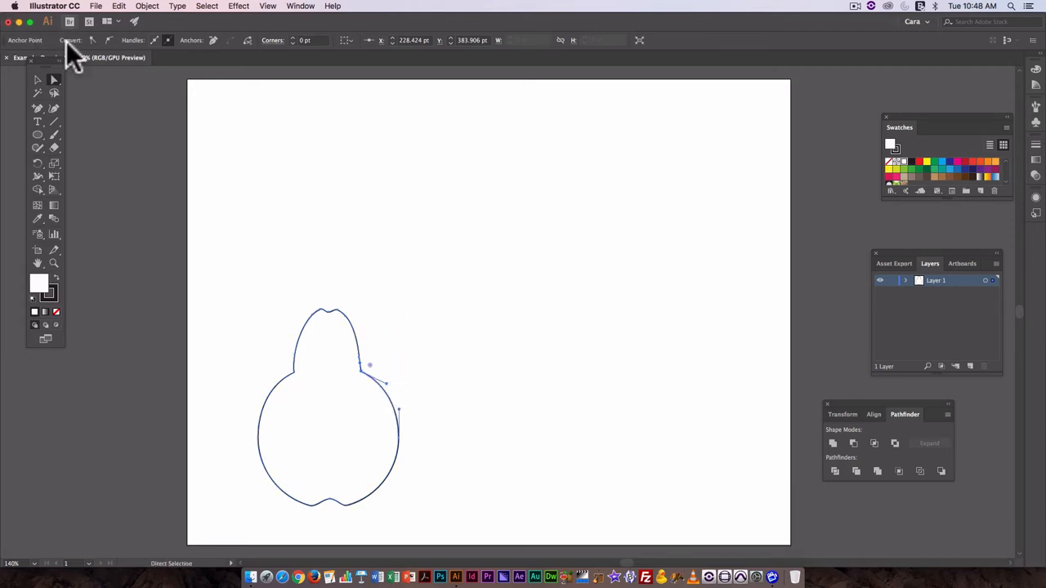
mouse_move(380, 351)
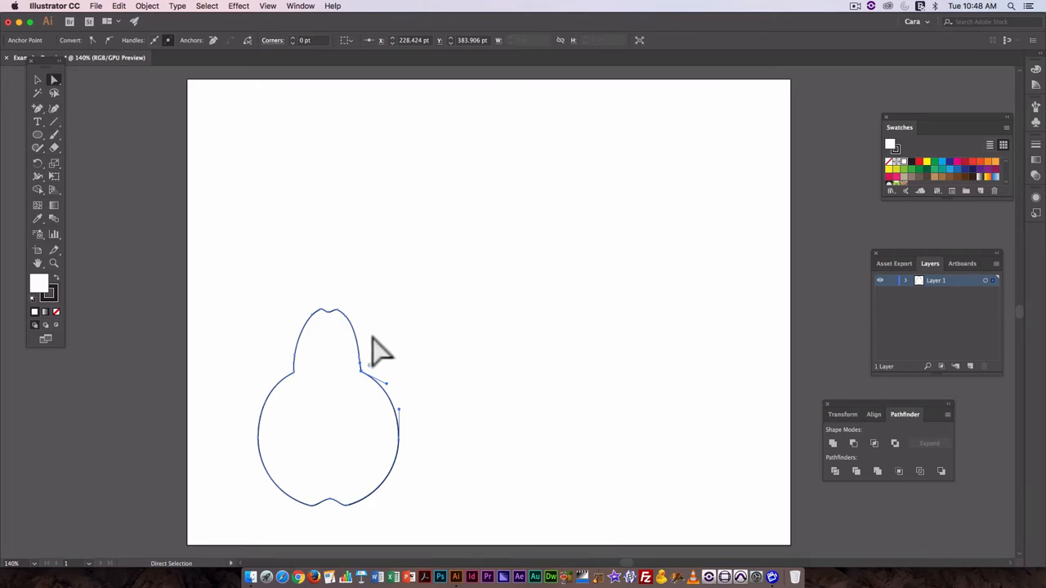
mouse_move(214, 274)
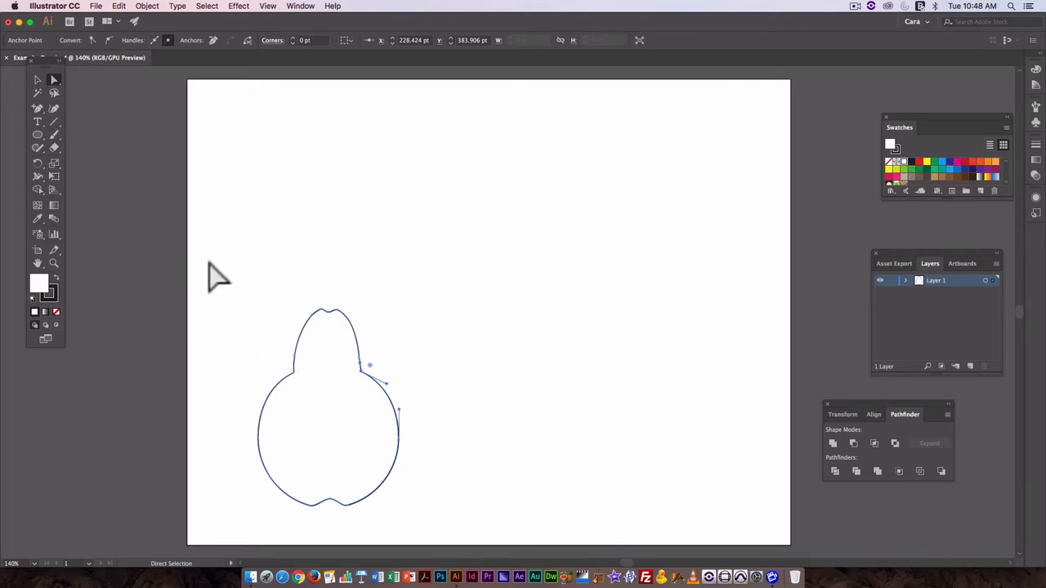
mouse_move(335, 547)
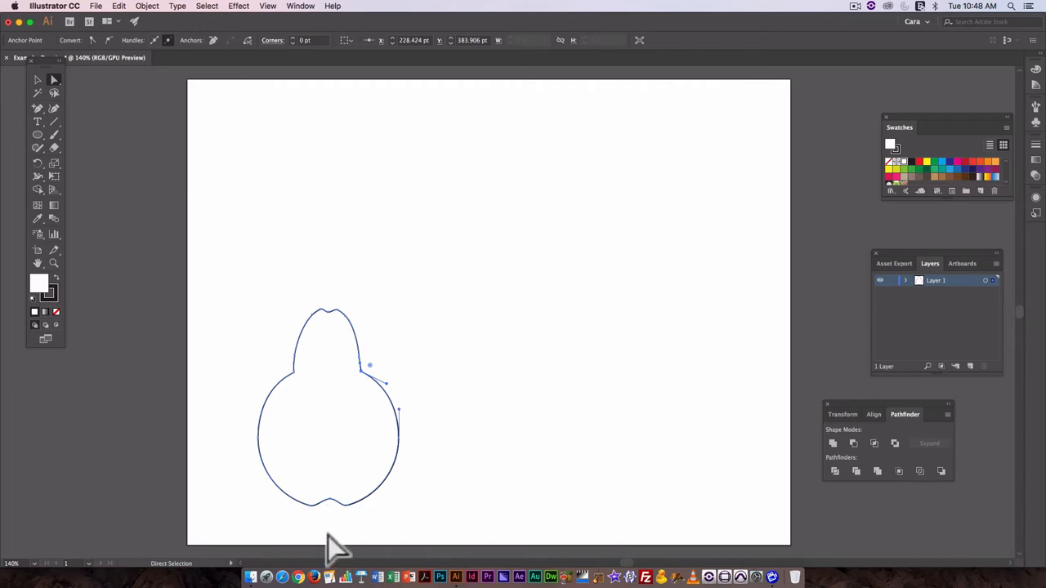
mouse_move(54, 90)
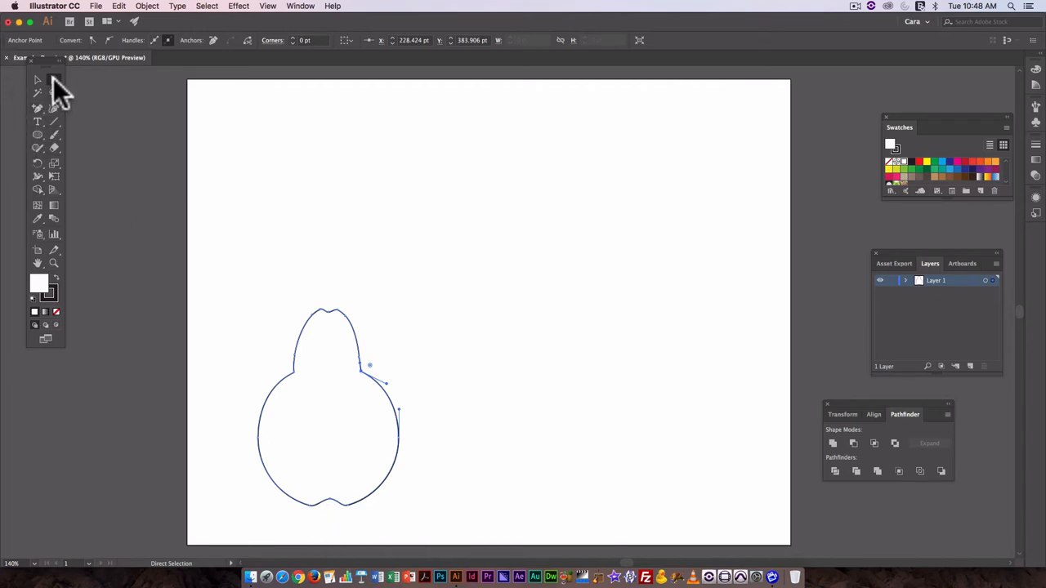
mouse_move(41, 143)
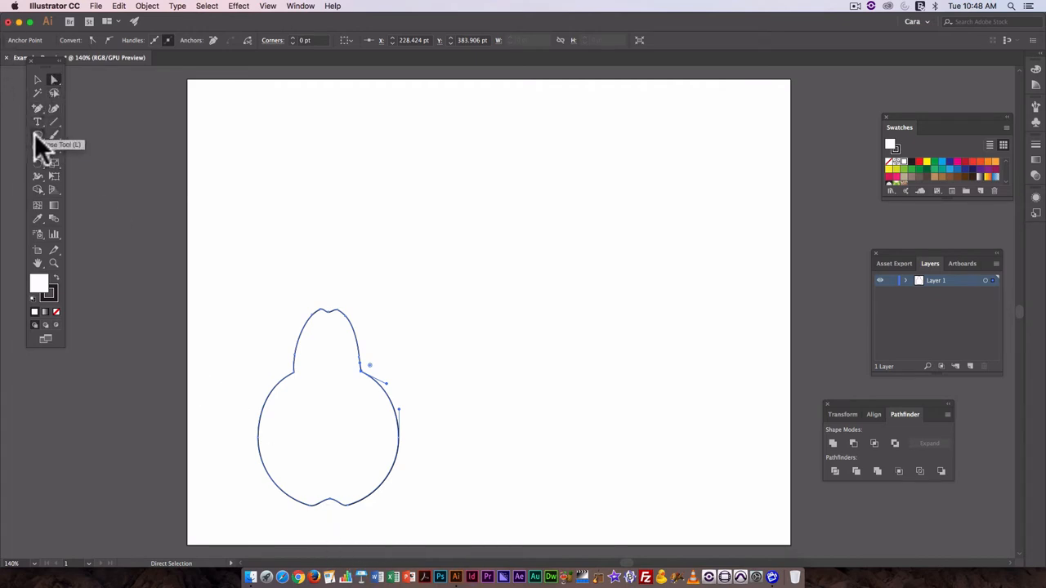
Step: Draw a stem path from the pear top, then undo it twice
click(37, 108)
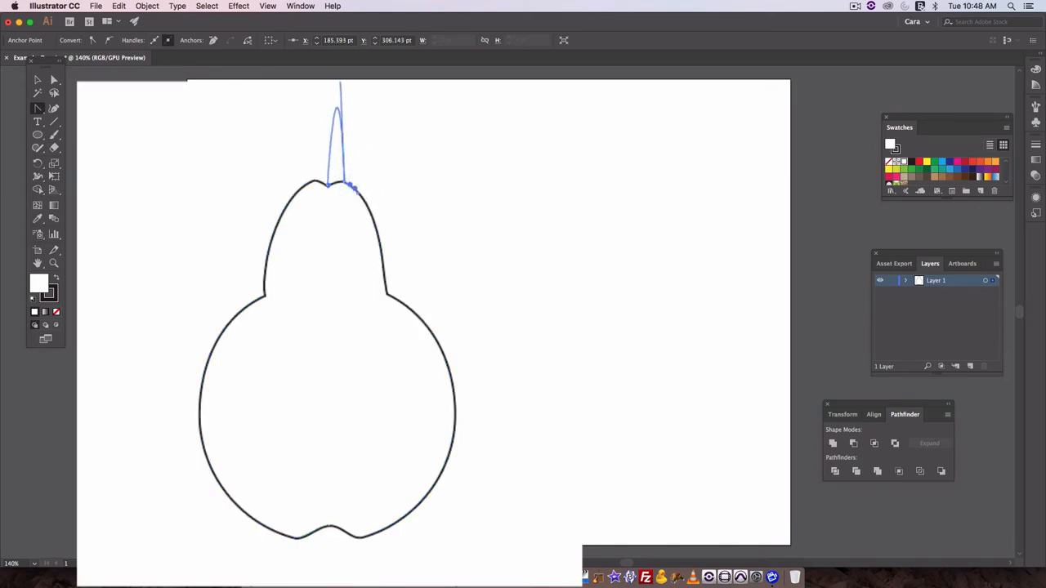
key(cmd+z)
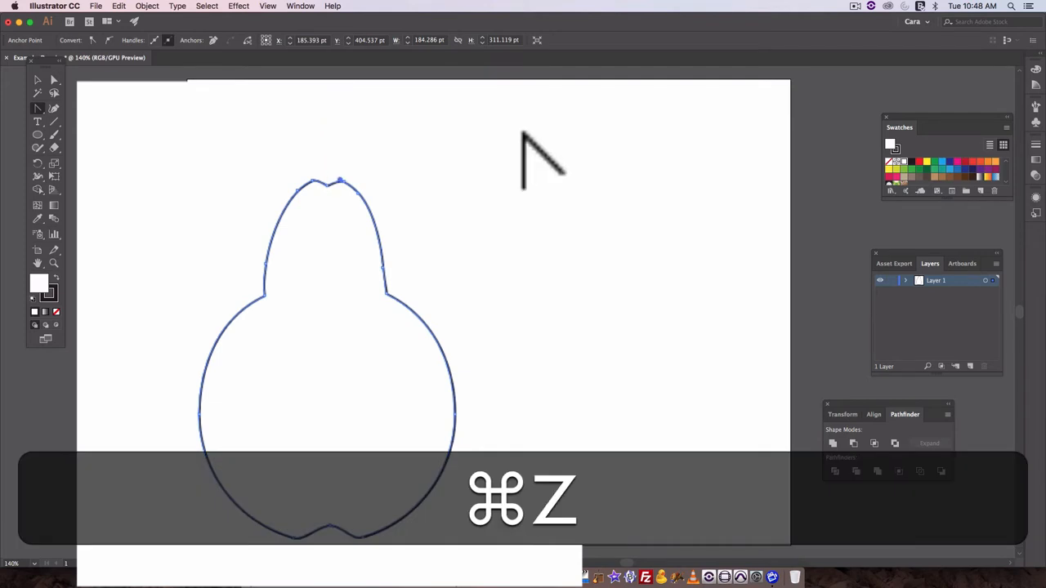
key(cmd+z)
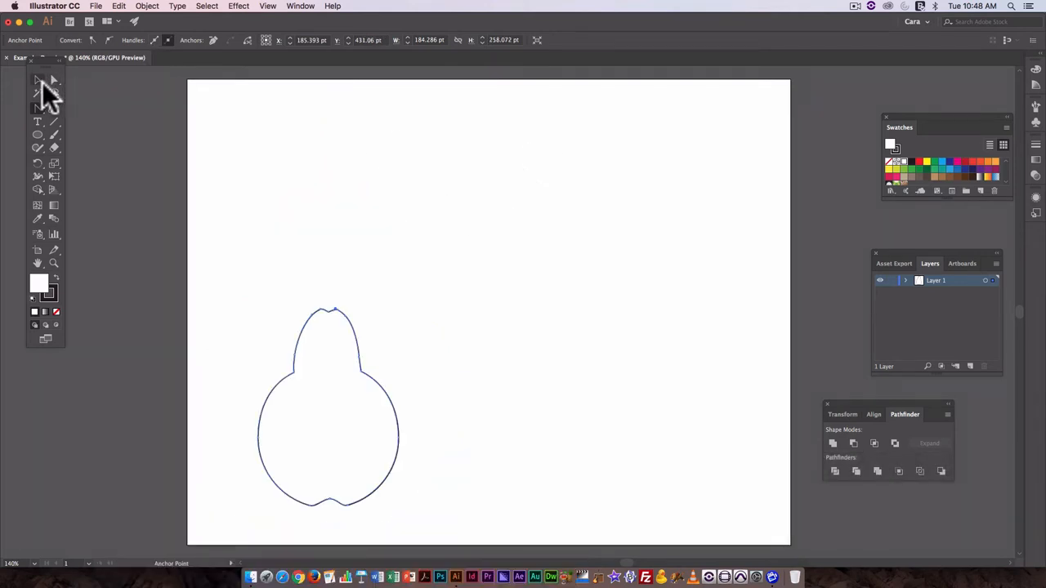
mouse_move(39, 140)
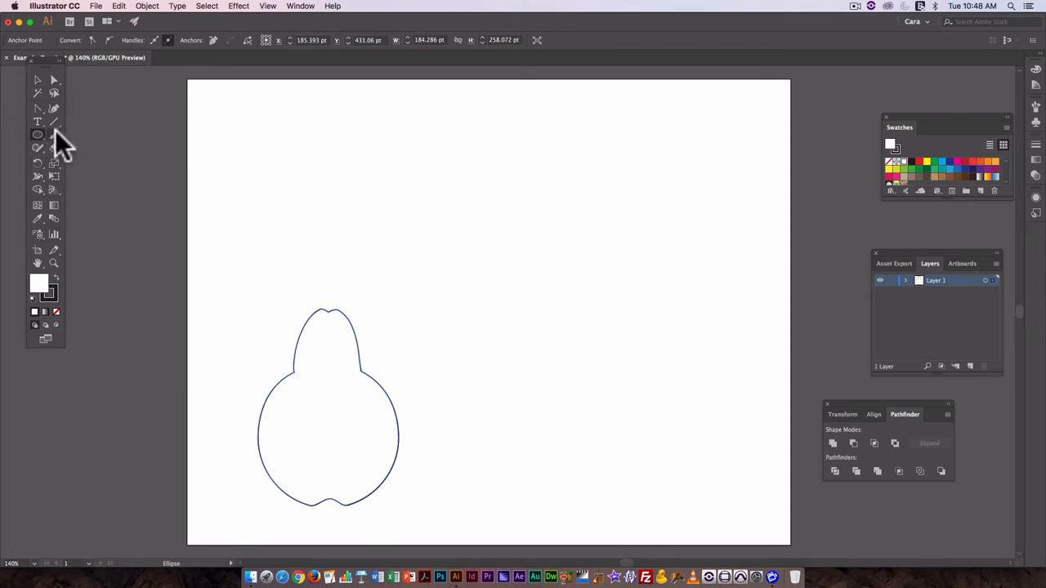
mouse_move(100, 142)
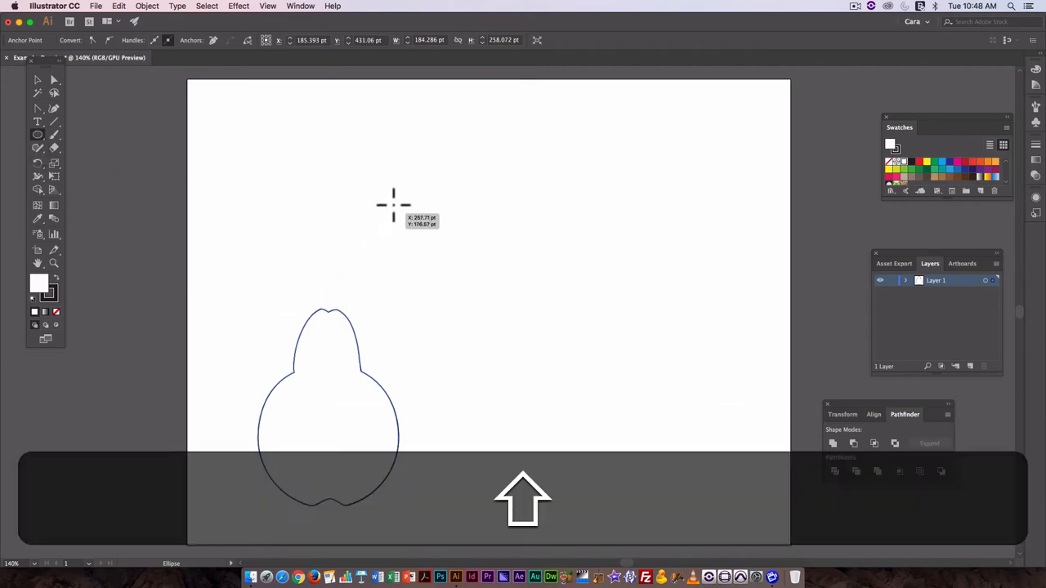
Step: Draw a perfect circle right of the pear and fill it red
drag(398, 197, 643, 440)
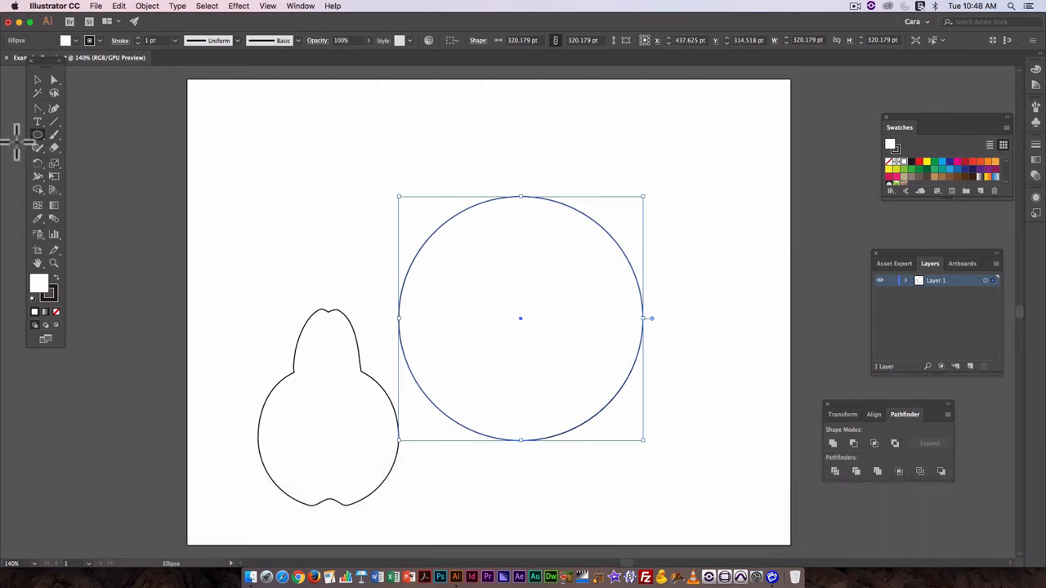
mouse_move(122, 229)
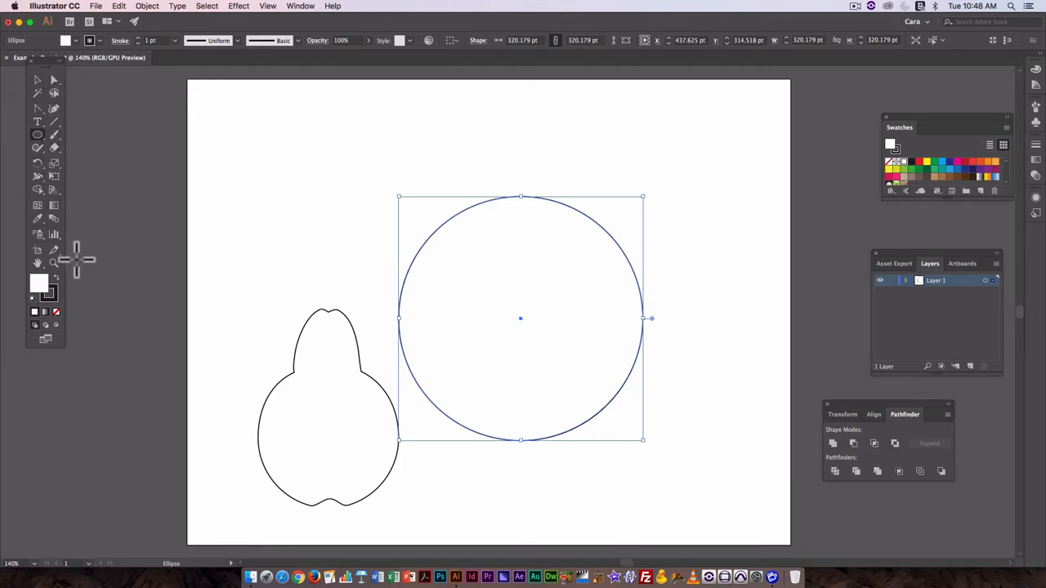
mouse_move(39, 335)
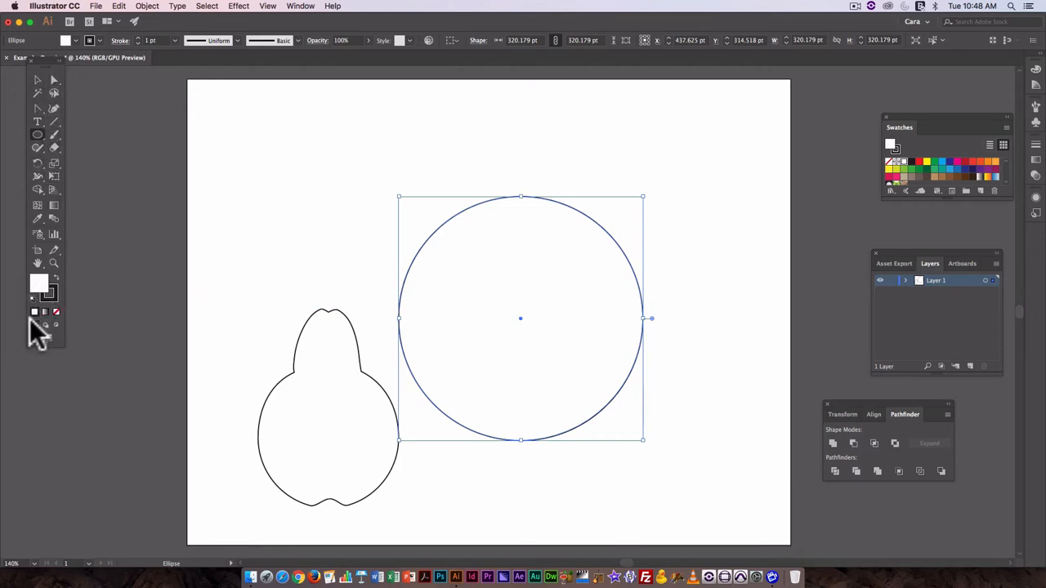
double_click(38, 283)
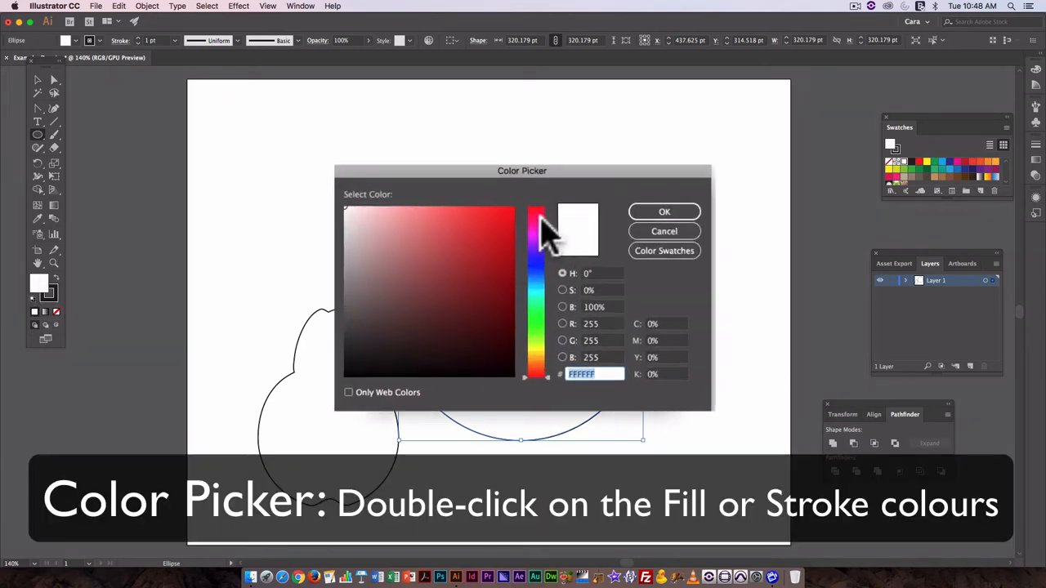
click(664, 211)
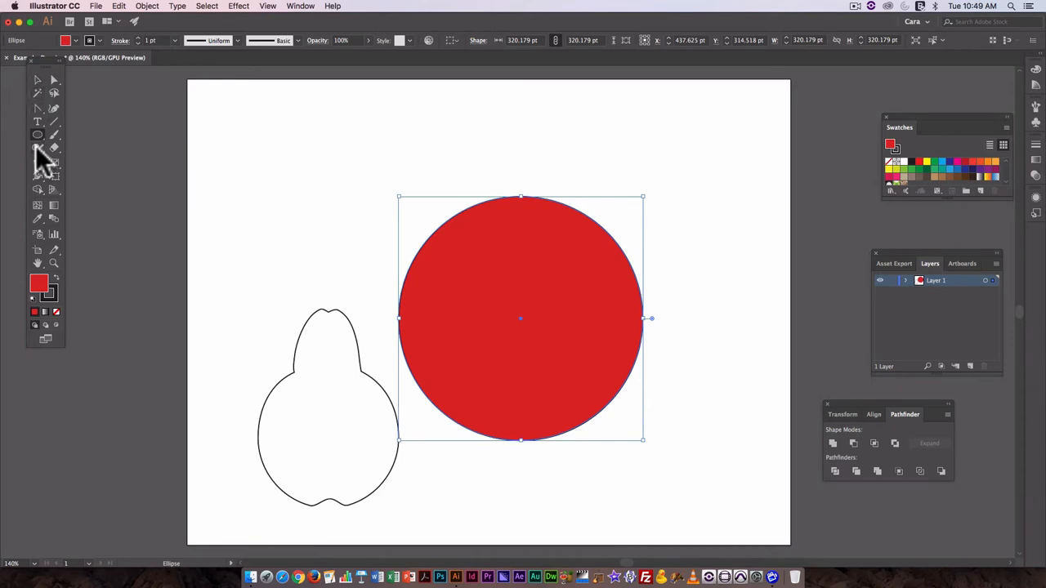
Step: Draw a five-pointed star with the Star tool and select it over the circle
click(38, 148)
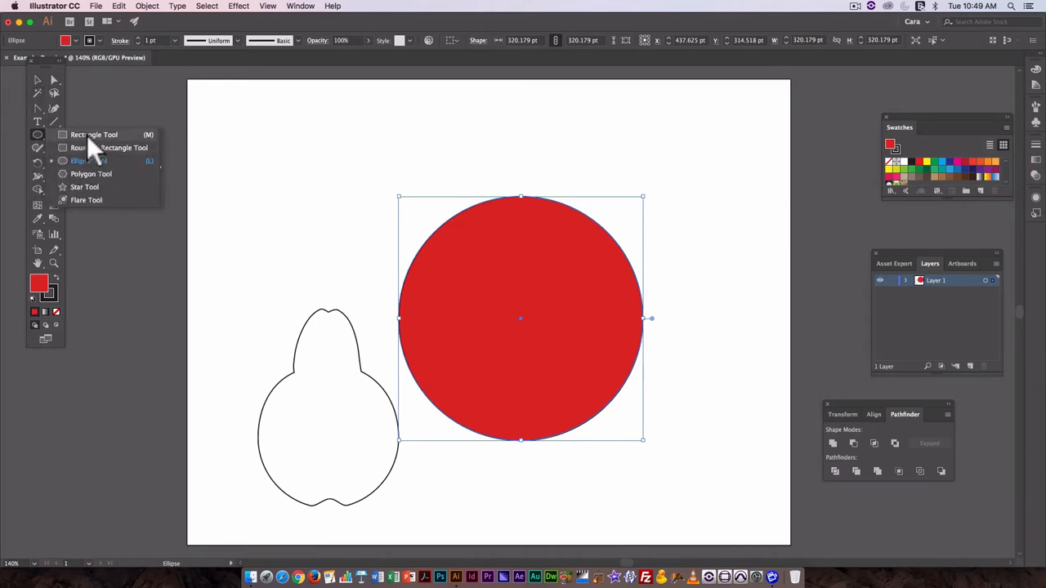
click(84, 186)
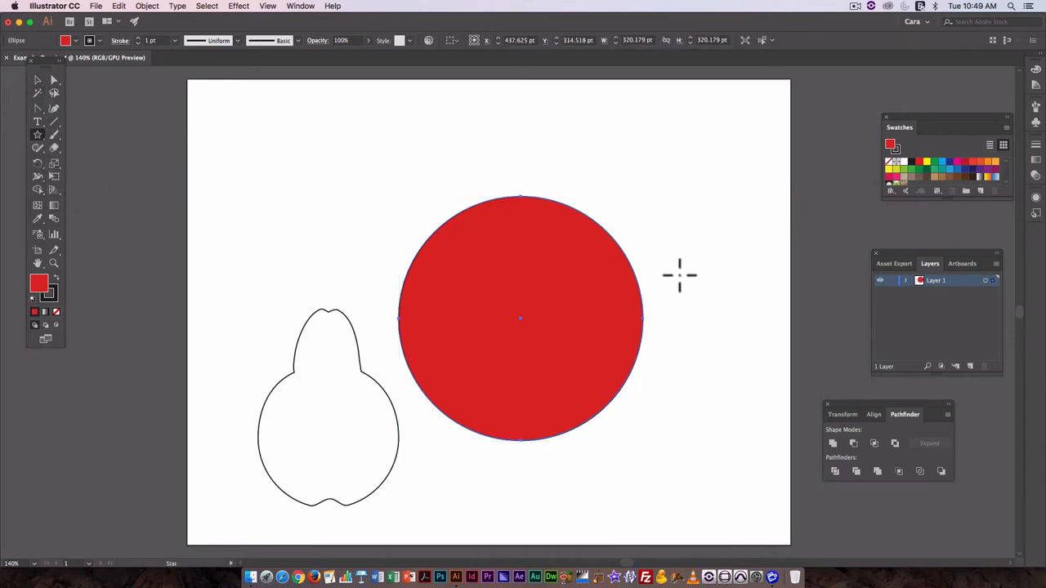
mouse_move(480, 231)
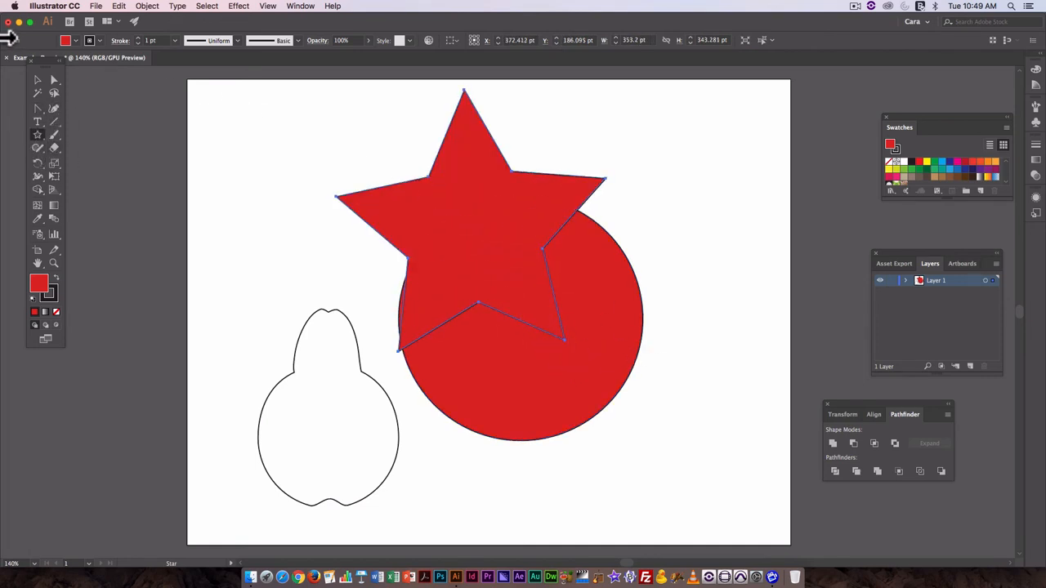
click(36, 79)
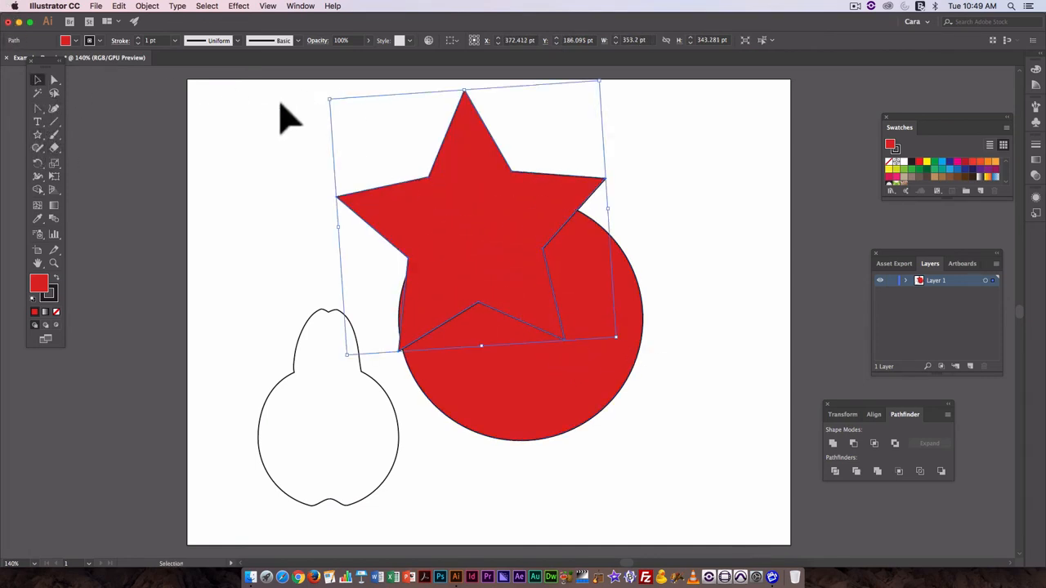
click(471, 40)
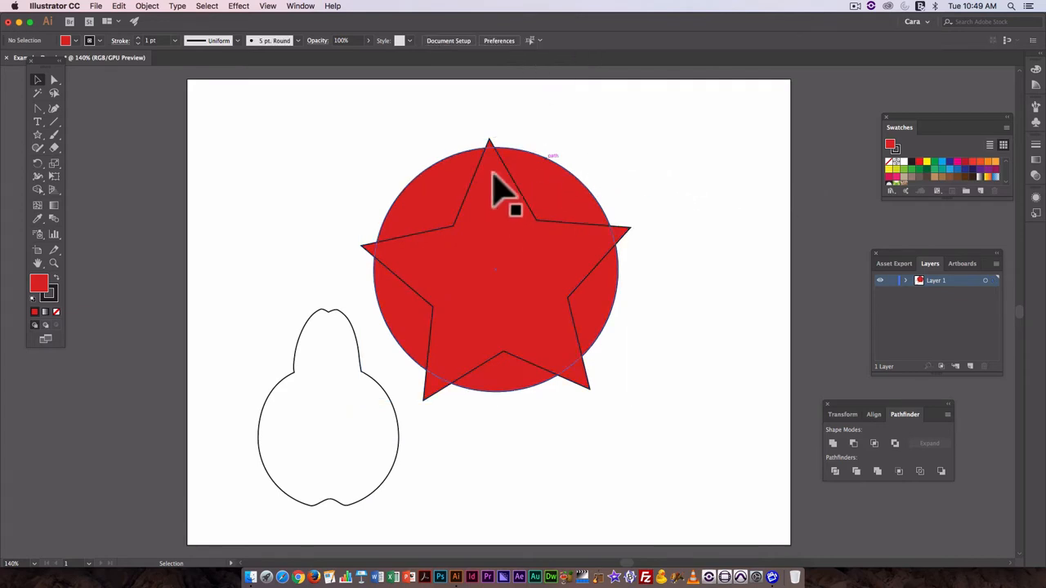
click(490, 180)
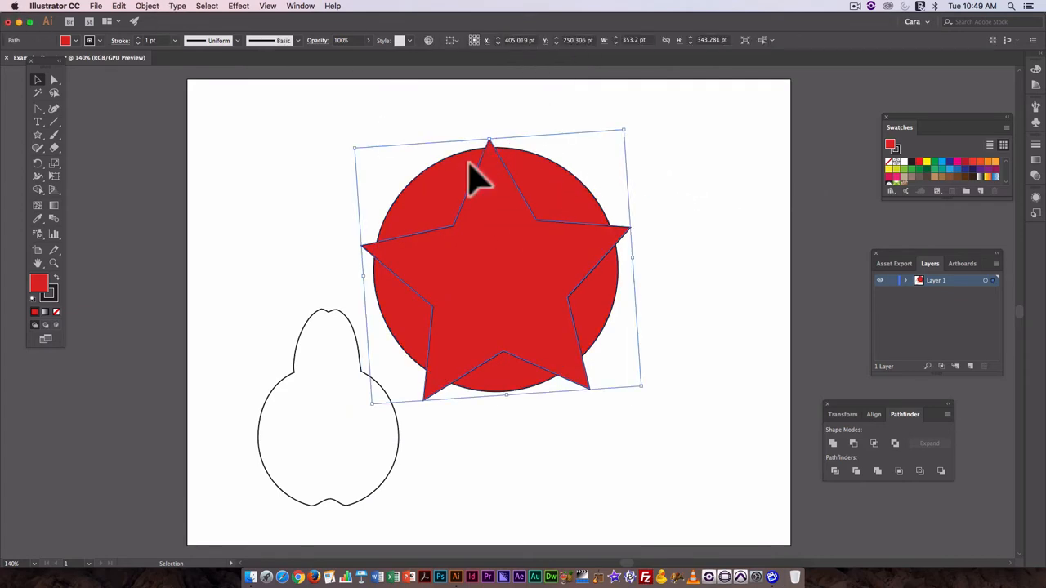
Step: Scale the star uniformly to 75% using Object > Transform > Scale
click(147, 5)
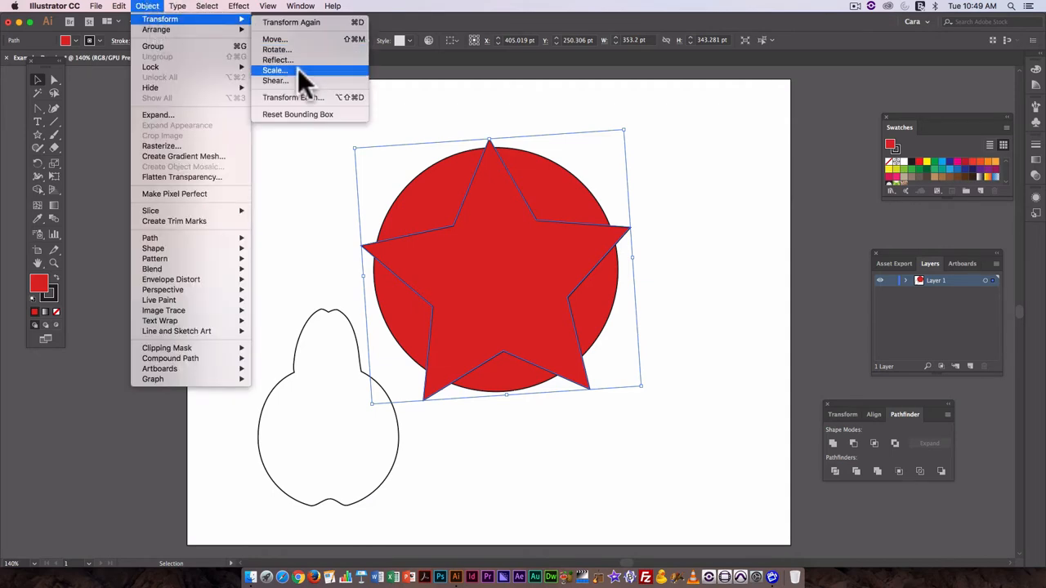
click(273, 69)
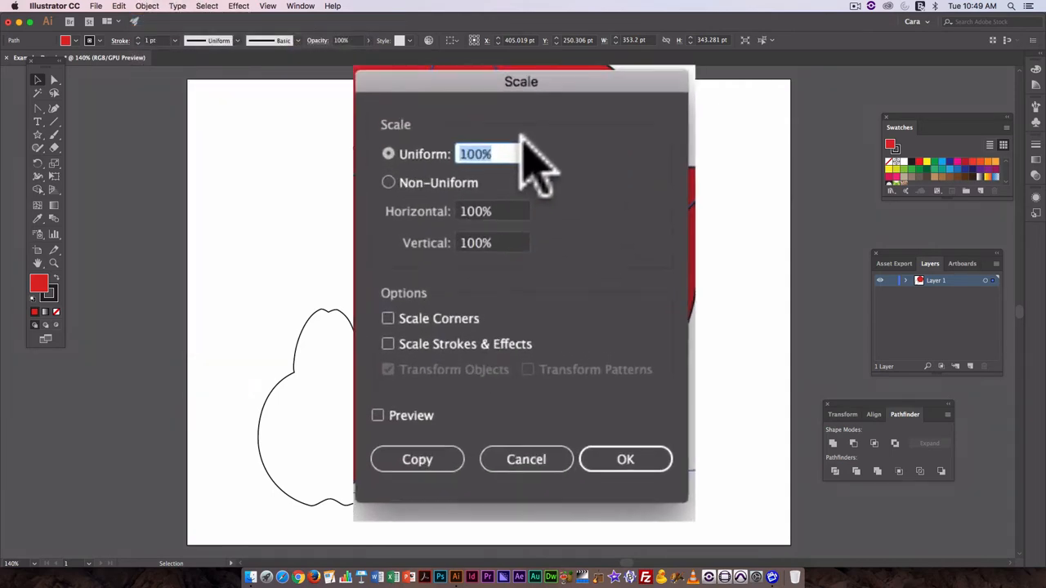
text(75%)
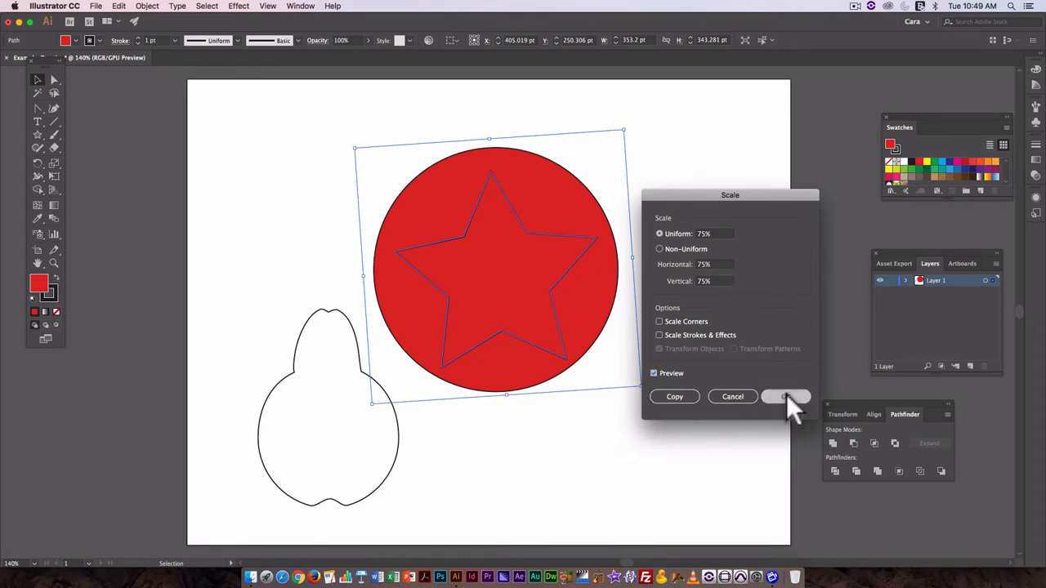
click(784, 396)
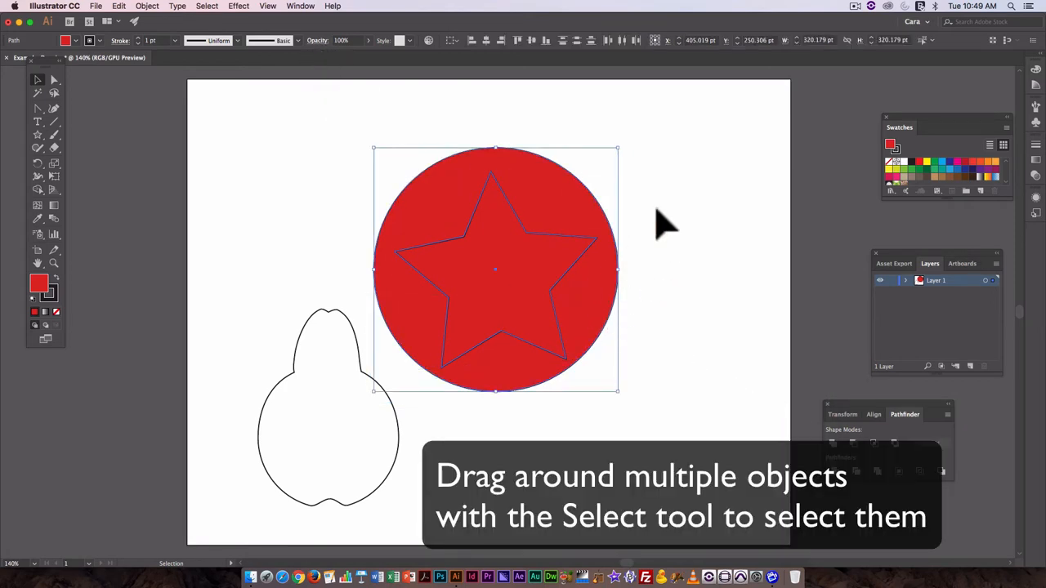
mouse_move(500, 40)
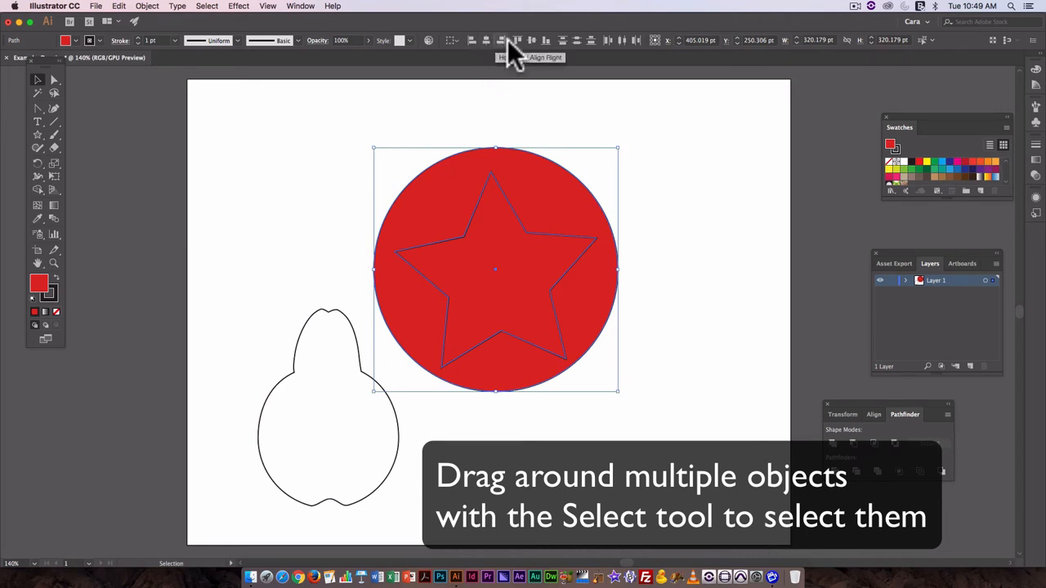
mouse_move(490, 143)
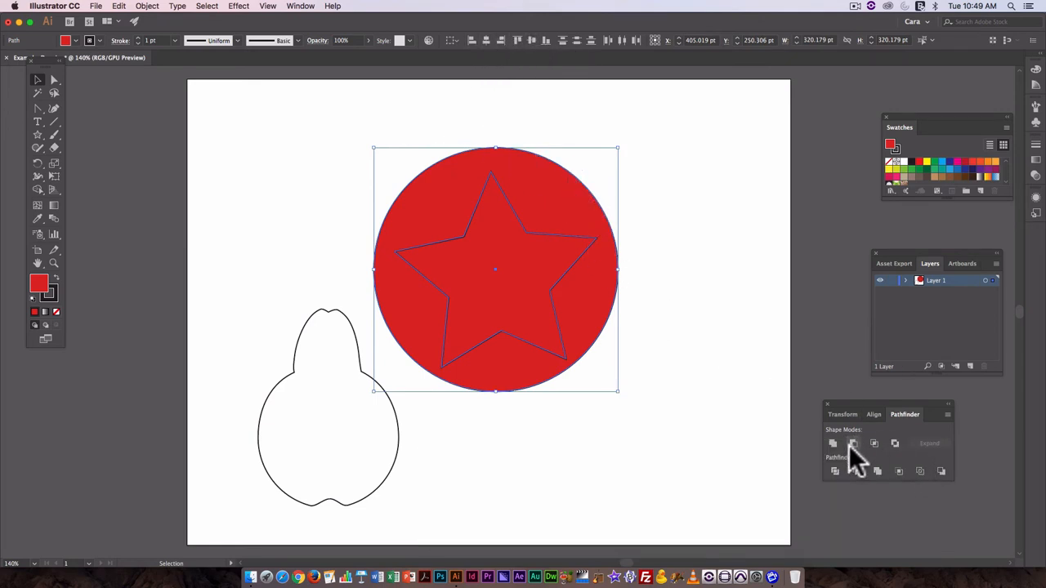
Step: Apply Pathfinder Minus Front to the circle and star, then deselect the result
click(804, 430)
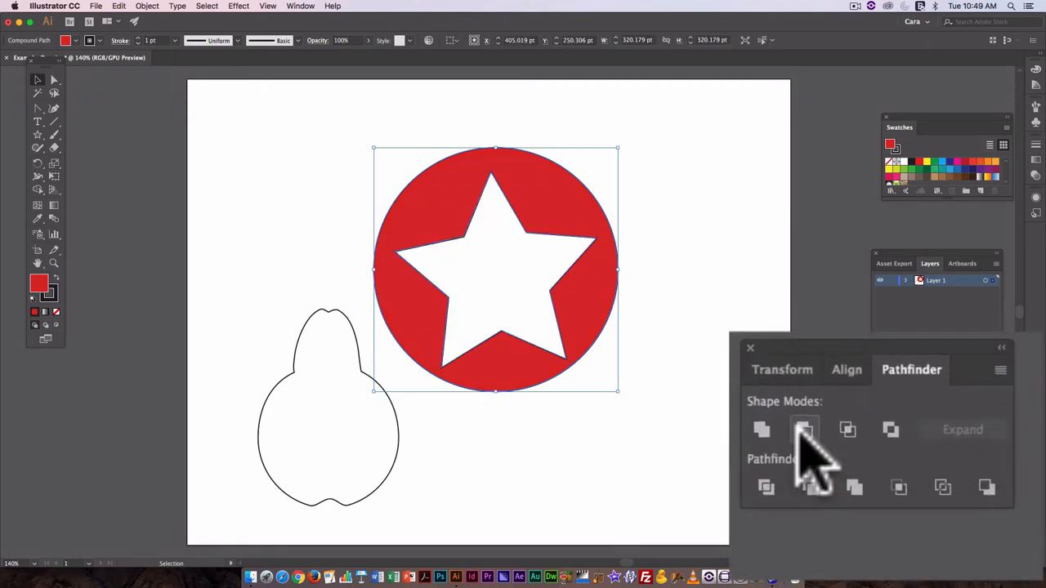
mouse_move(666, 253)
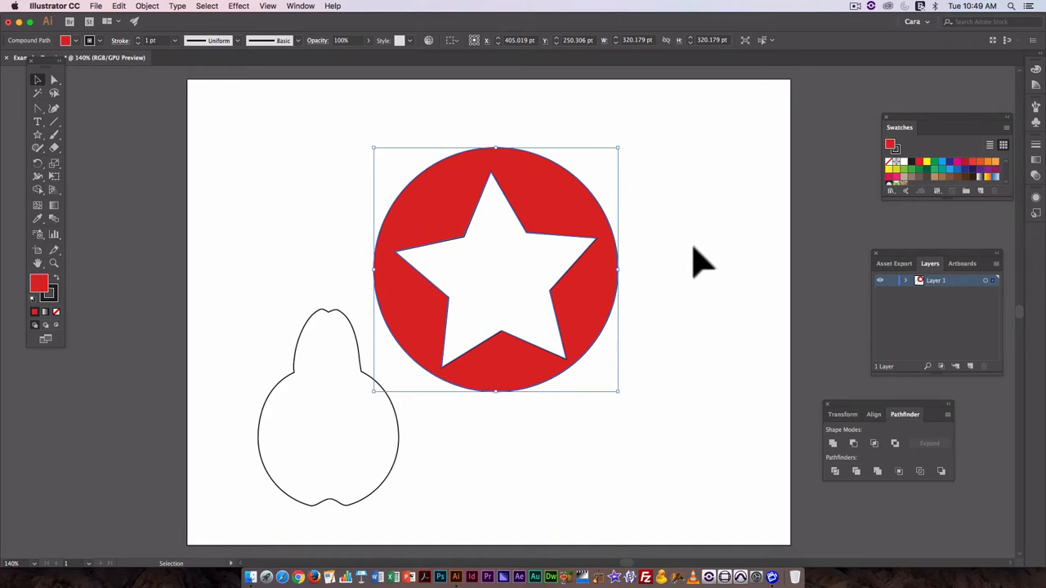
click(703, 263)
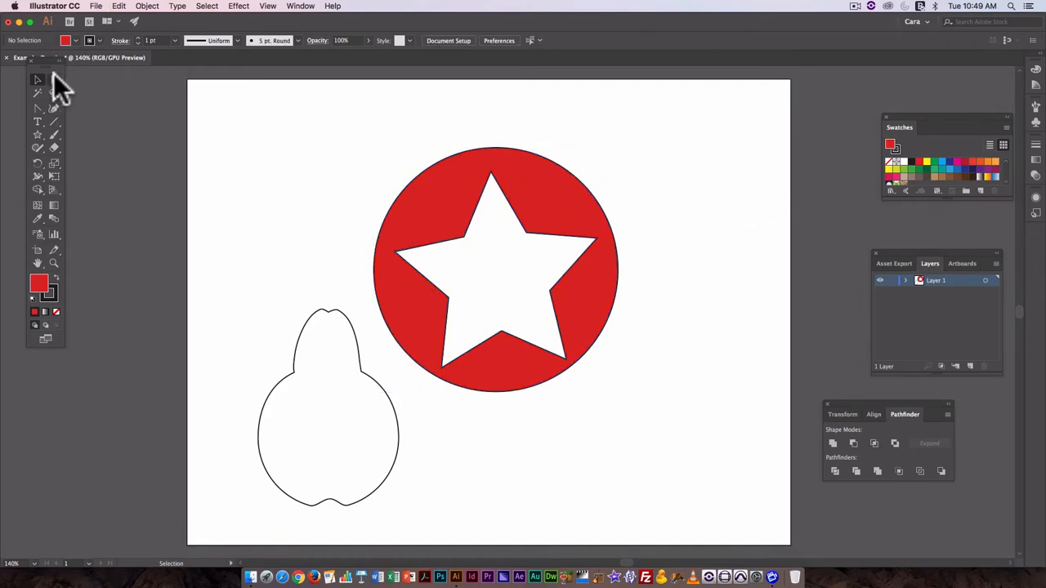
click(36, 79)
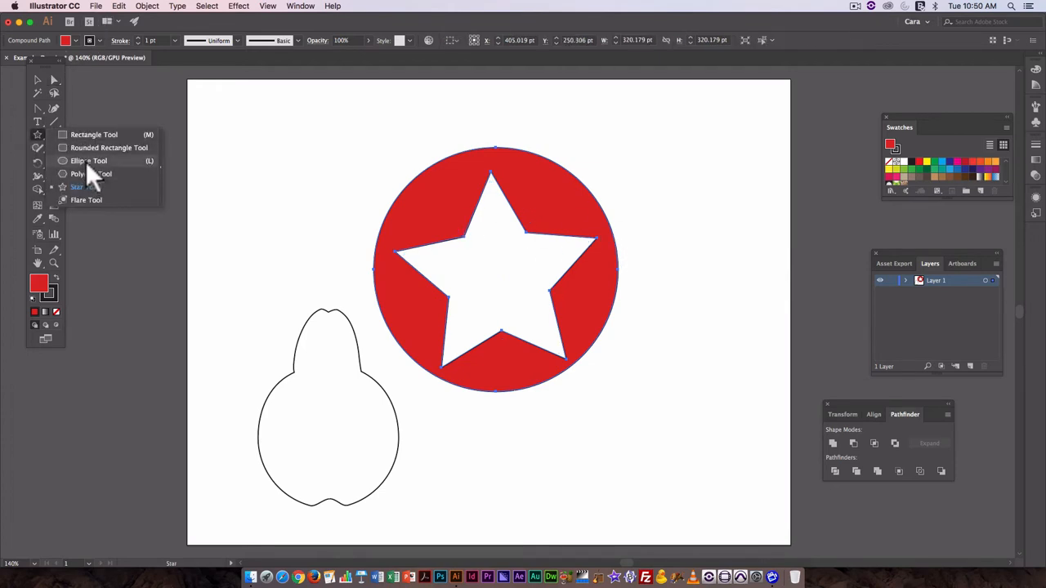
Step: Draw a circle and make a 100% same-size copy with the Scale dialog
click(88, 160)
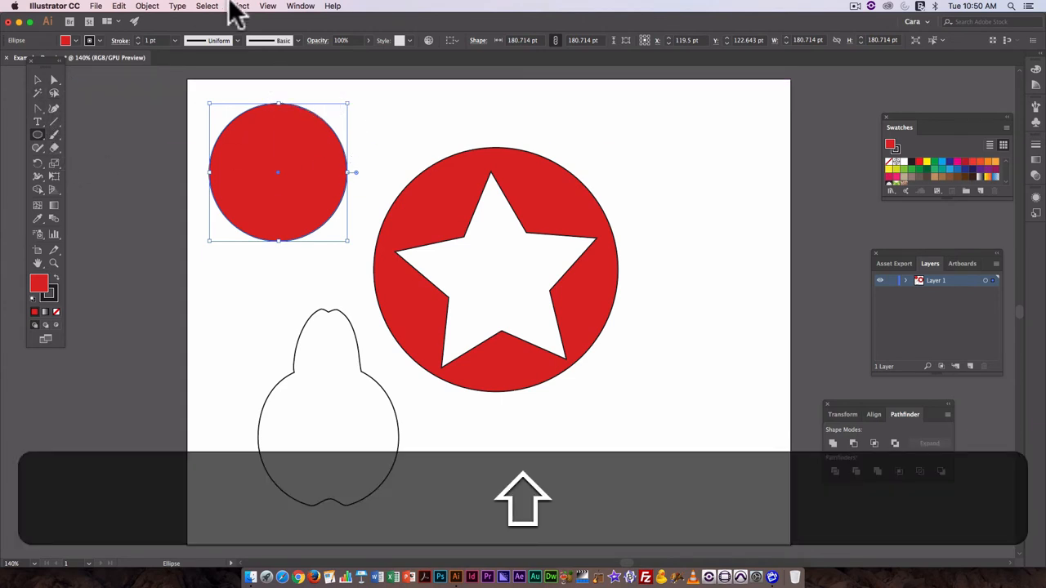
click(147, 5)
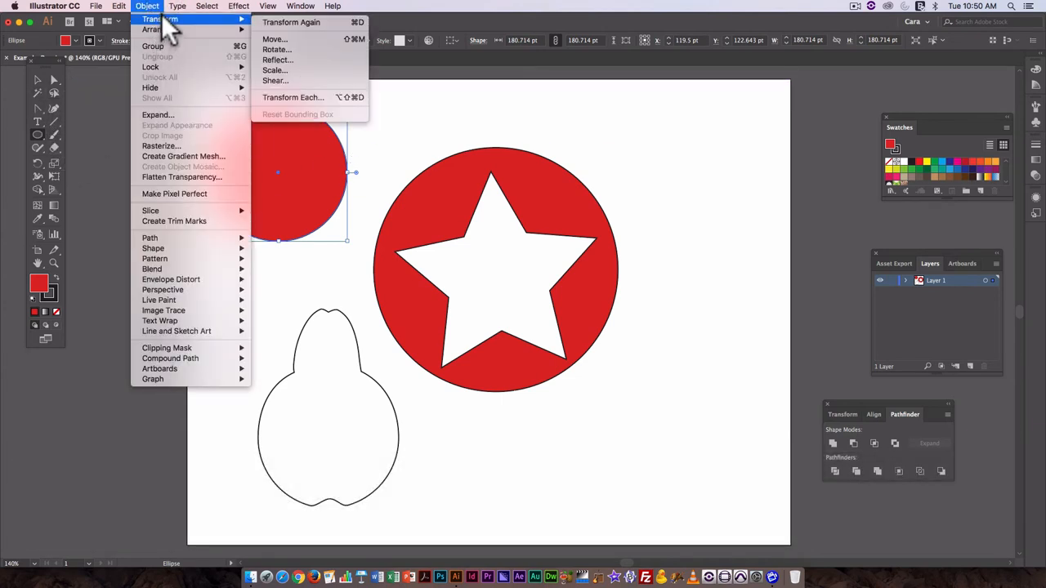
click(275, 69)
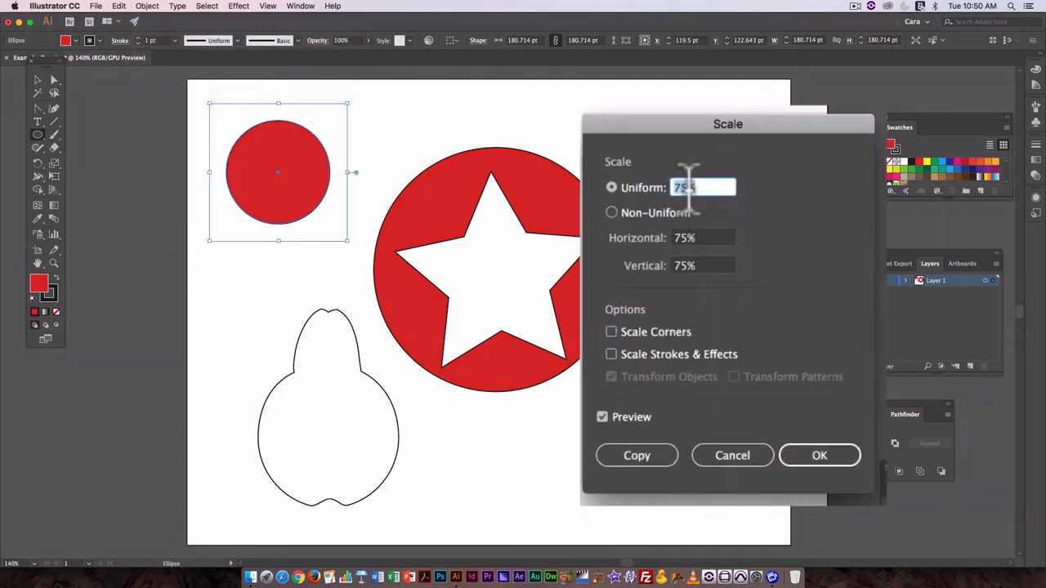
mouse_move(653, 176)
text(100)
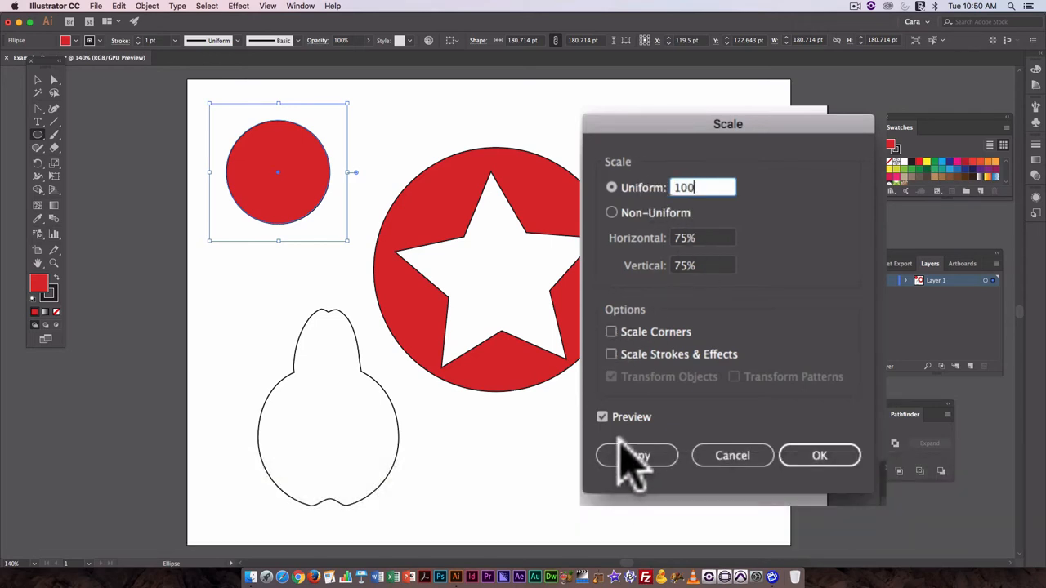
click(819, 455)
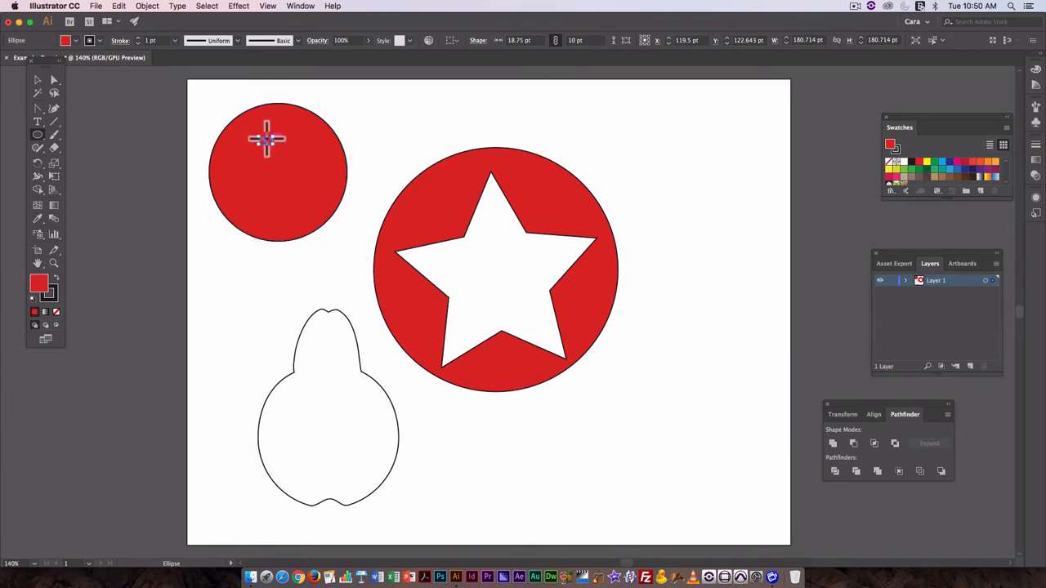
Step: Move the copy to overlap the first circle and apply Pathfinder Intersect
click(278, 171)
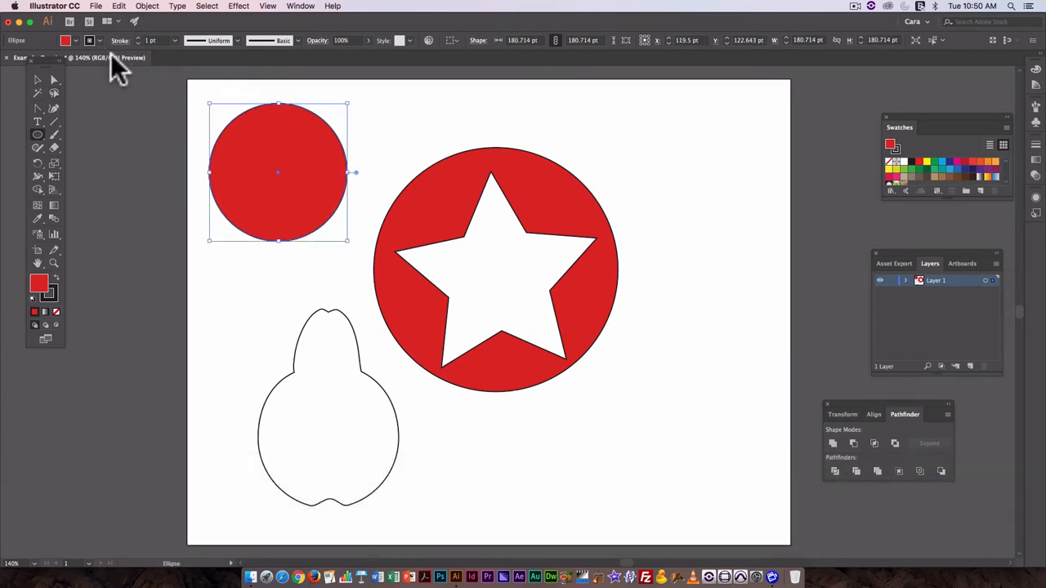
key(v)
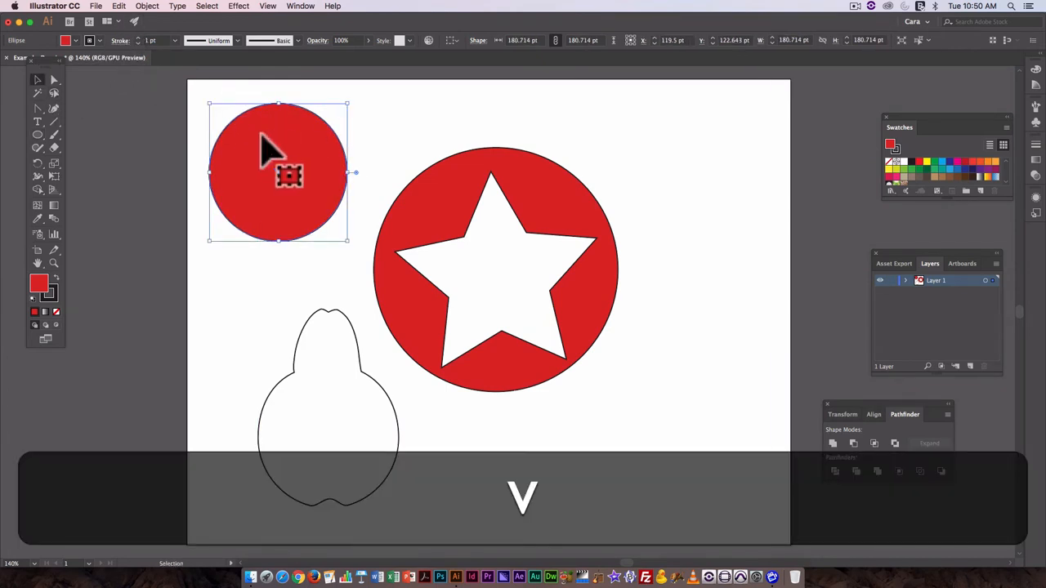
drag(278, 172, 344, 147)
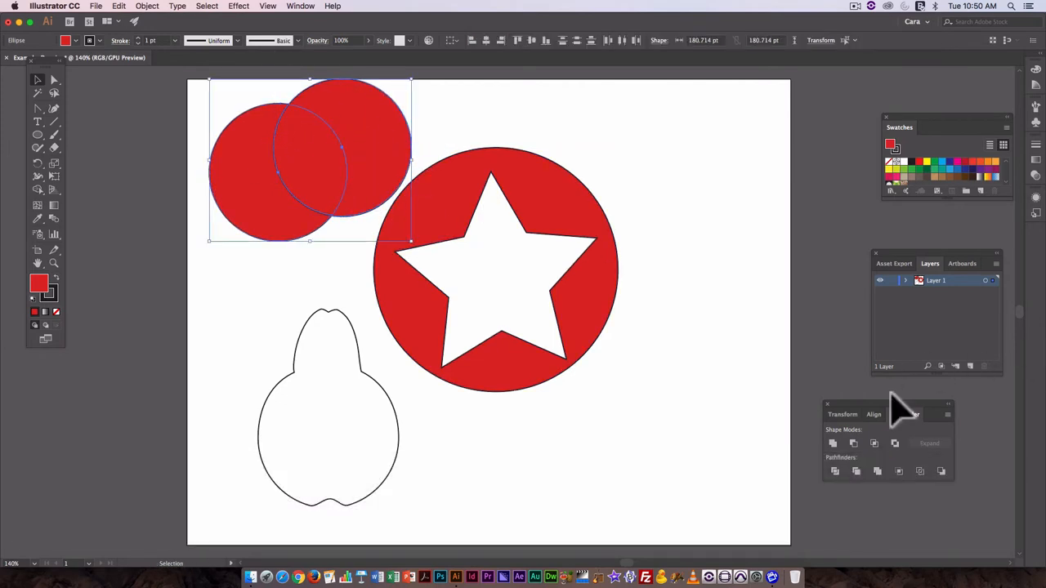
click(804, 442)
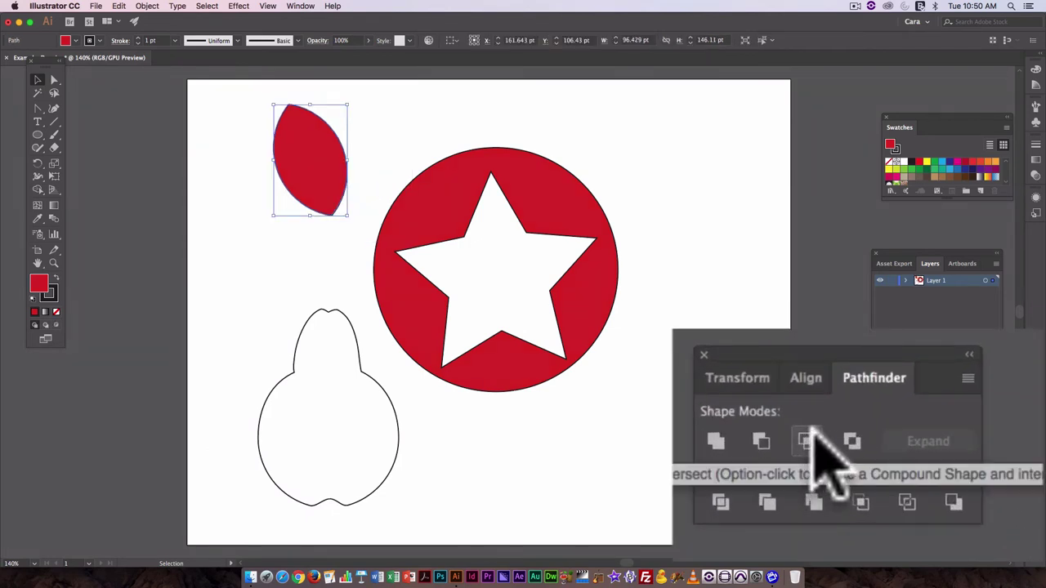
mouse_move(841, 441)
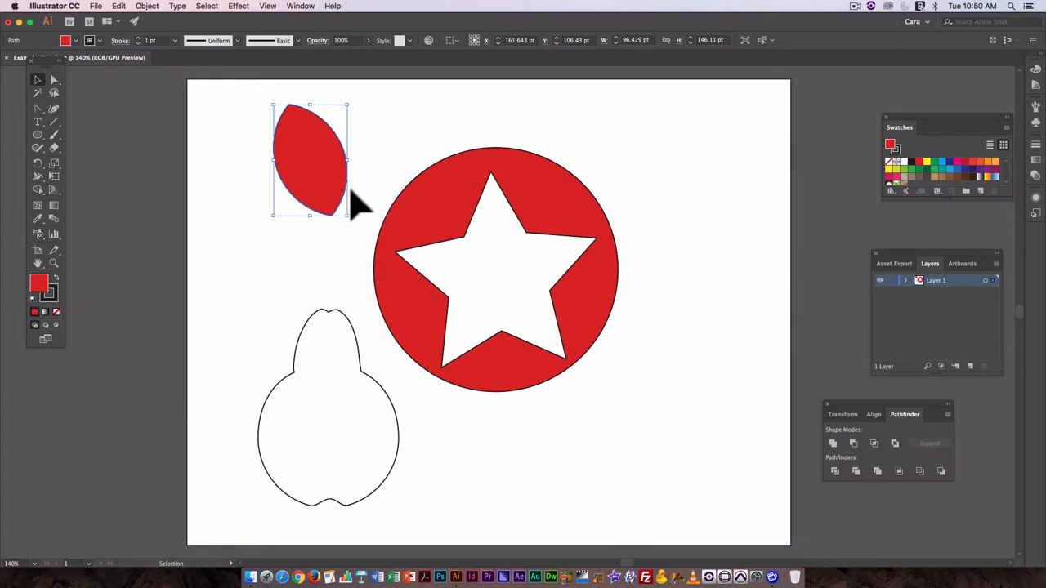
mouse_move(318, 192)
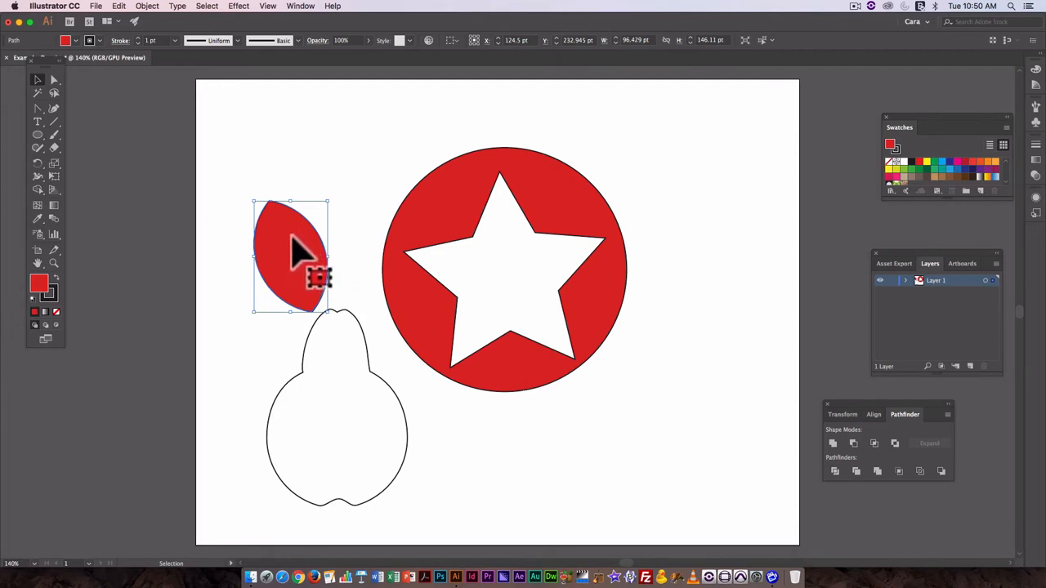
mouse_move(182, 262)
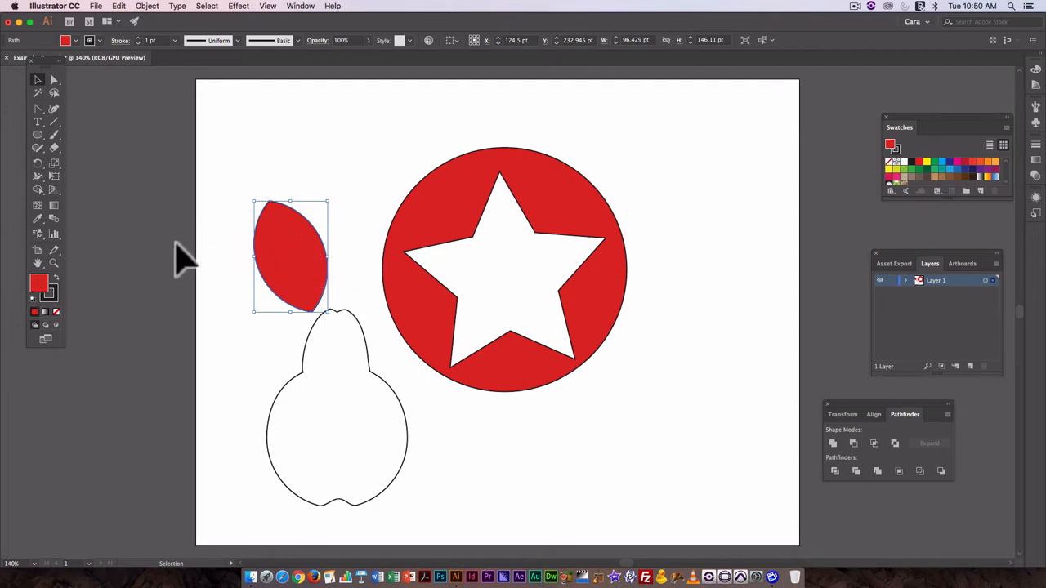
mouse_move(653, 168)
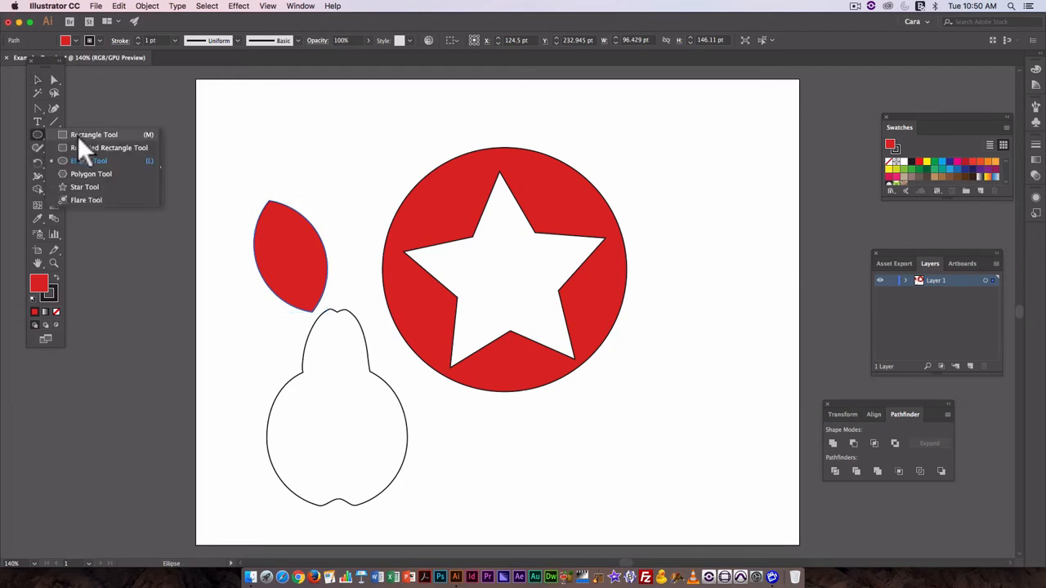
Step: Draw a square and tall bar, try Pathfinder operations, then undo them
click(93, 134)
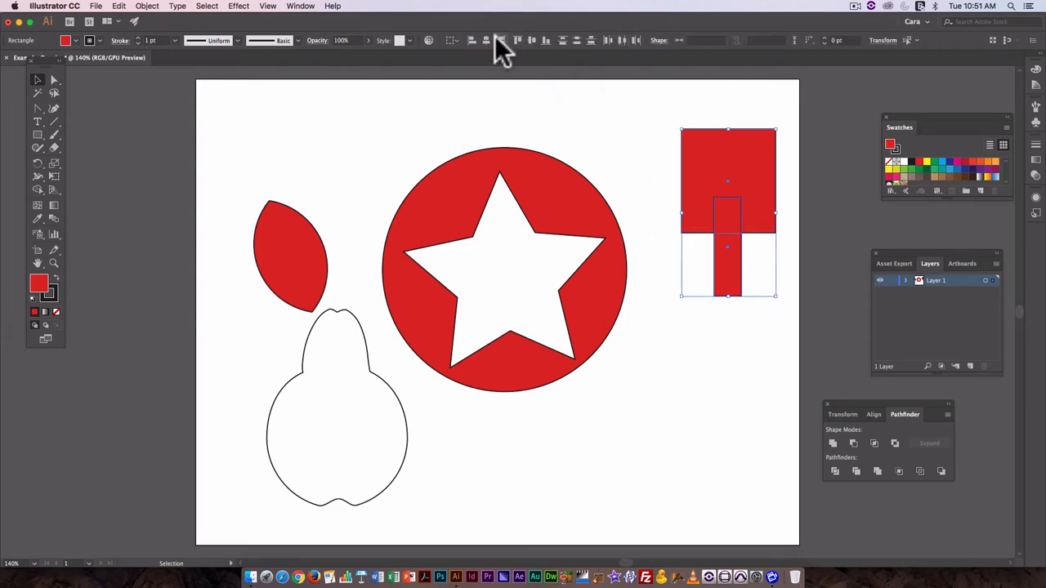
mouse_move(906, 250)
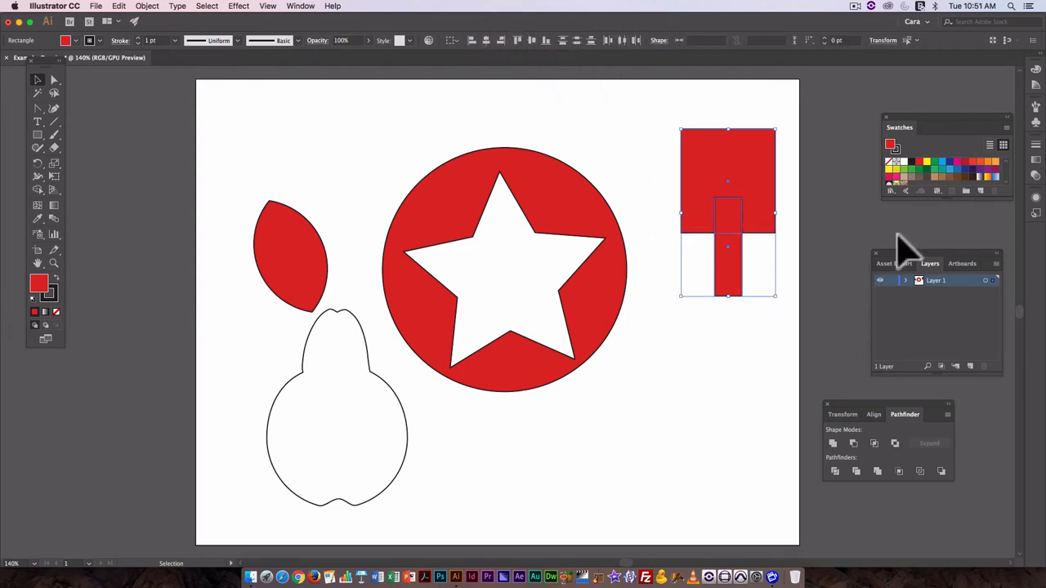
mouse_move(886, 466)
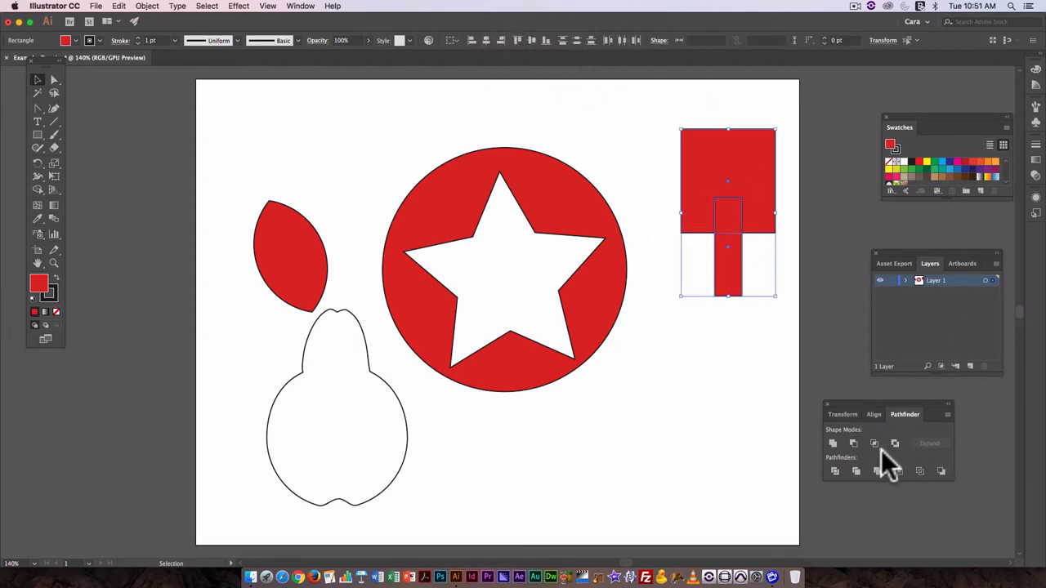
click(863, 443)
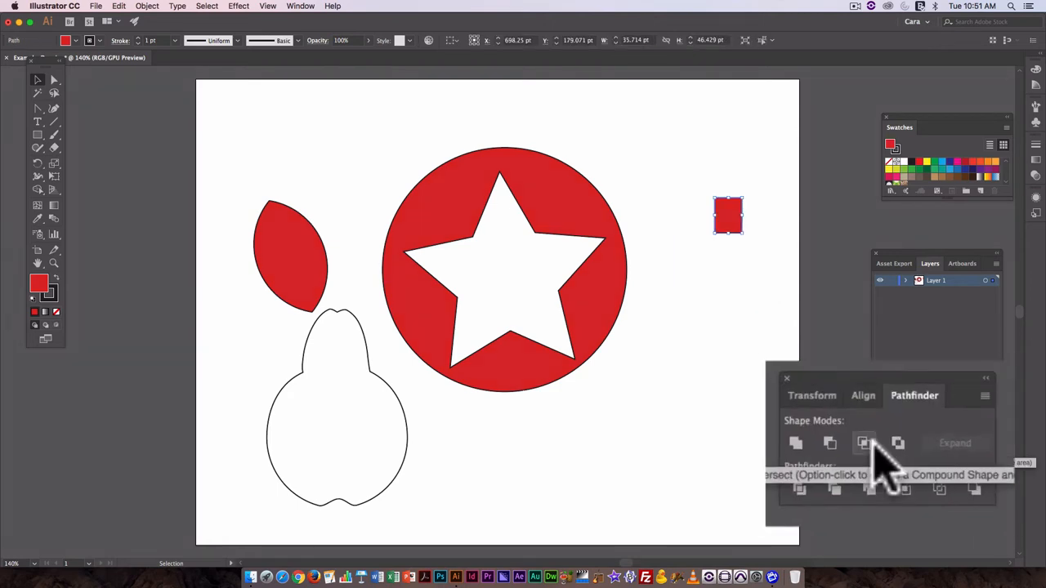
click(863, 443)
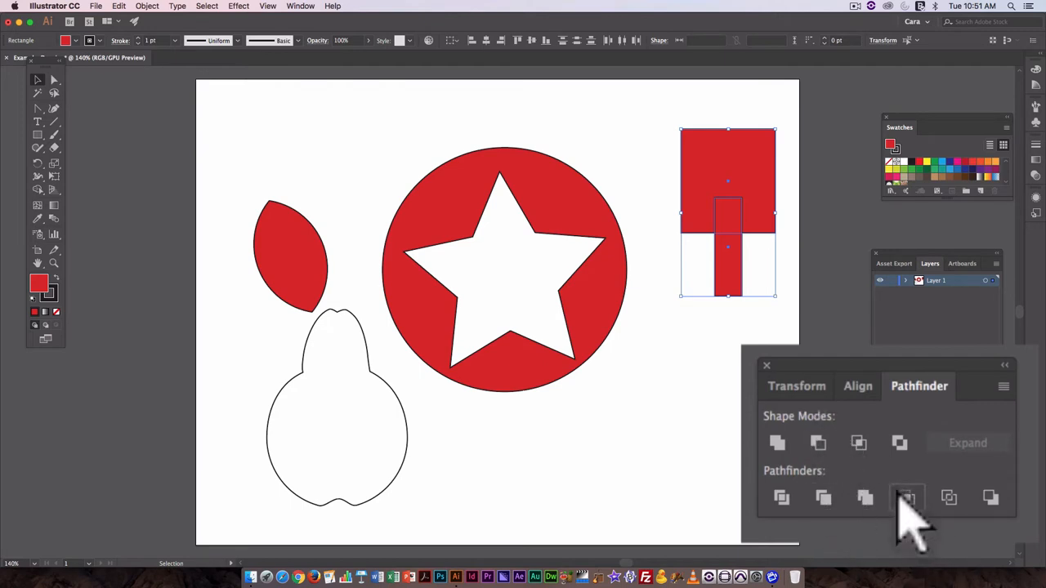
click(907, 497)
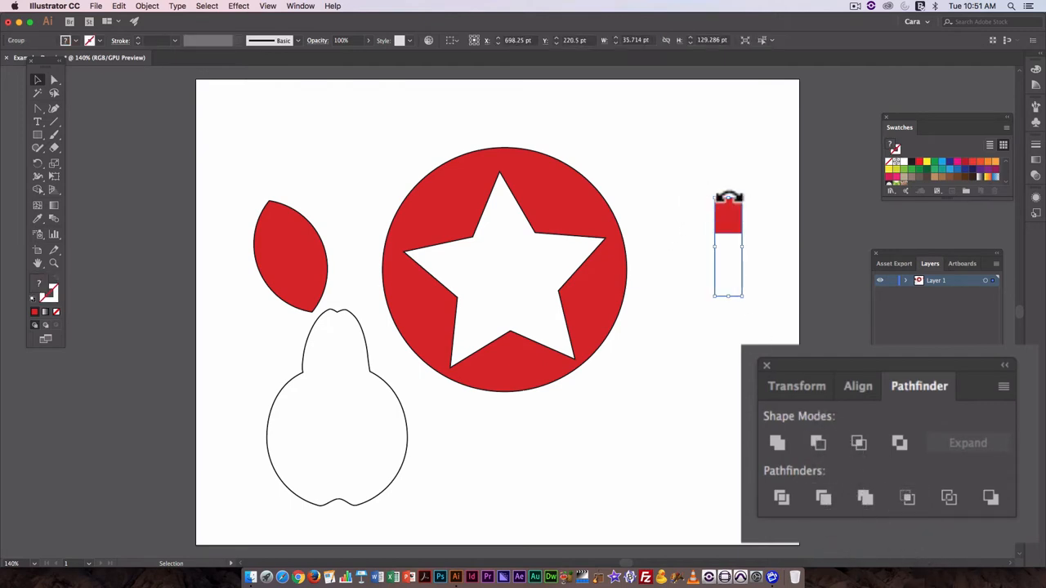
mouse_move(899, 449)
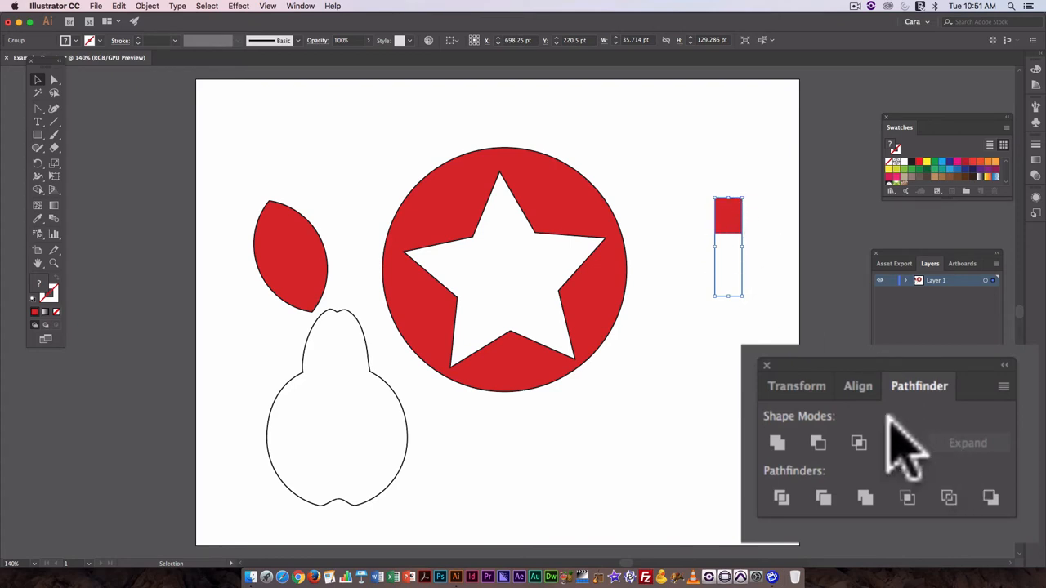
key(cmd+z)
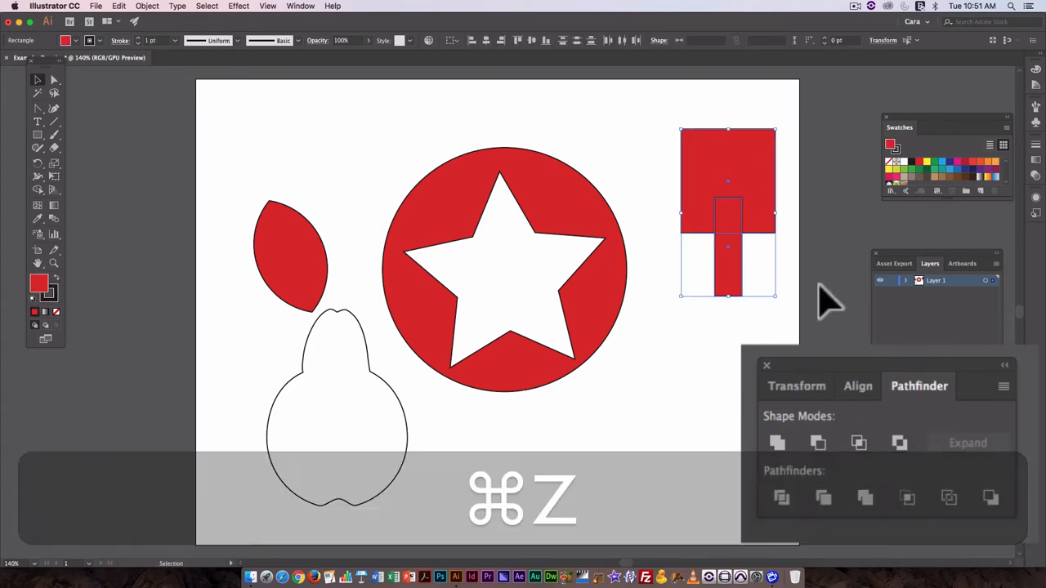
key(cmd+z)
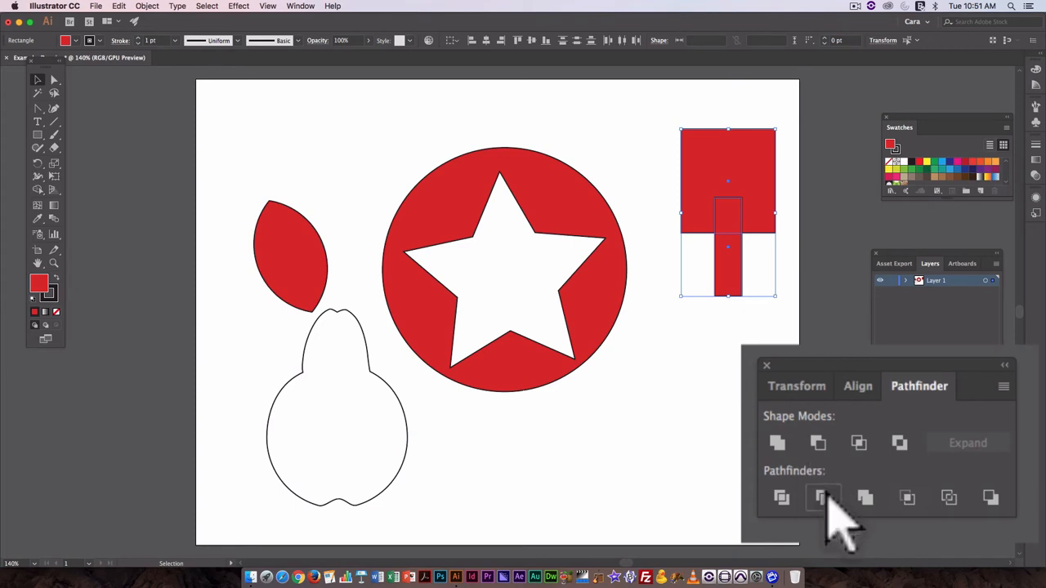
Step: Split the square and bar where they overlap and reselect the pieces
click(823, 497)
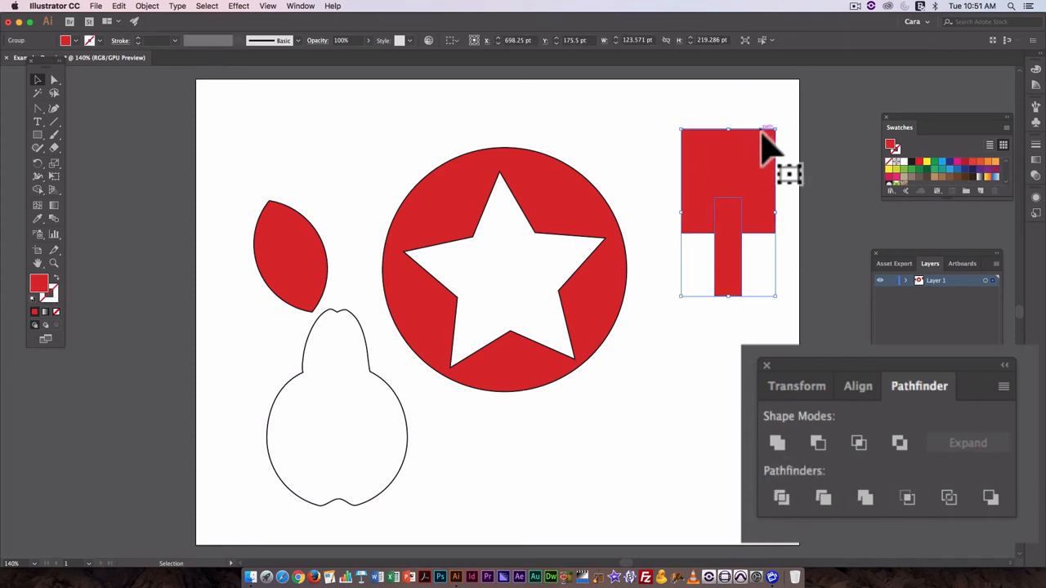
click(646, 159)
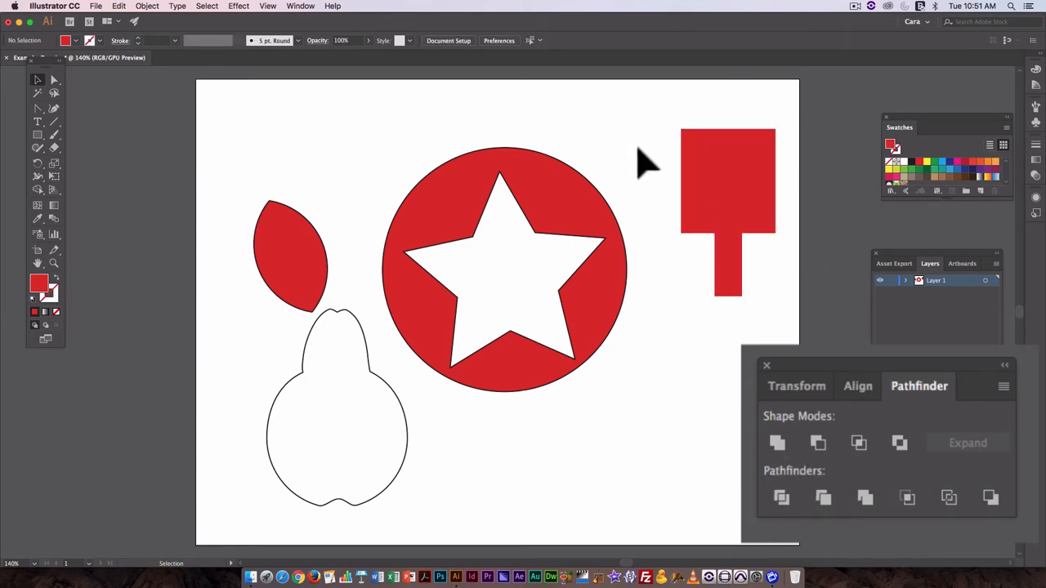
click(727, 212)
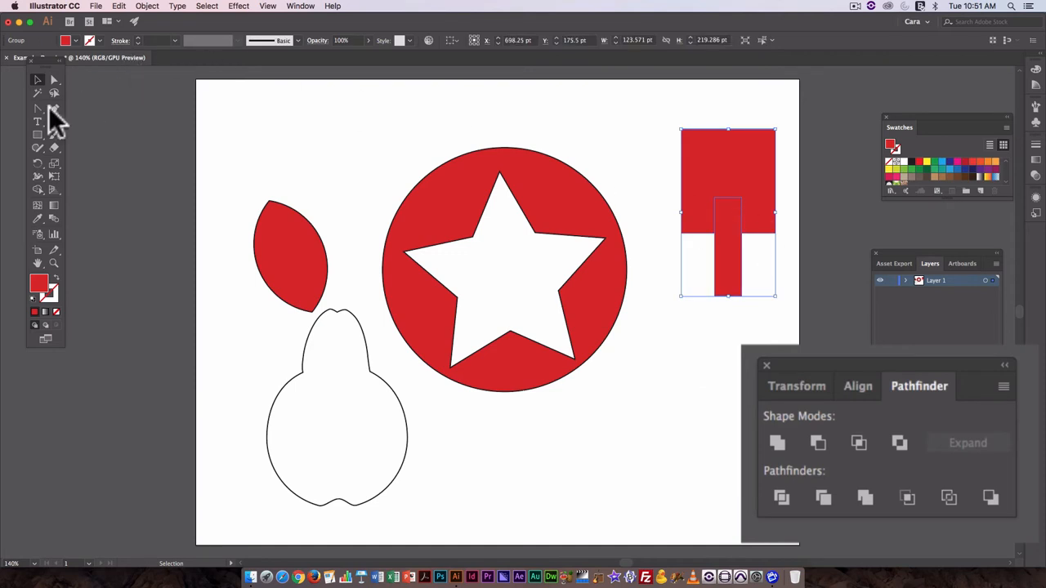
click(54, 79)
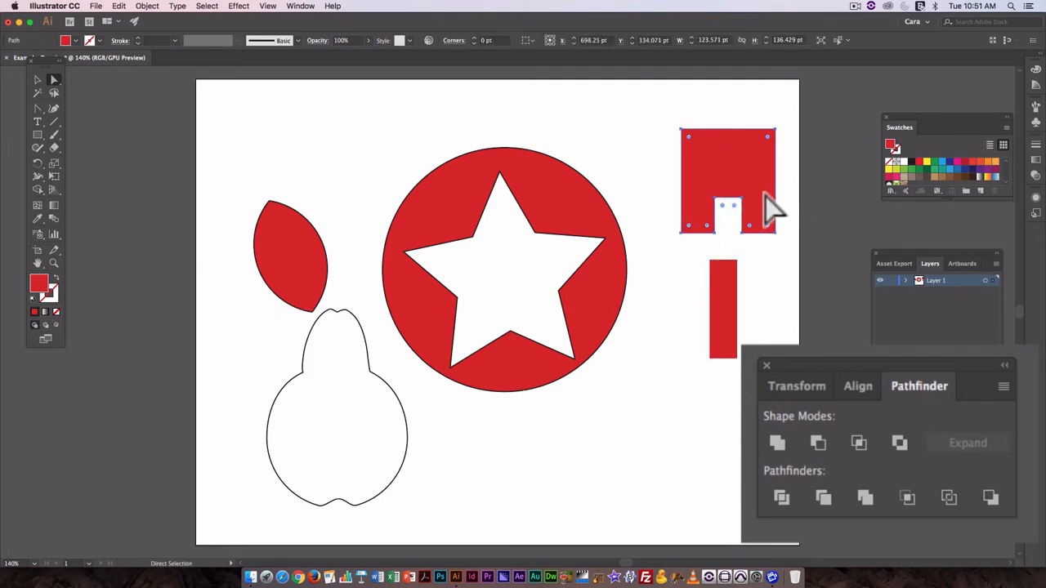
mouse_move(748, 232)
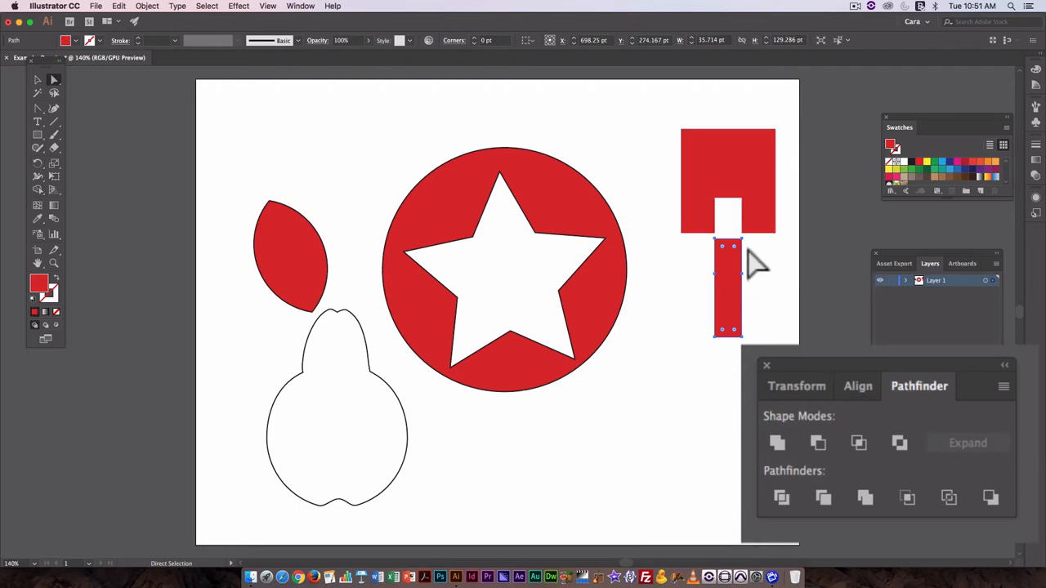
mouse_move(805, 285)
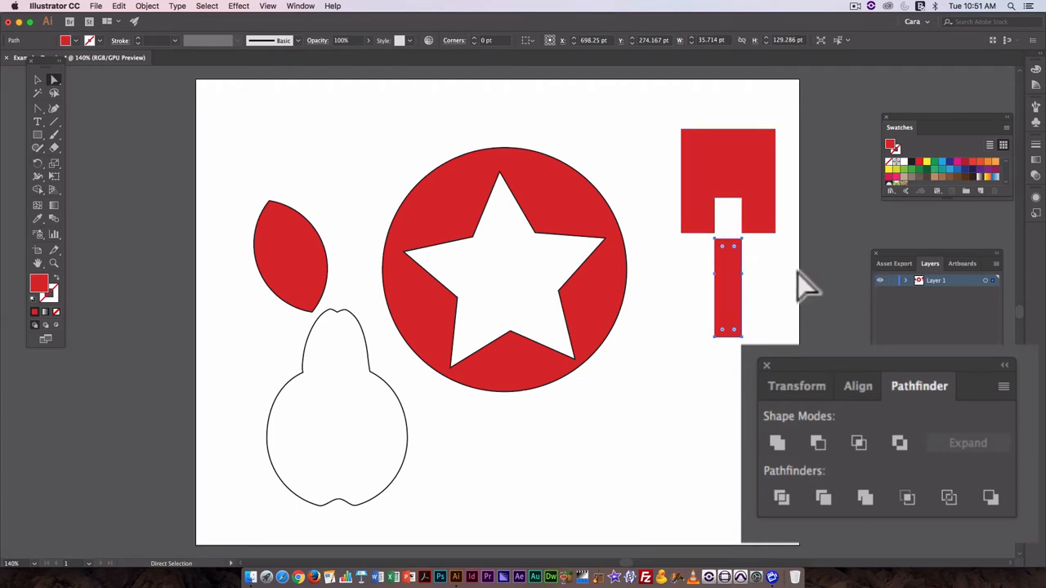
mouse_move(923, 474)
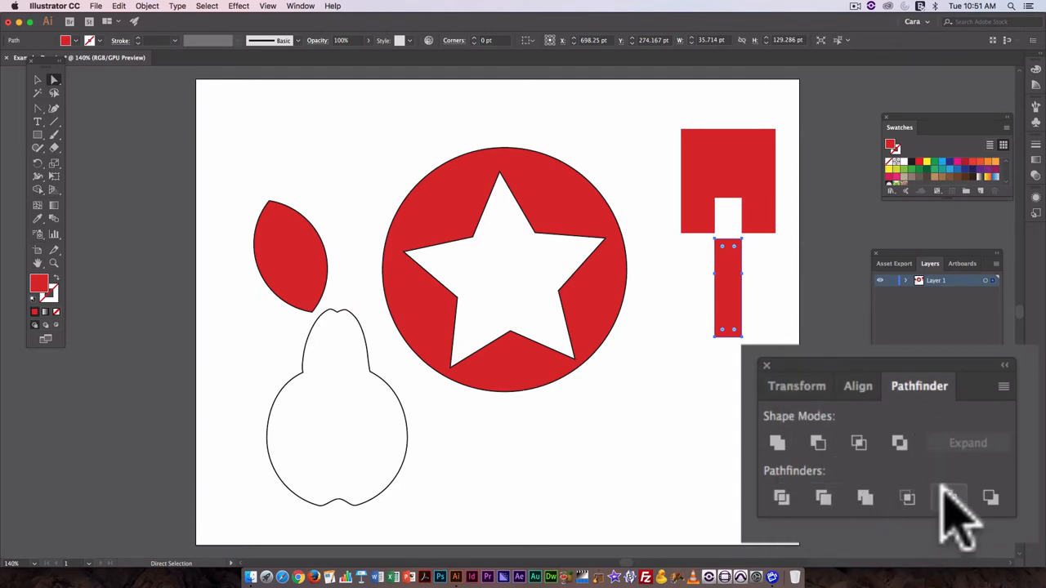
mouse_move(731, 290)
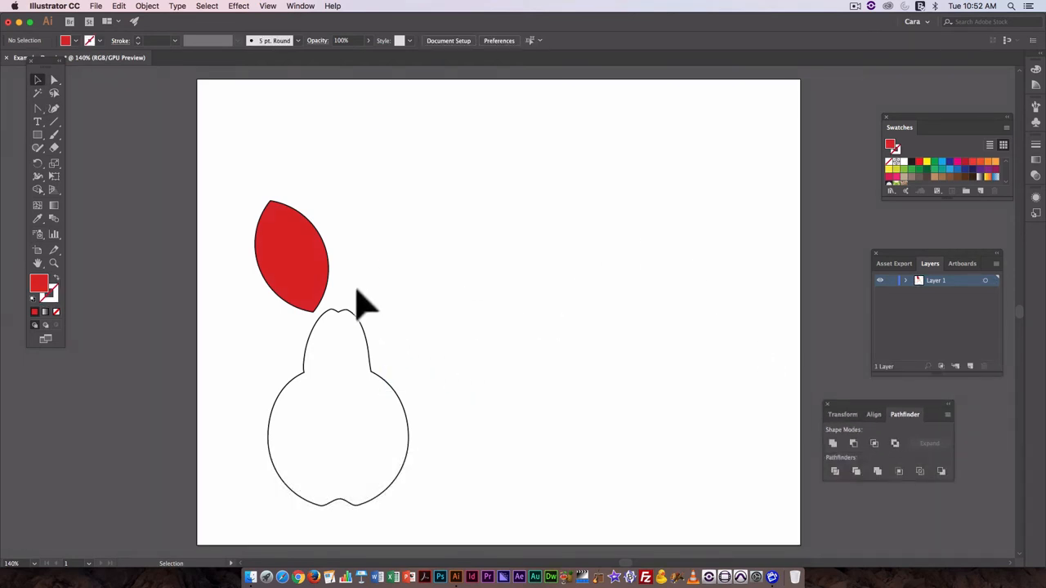
Step: Fill the leaf dark green and rotate it to a diagonal angle
click(292, 256)
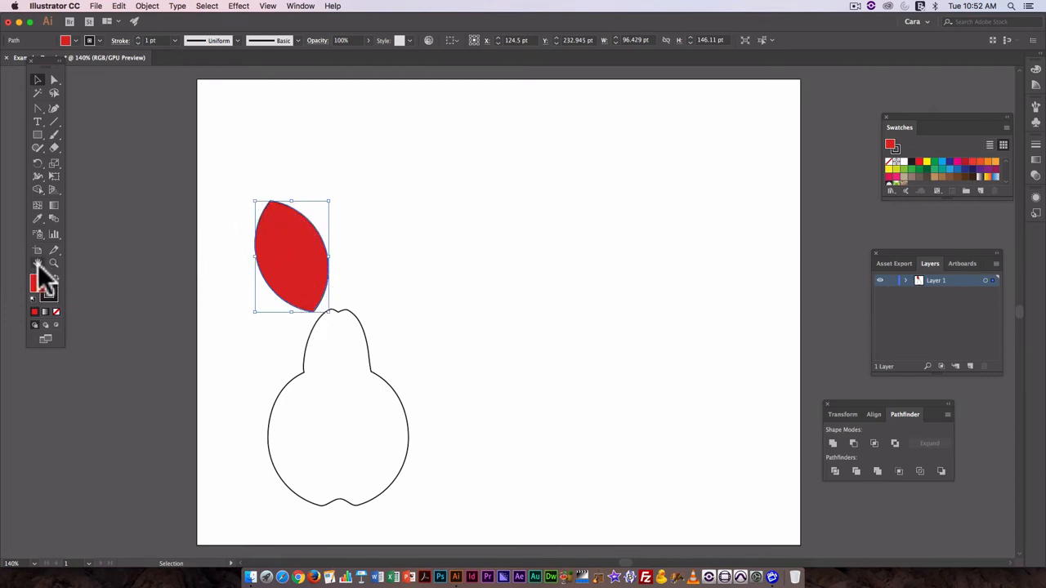
double_click(38, 284)
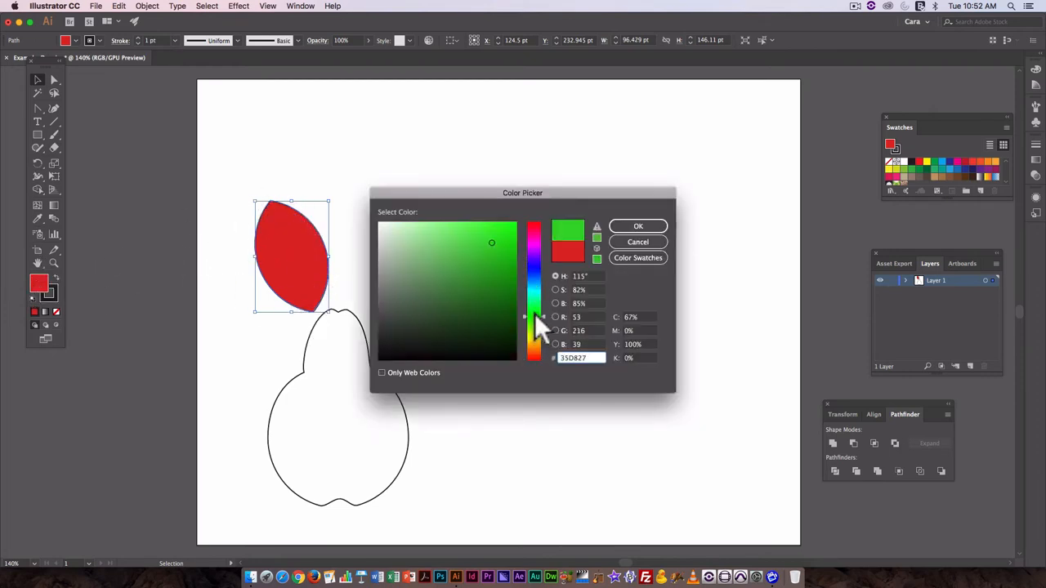
click(464, 290)
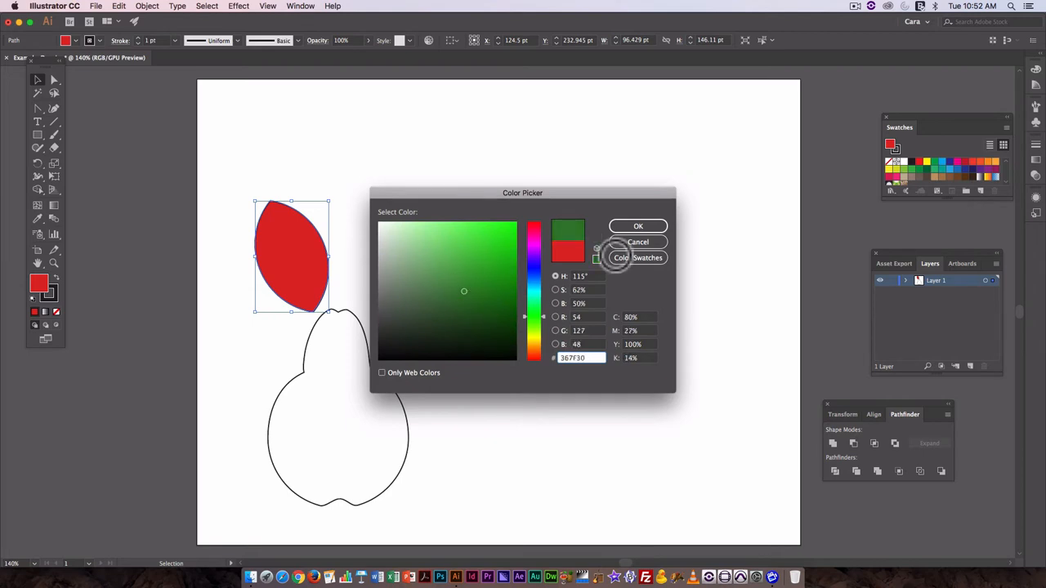
click(638, 226)
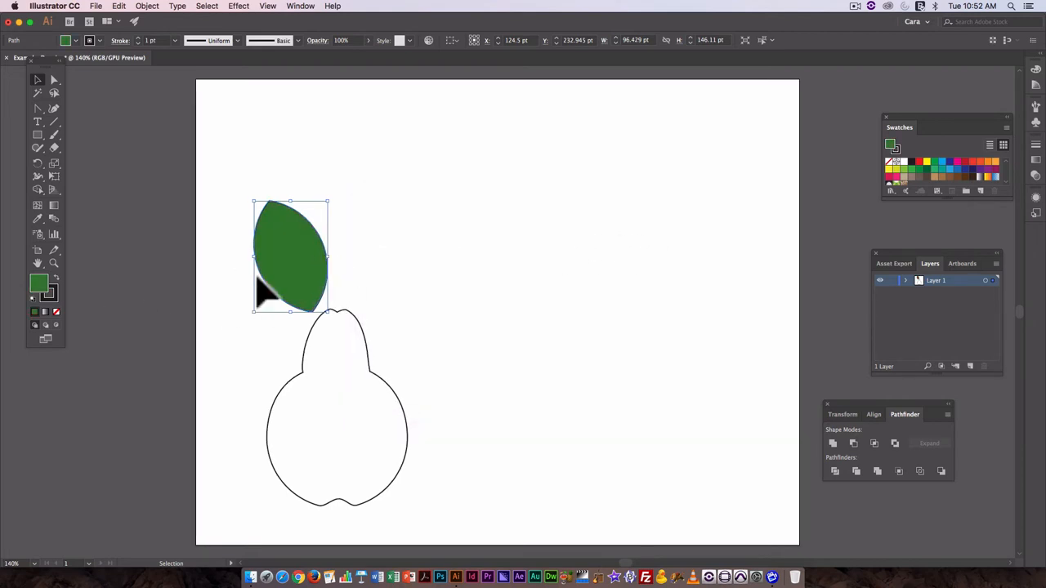
mouse_move(204, 131)
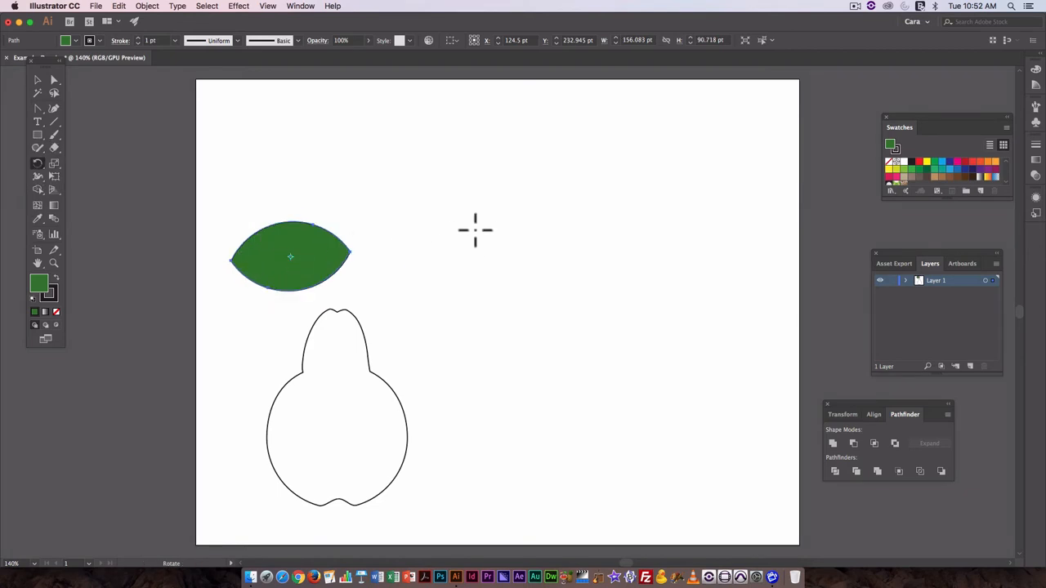
drag(474, 229, 237, 251)
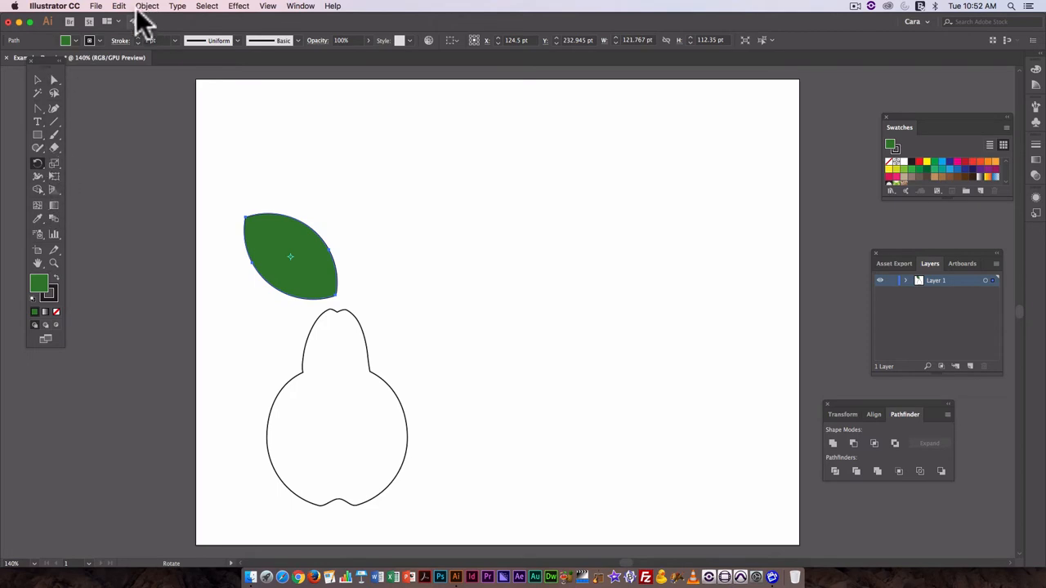
click(147, 6)
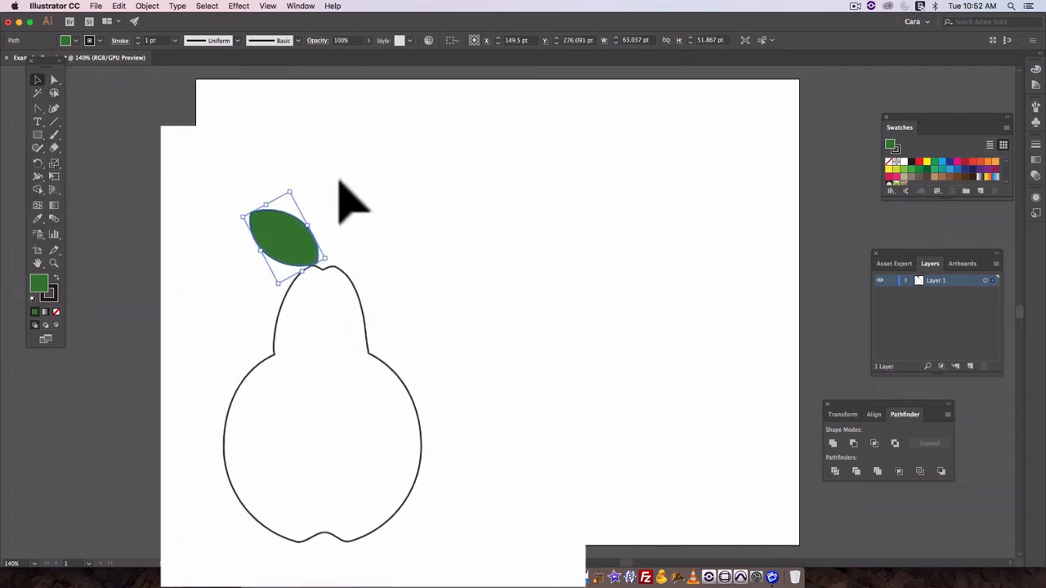
Step: Draw a narrow brown rectangle stem at the pear's top and taper its upper corners inward
click(37, 134)
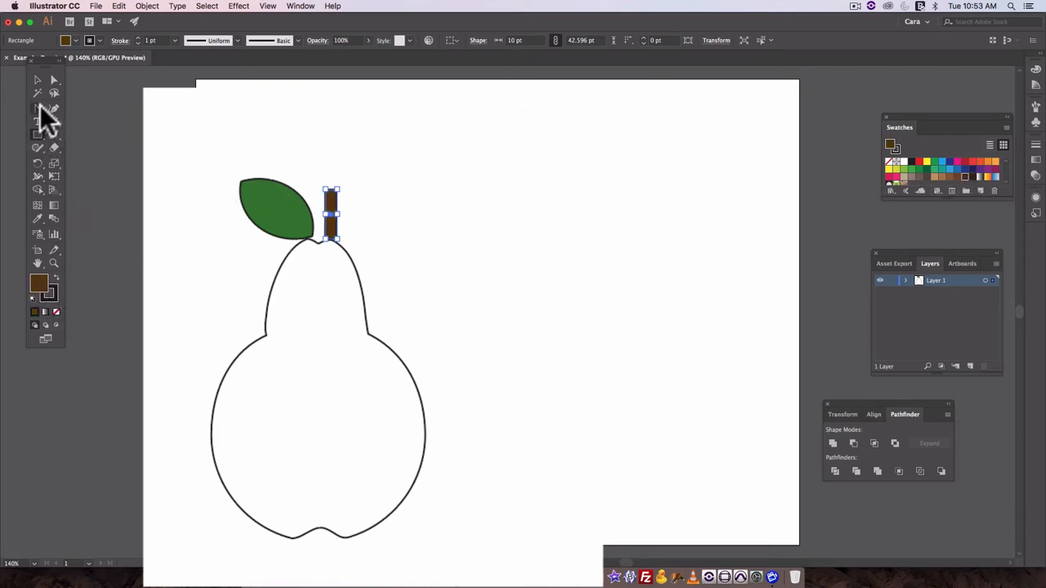
mouse_move(49, 98)
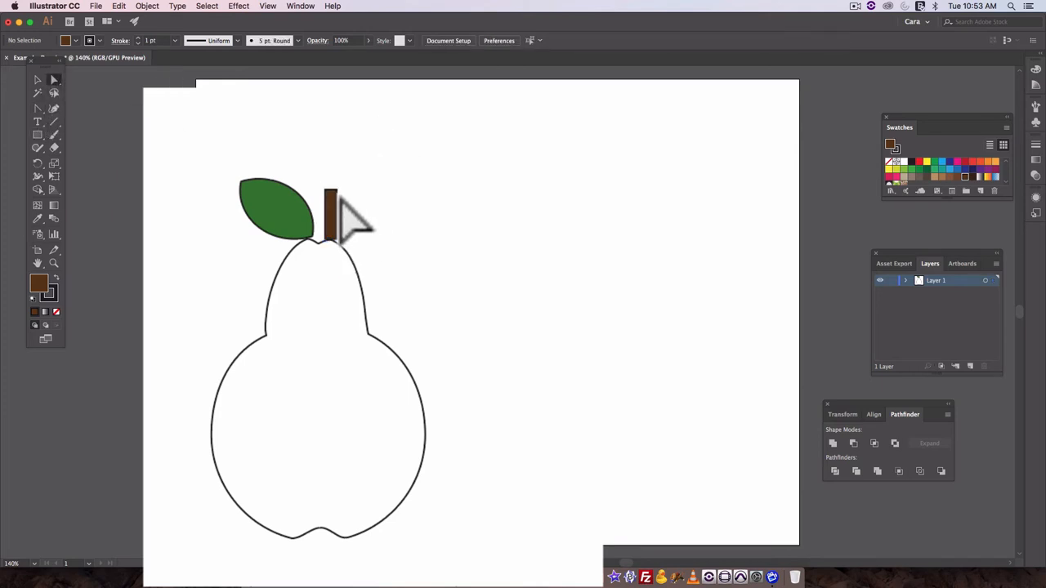
click(325, 200)
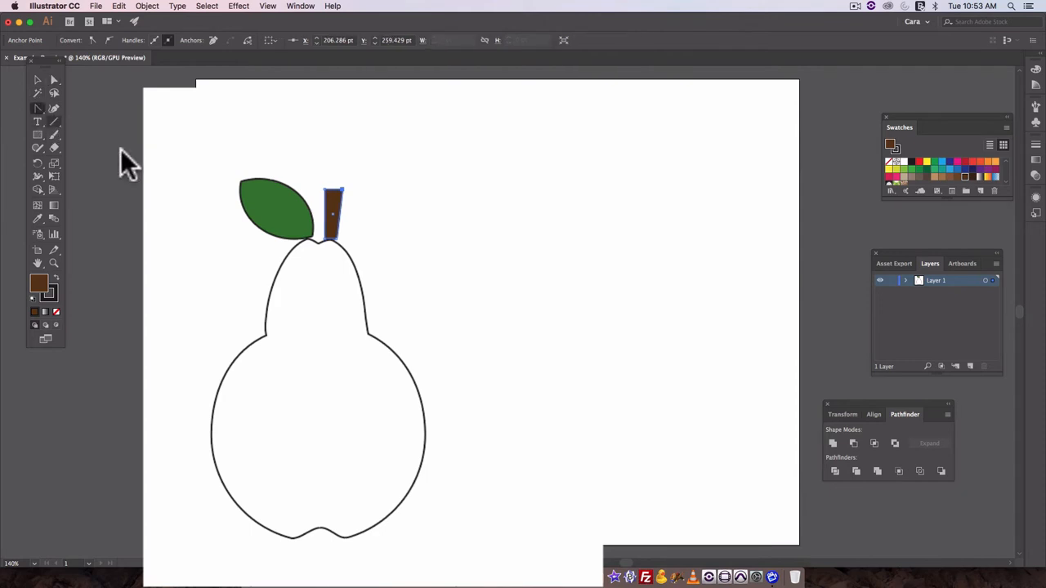
mouse_move(347, 208)
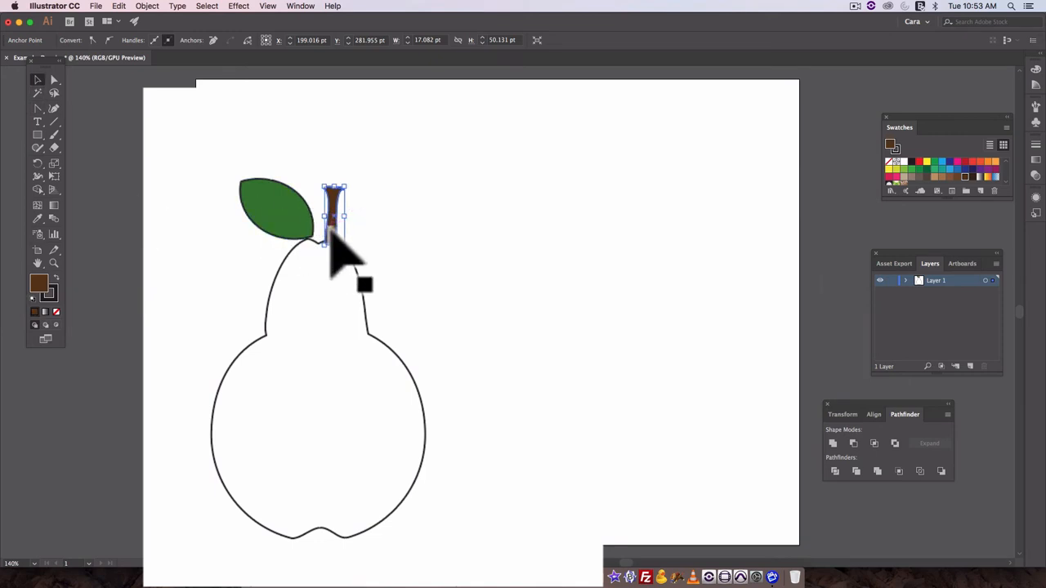
click(333, 217)
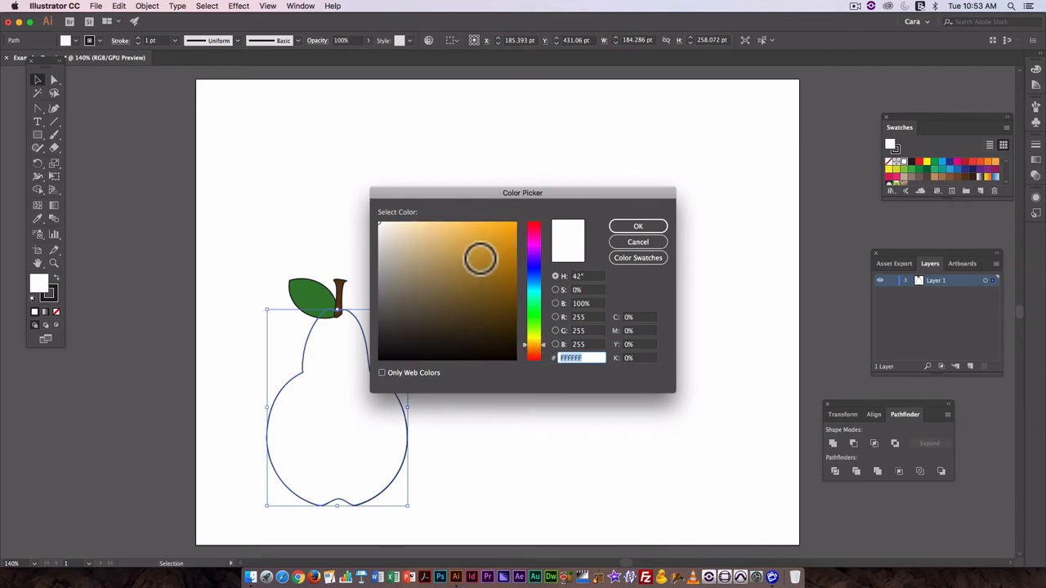
Step: Fill the pear with yellow-green from the Color Picker and set its stroke to None
click(449, 241)
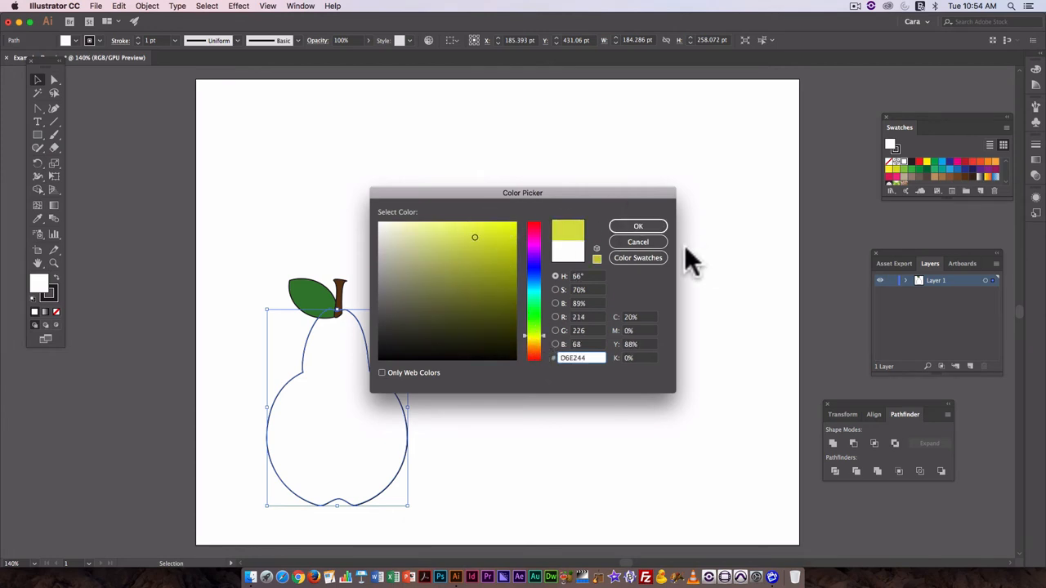
click(638, 226)
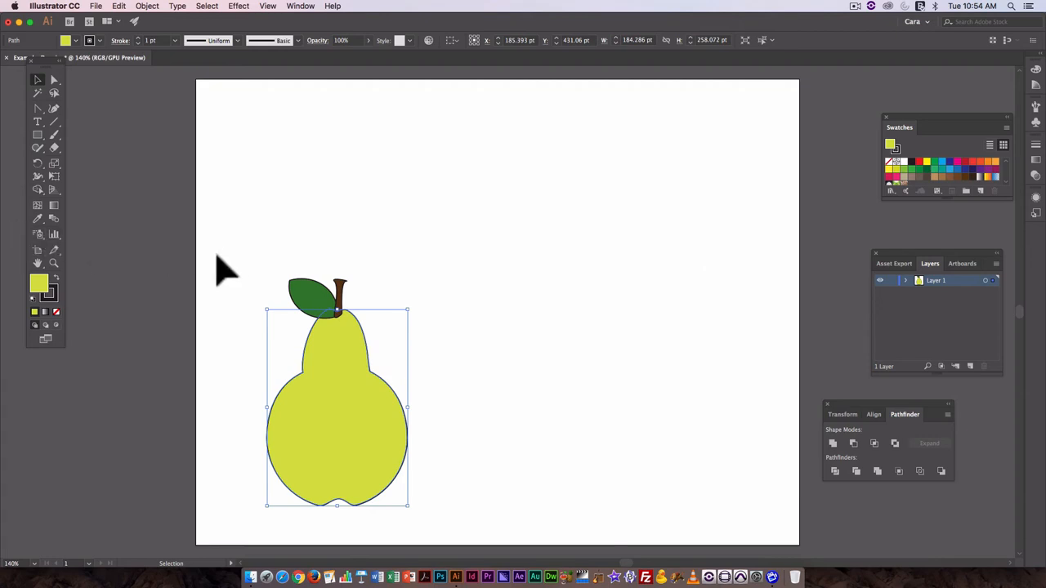
mouse_move(66, 299)
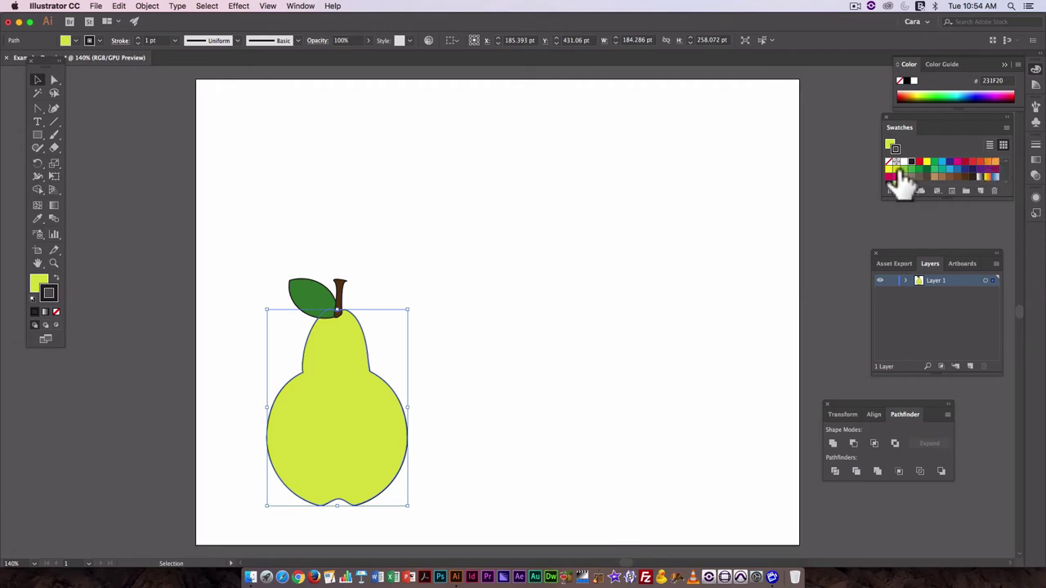
click(556, 172)
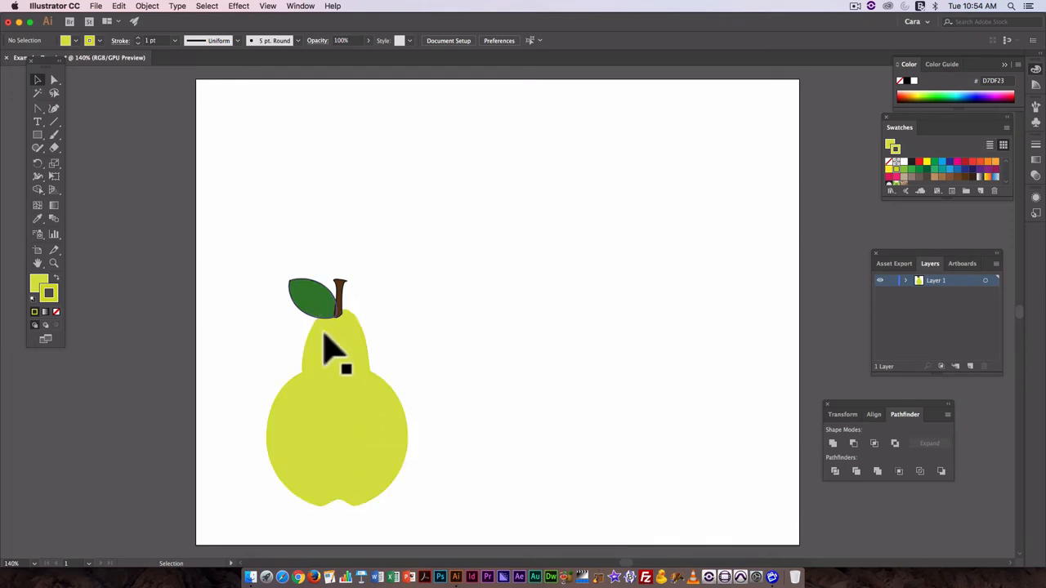
mouse_move(306, 306)
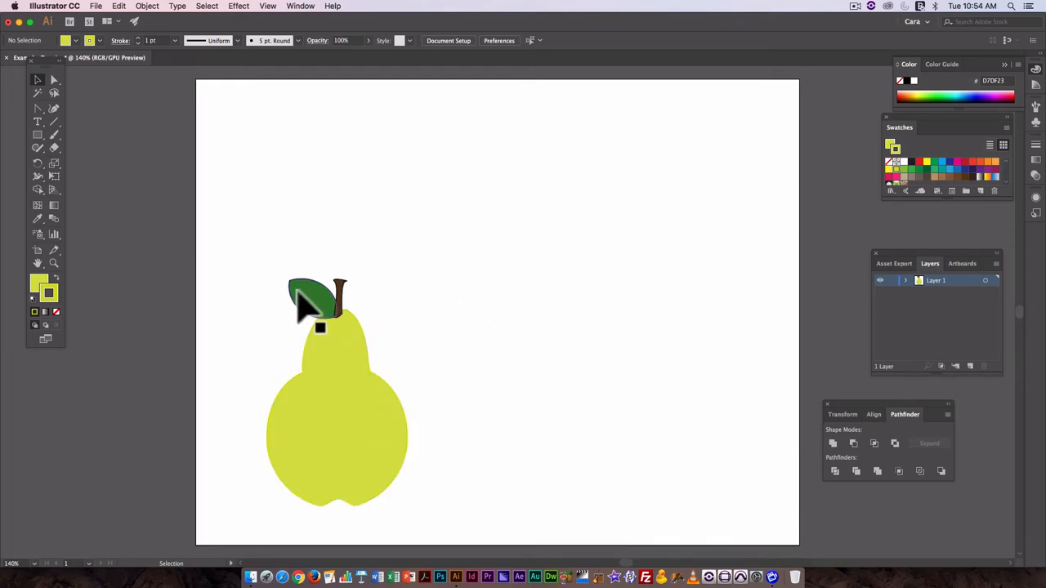
click(314, 302)
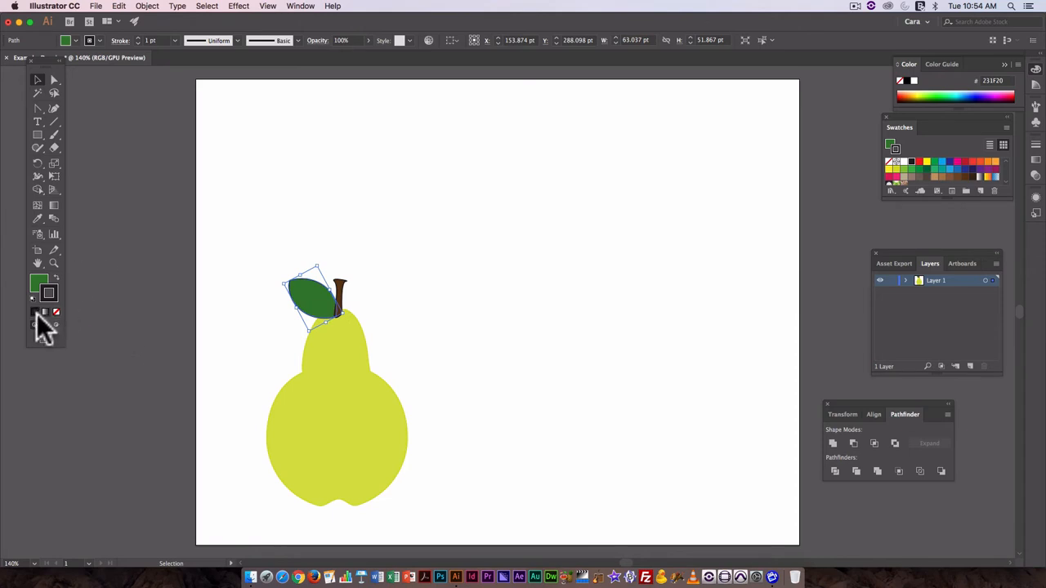
mouse_move(56, 323)
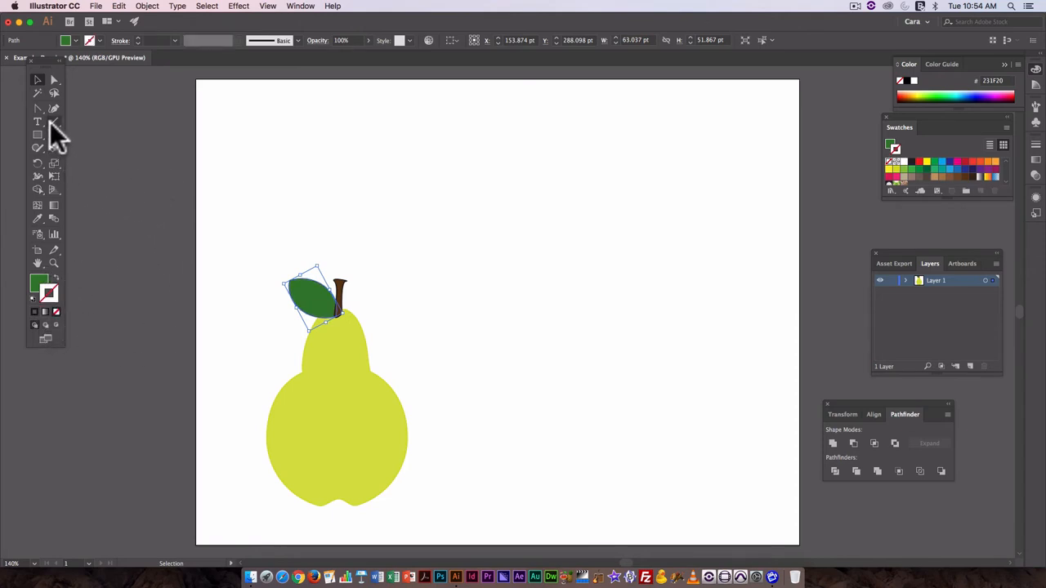
mouse_move(45, 131)
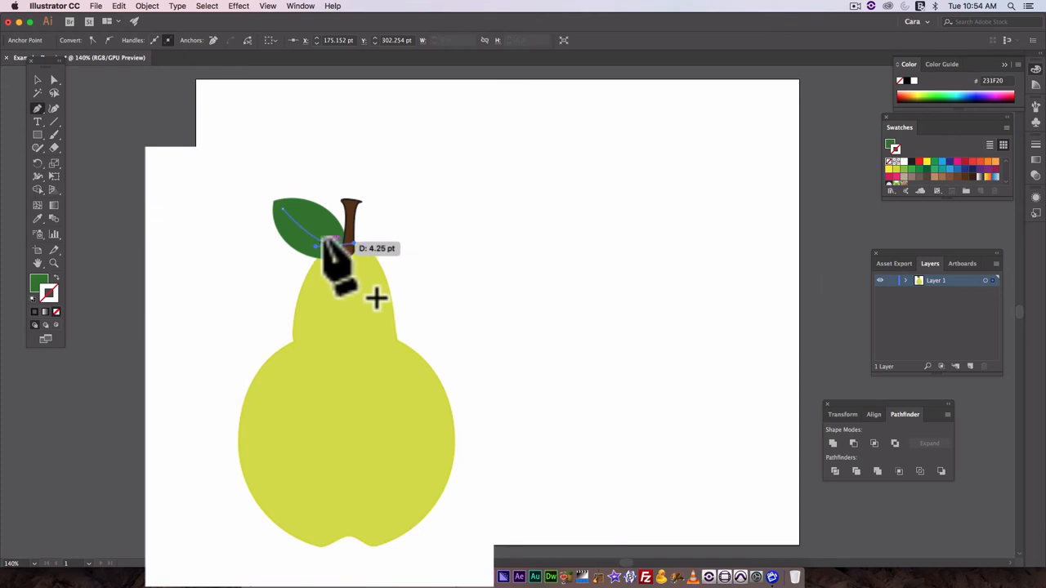
Step: Draw a central vein and a small side vein across the leaf in dark green
drag(331, 249, 147, 213)
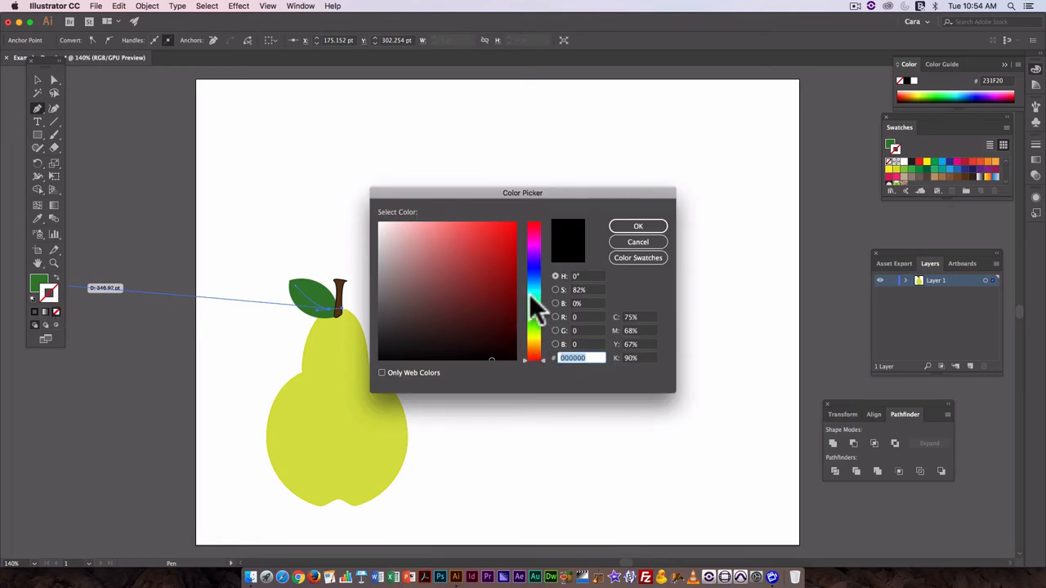
click(533, 311)
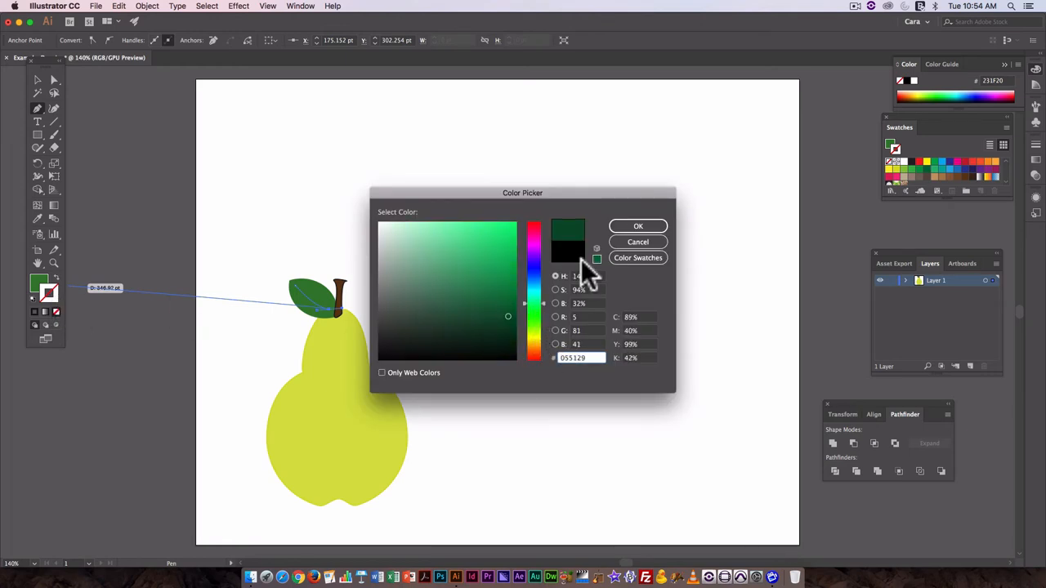
click(638, 226)
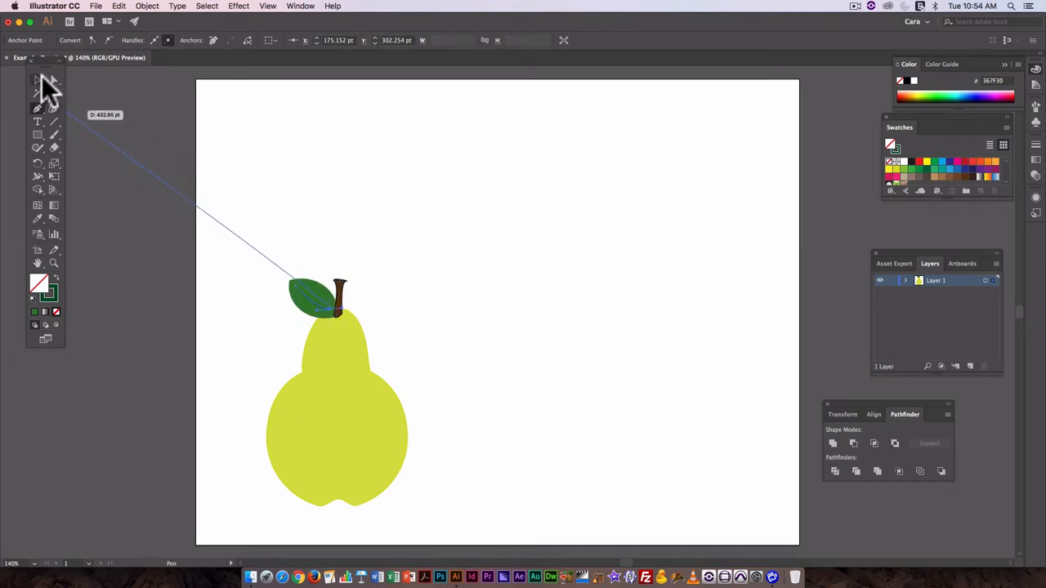
mouse_move(41, 82)
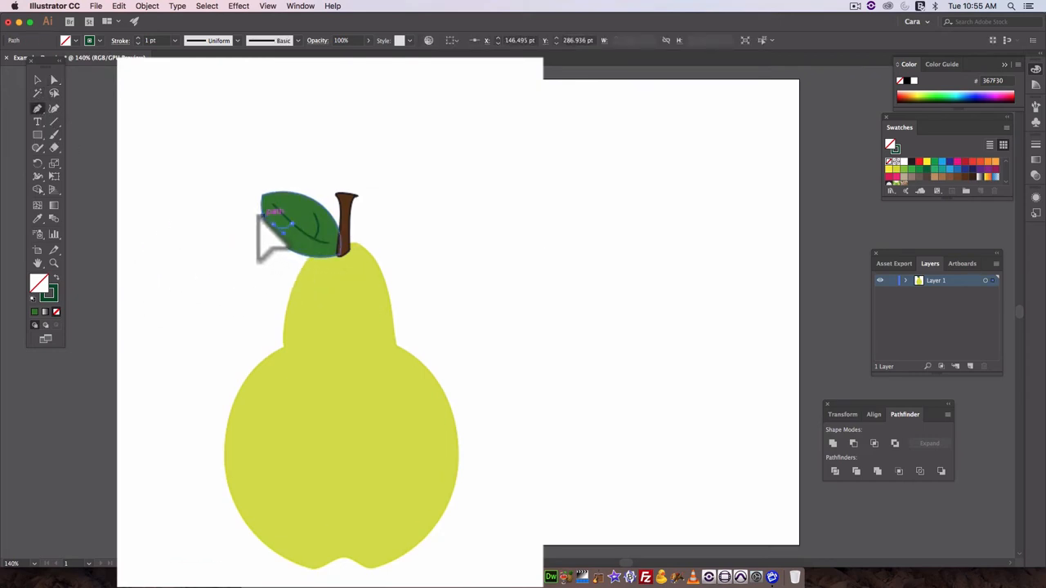
drag(274, 217, 90, 111)
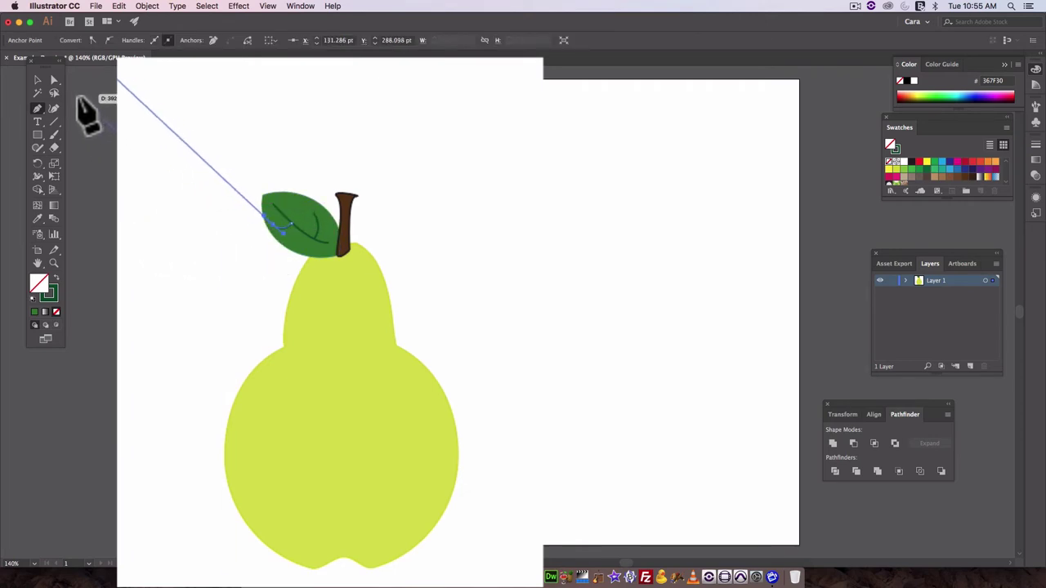